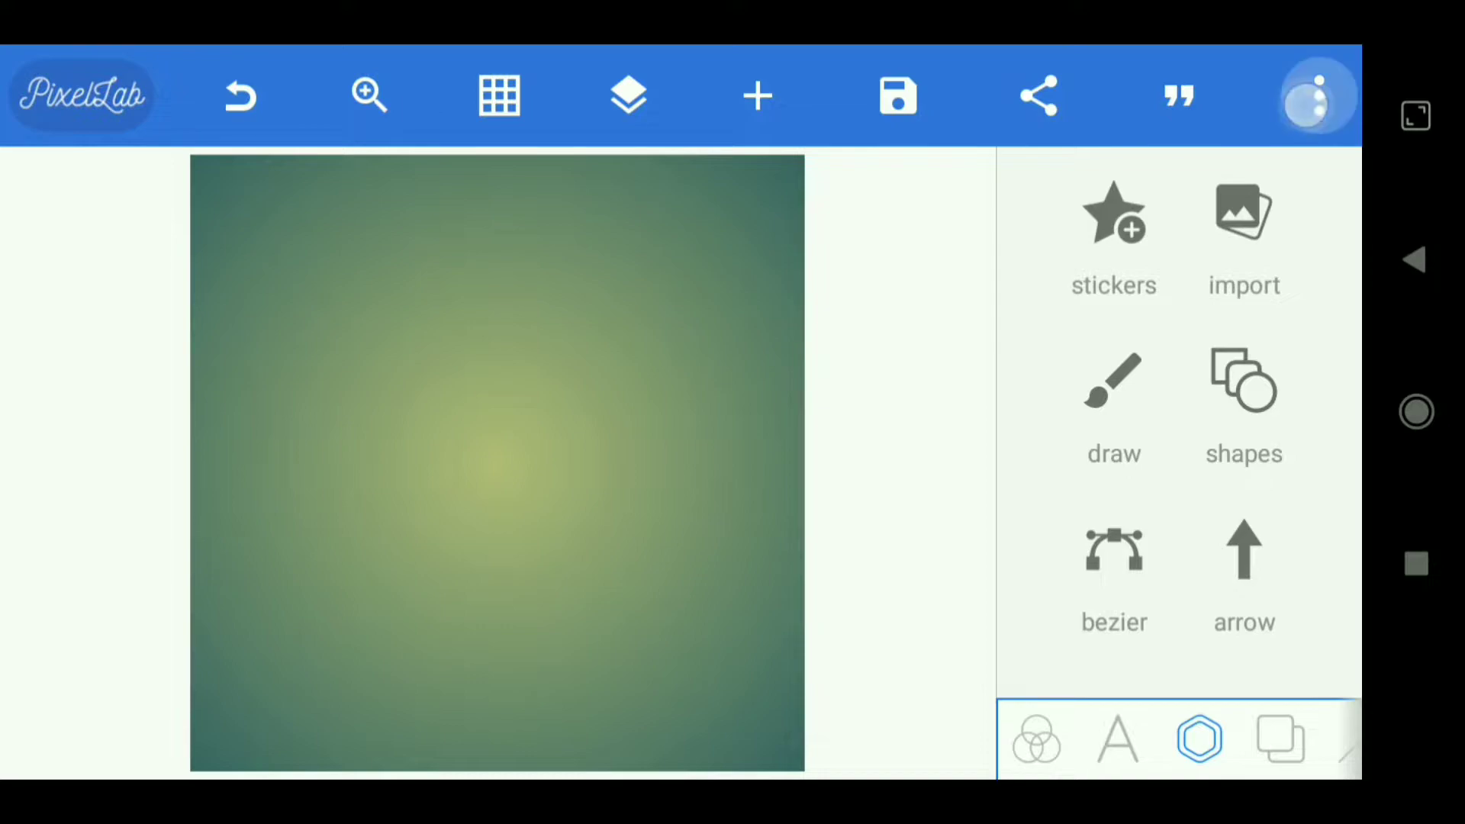
# Resize the canvas to the 1280×720 YouTube thumbnail preset.
pyautogui.click(1318, 94)
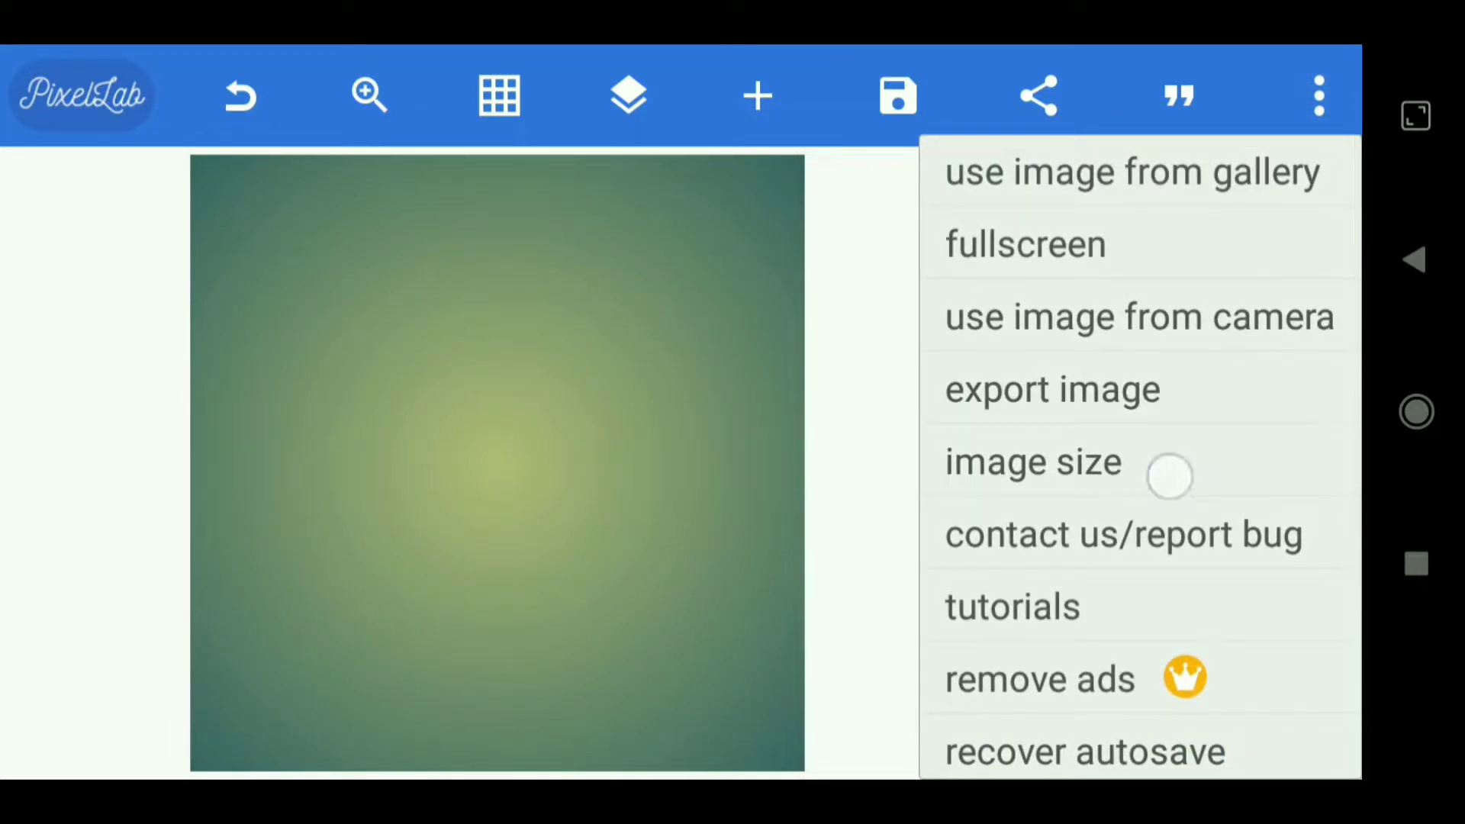
pyautogui.click(1033, 461)
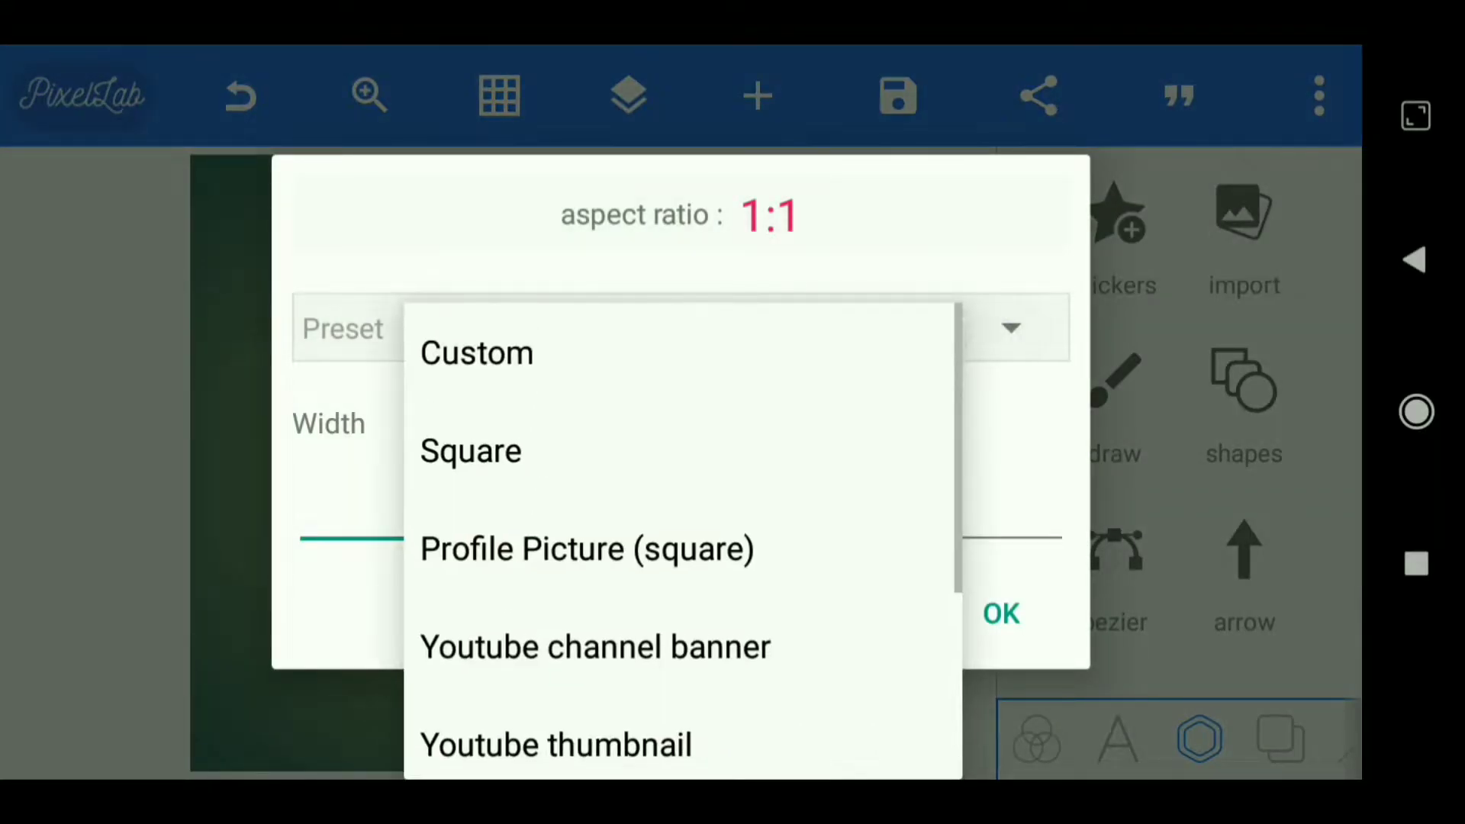
pyautogui.click(555, 745)
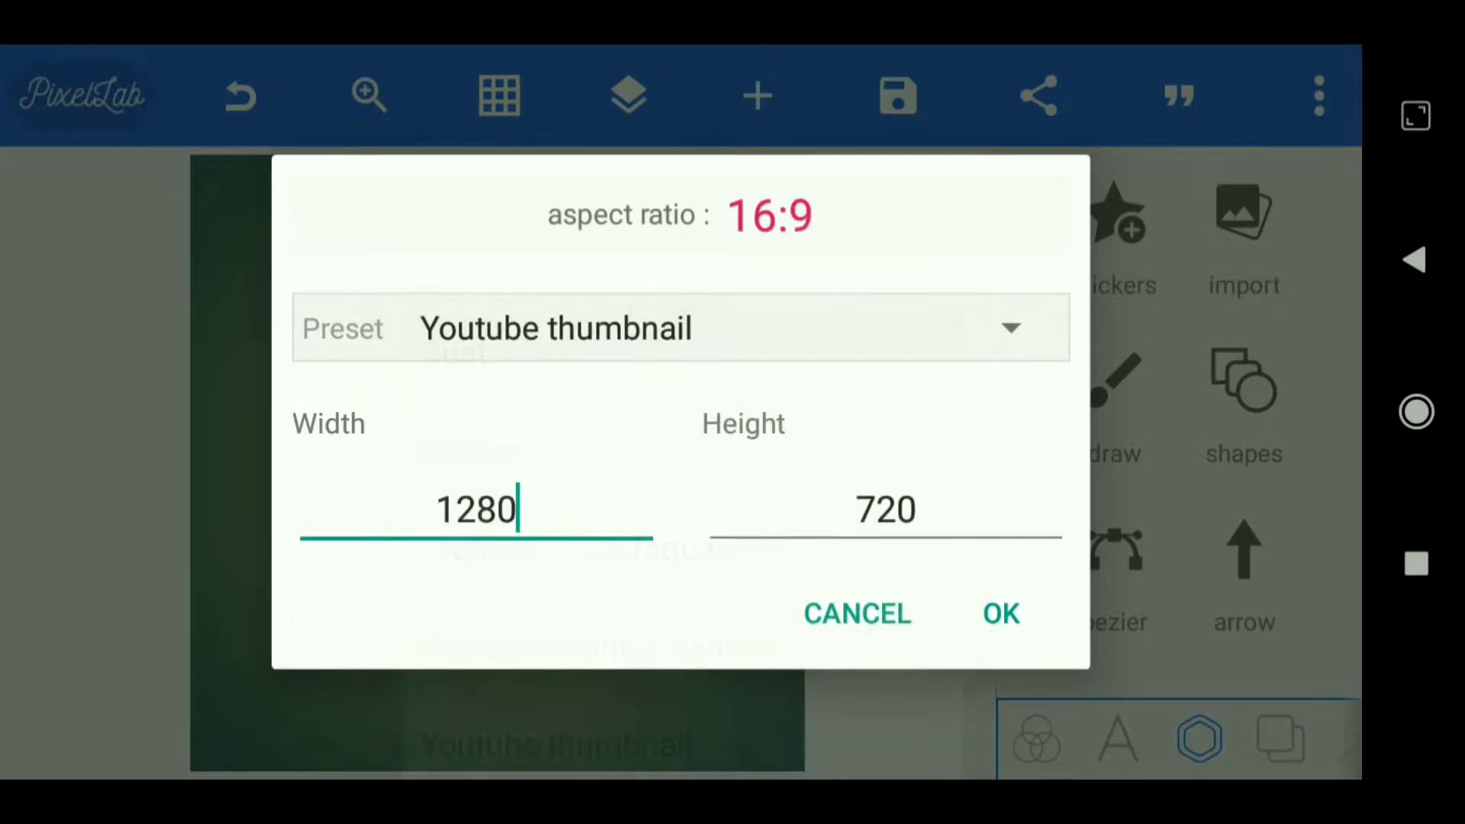
pyautogui.click(999, 613)
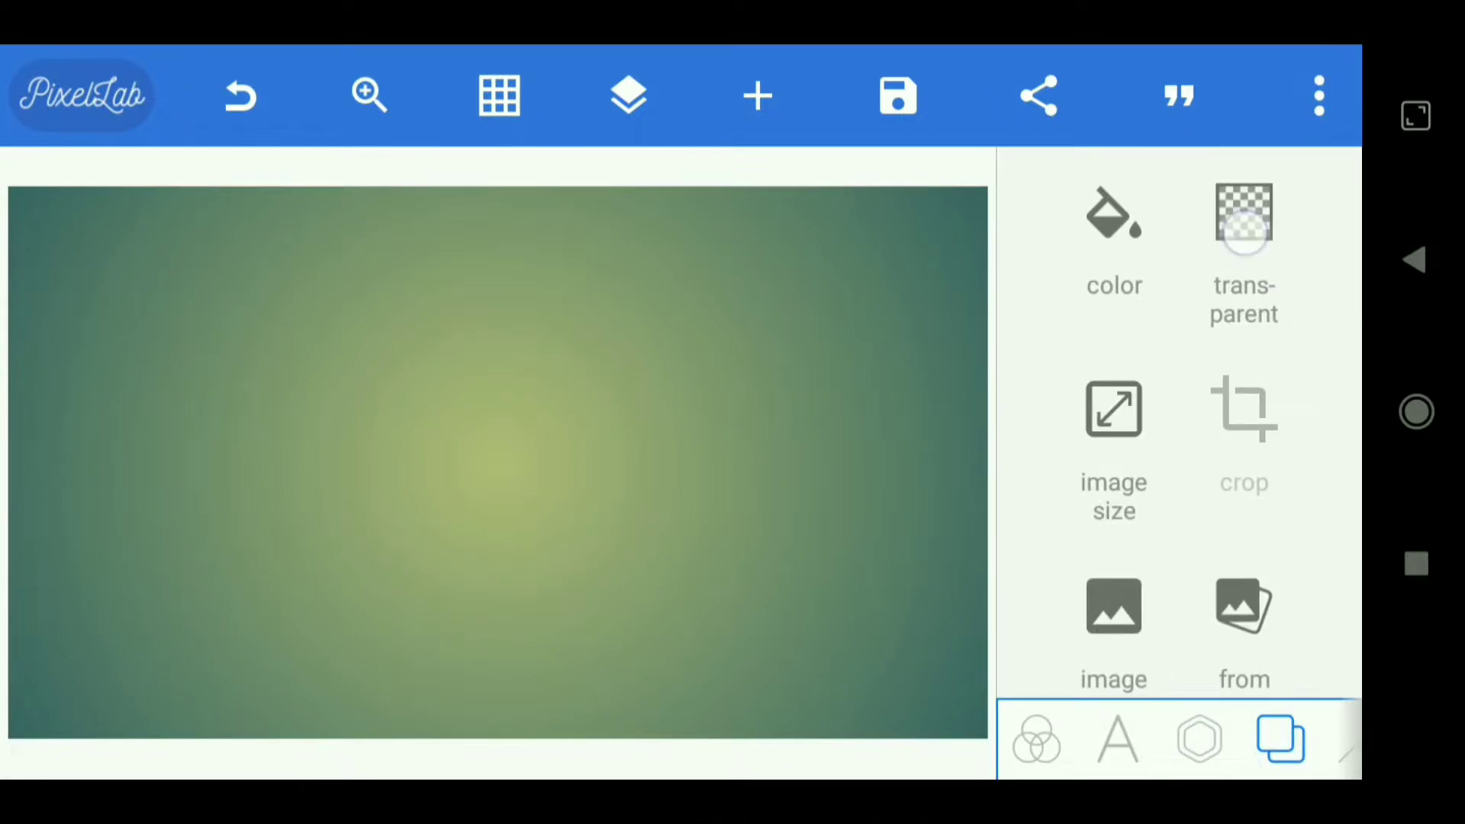
# Make the canvas background transparent and bring up the add menu.
pyautogui.click(1243, 233)
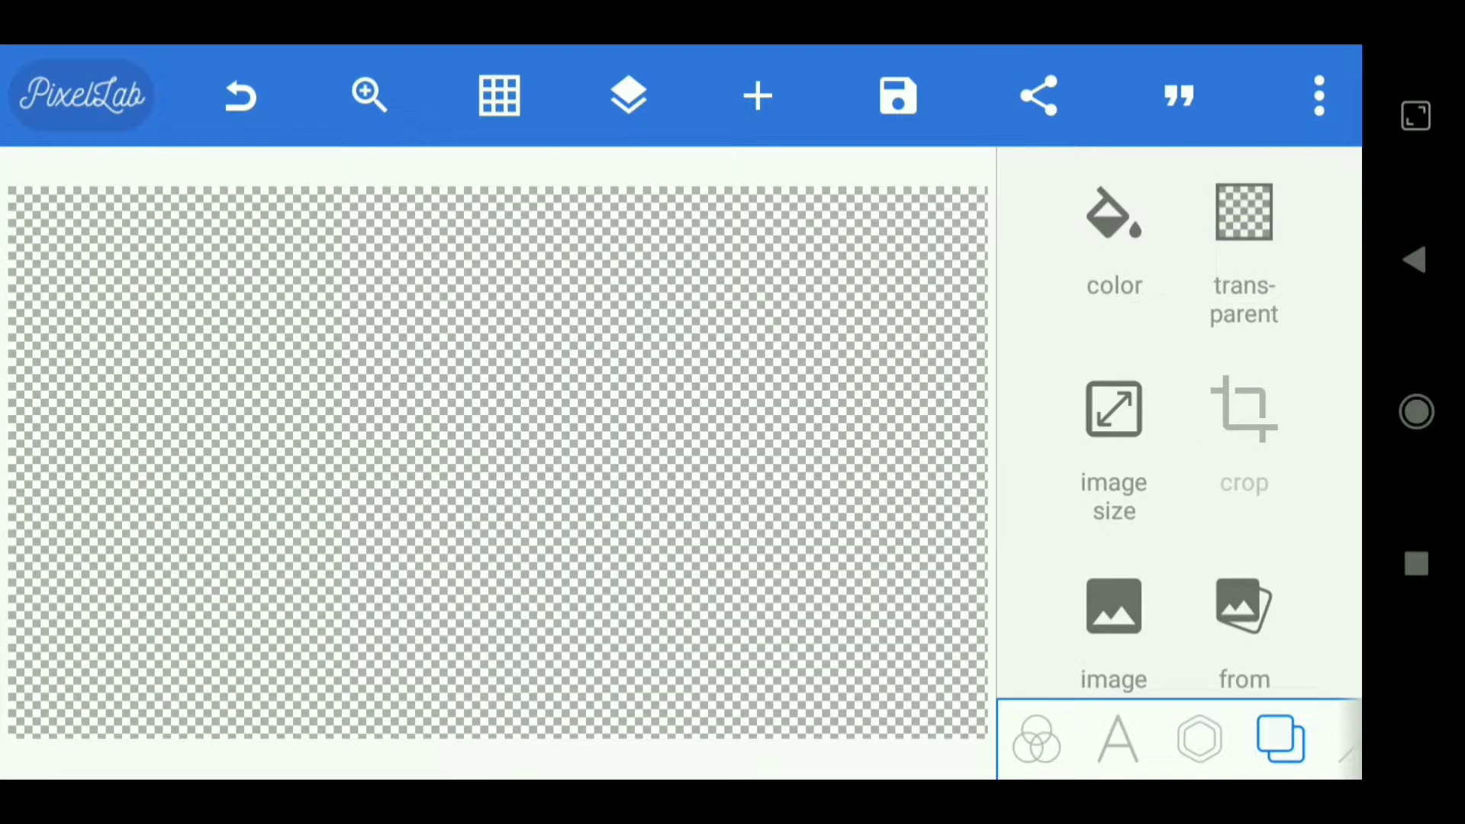
pyautogui.click(756, 94)
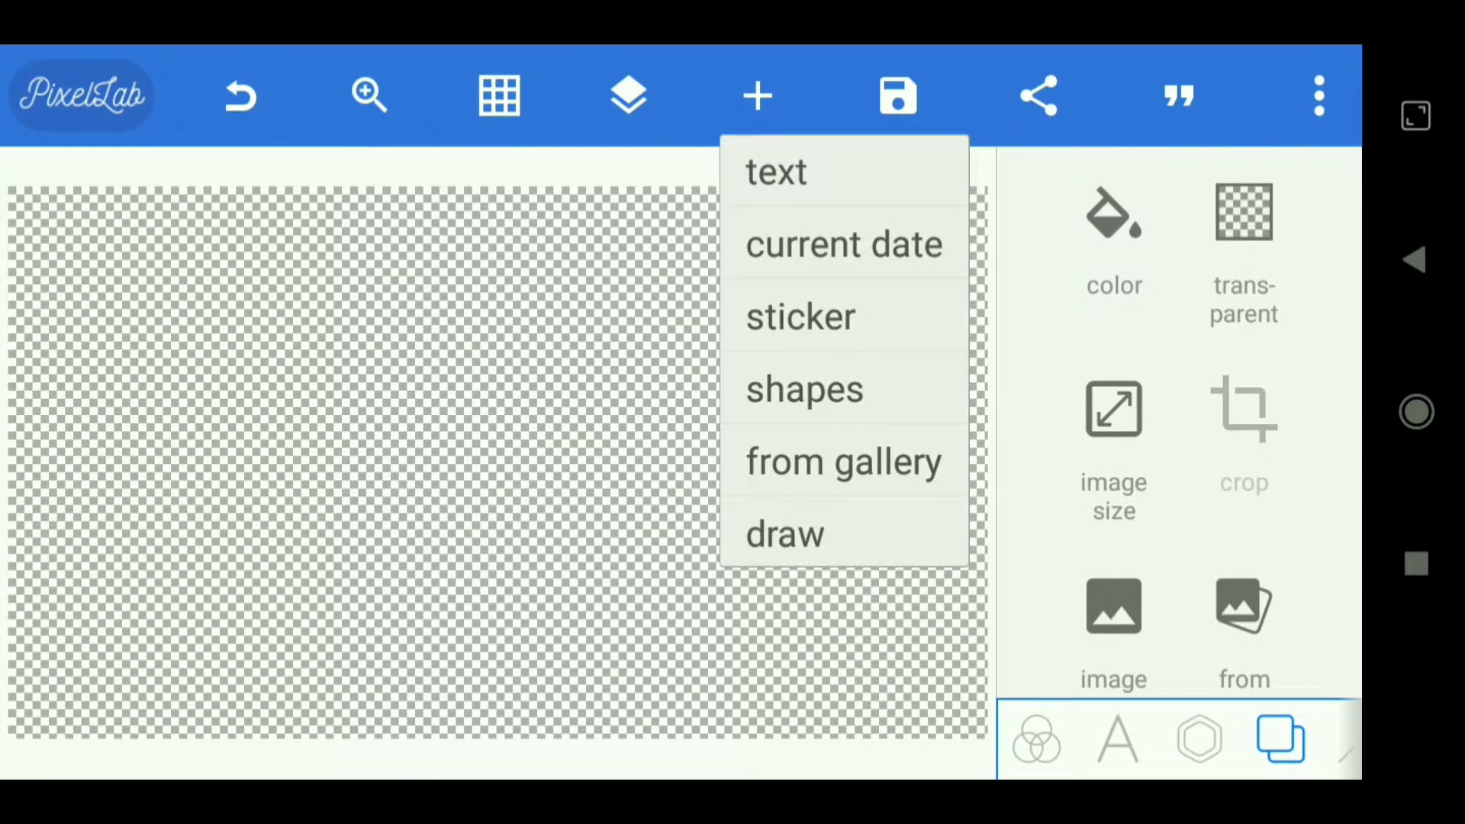
# Import the shield logo picture from the gallery's PicsArt folder onto the canvas.
pyautogui.click(842, 460)
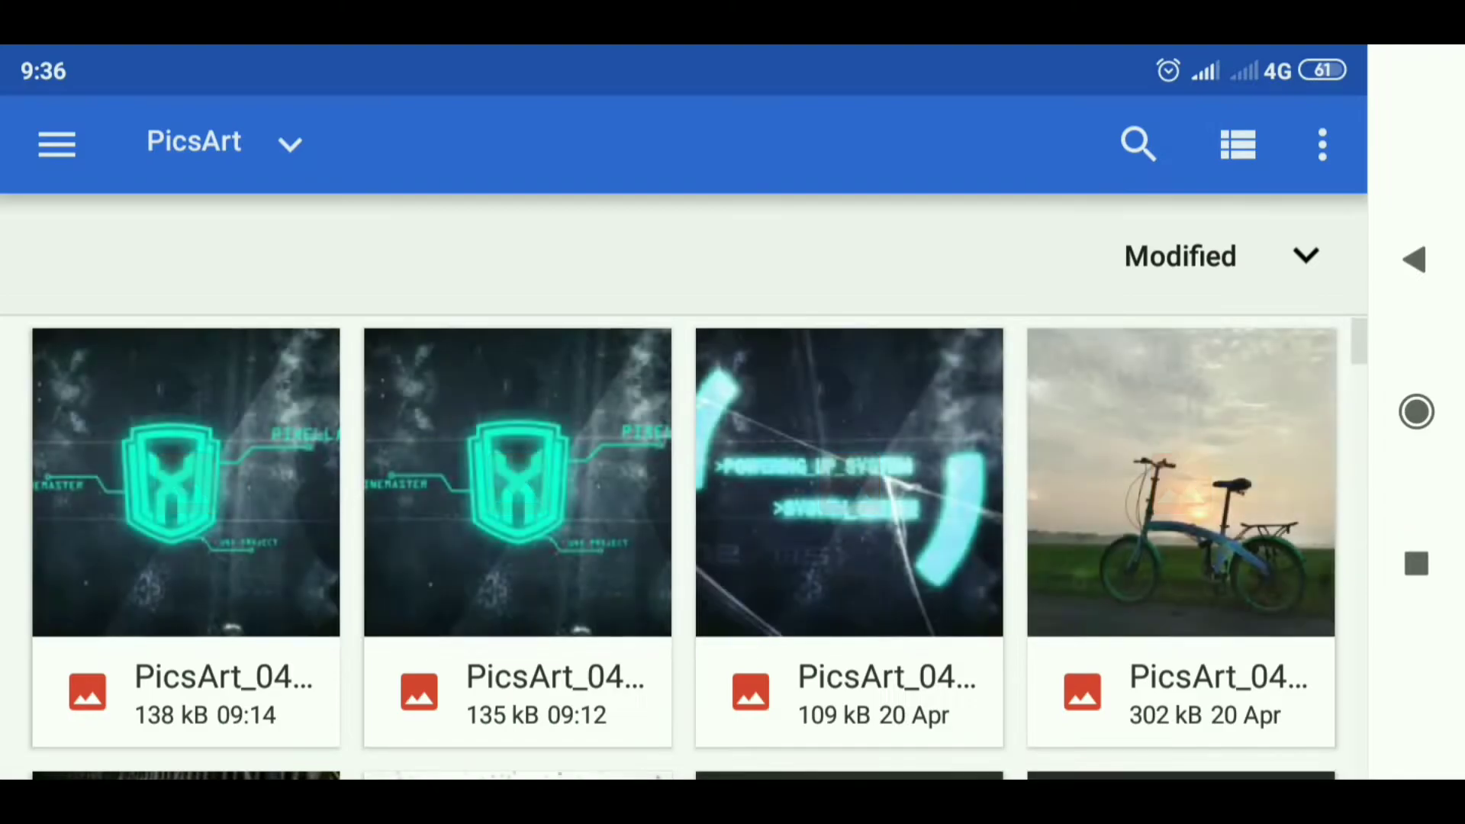
pyautogui.click(57, 145)
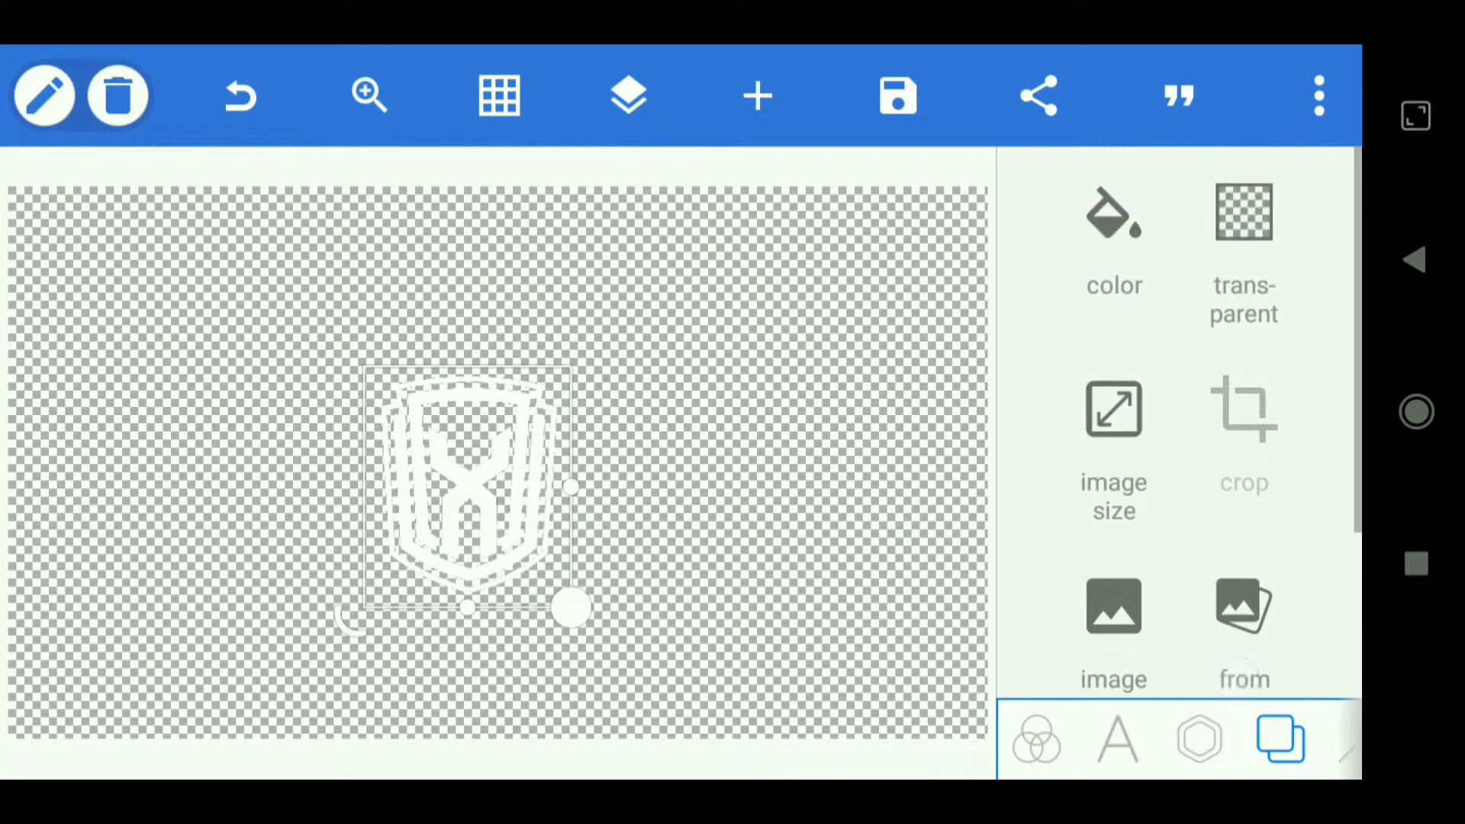
# Center the shield logo horizontally and vertically using the position alignment options.
pyautogui.click(1200, 738)
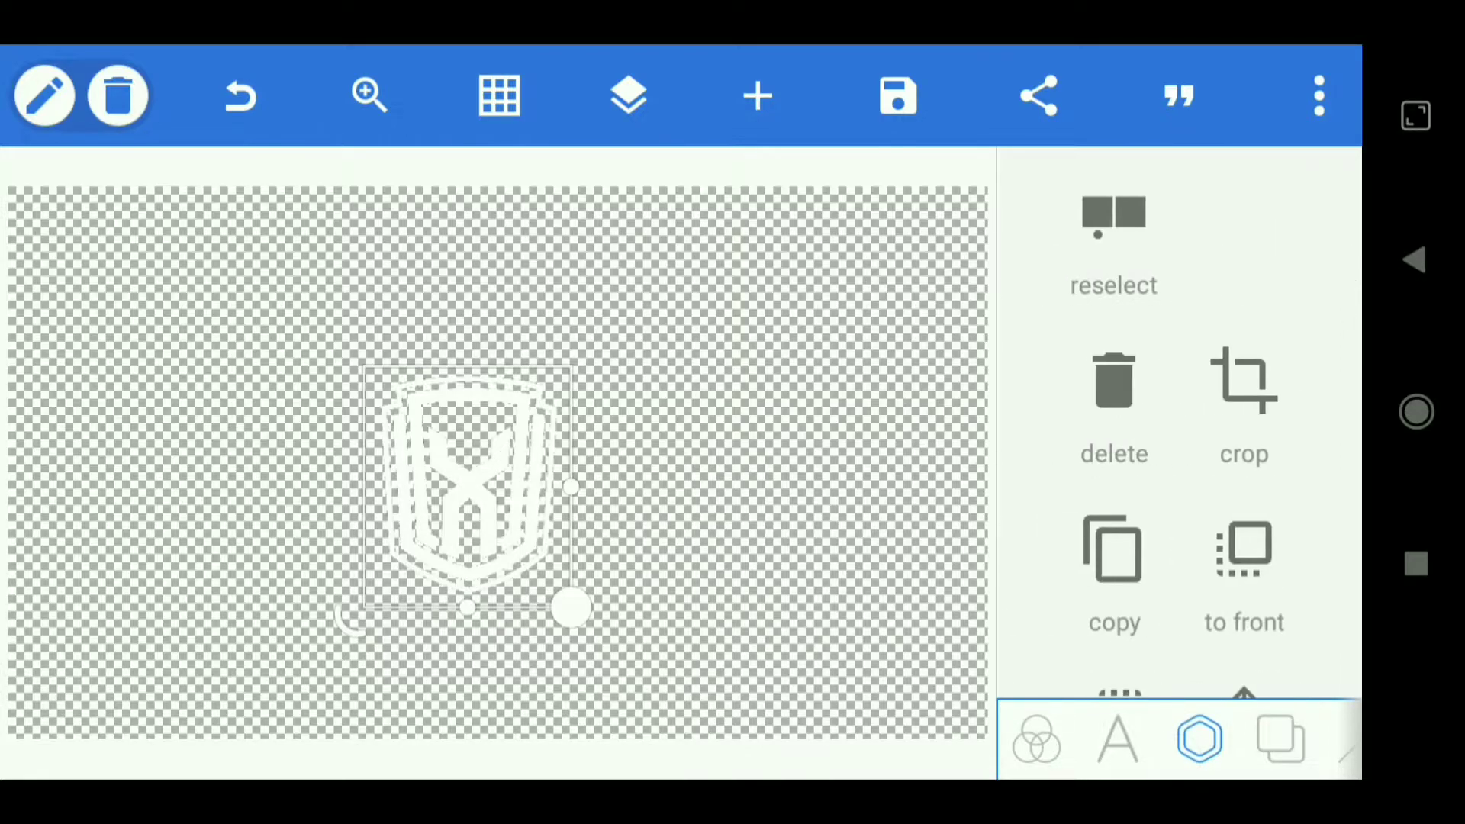
pyautogui.scroll(-3)
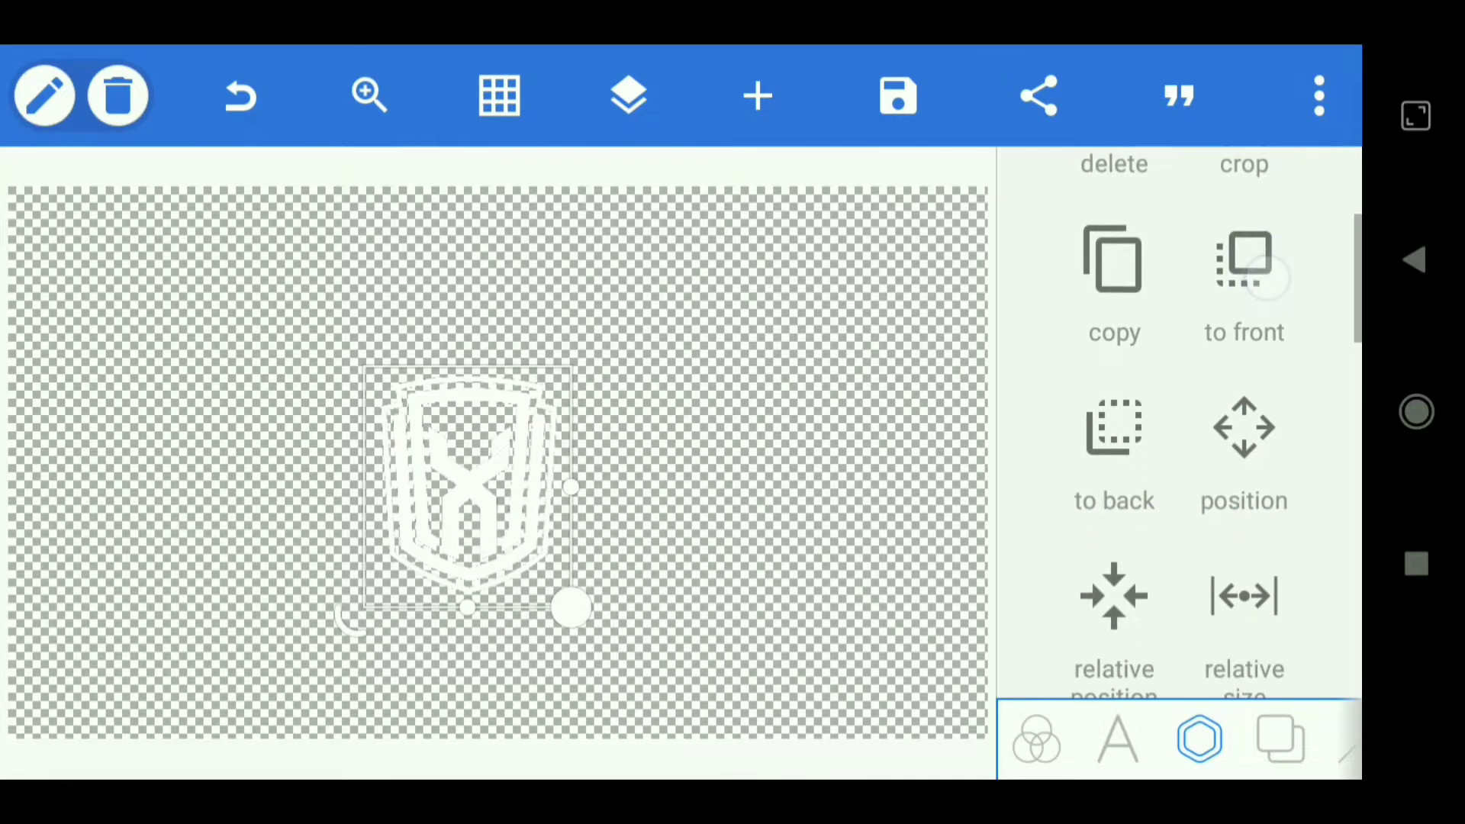
pyautogui.click(1244, 440)
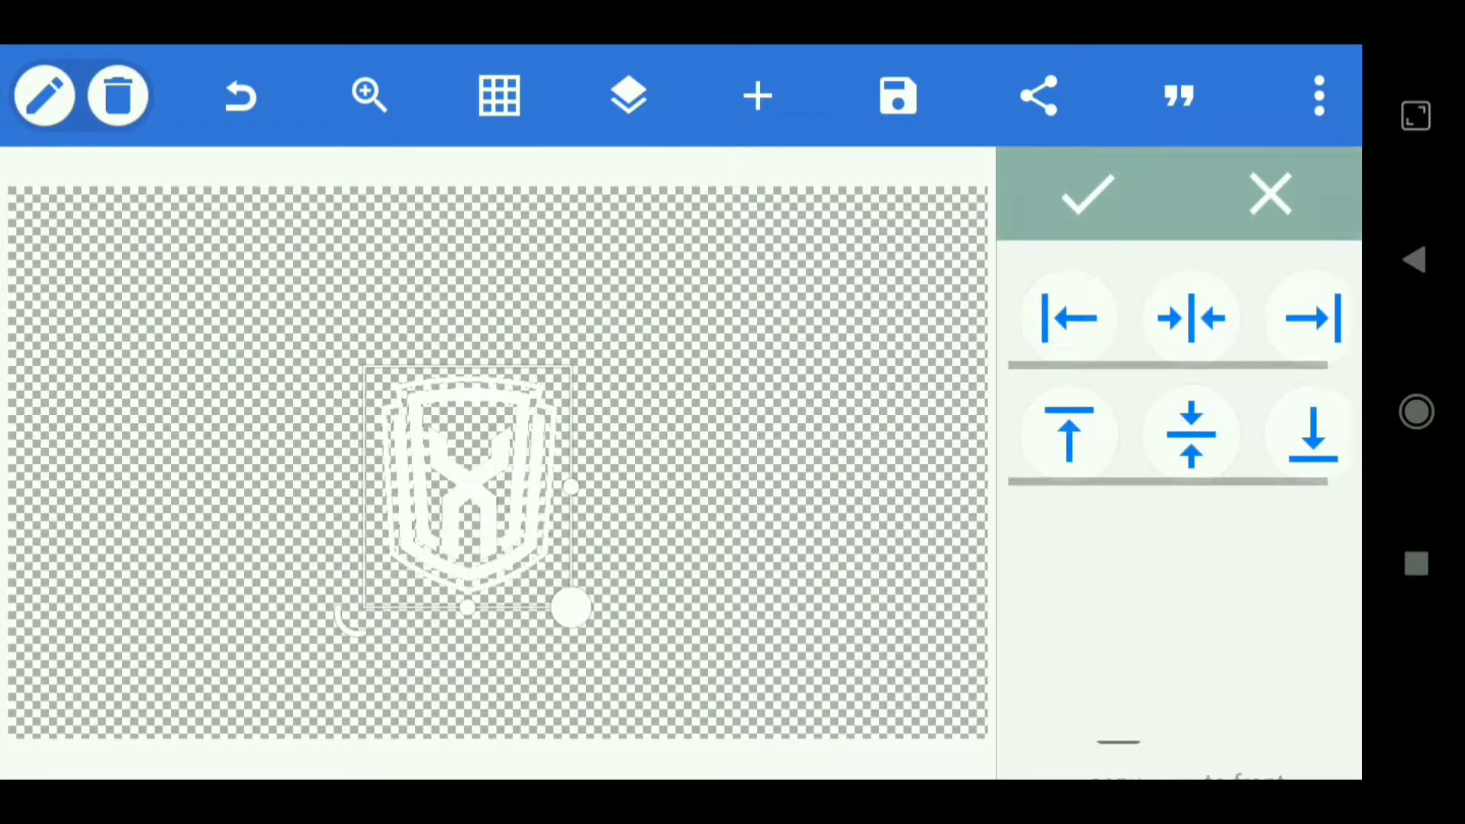
pyautogui.click(1190, 433)
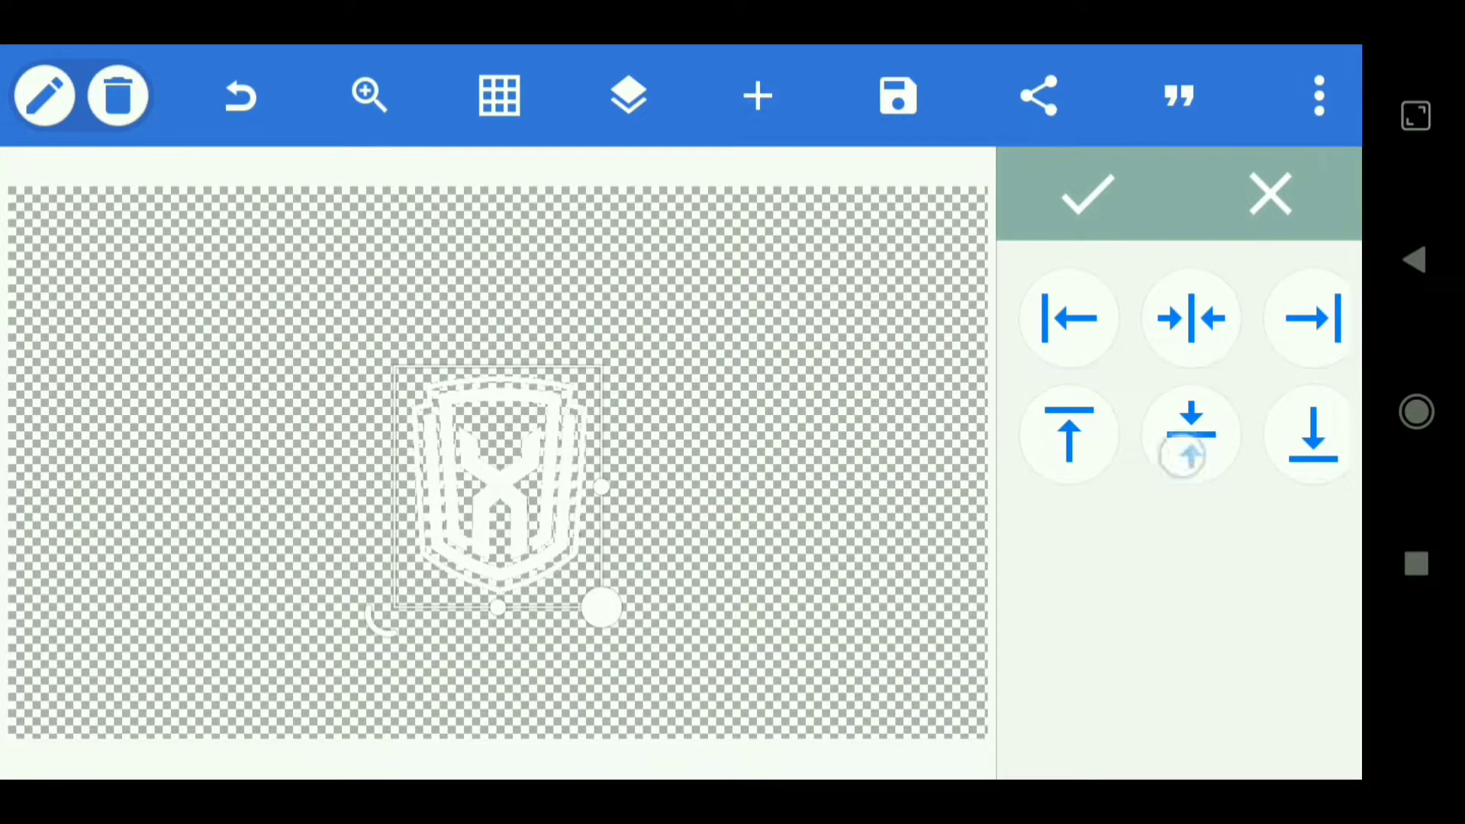
pyautogui.click(1192, 435)
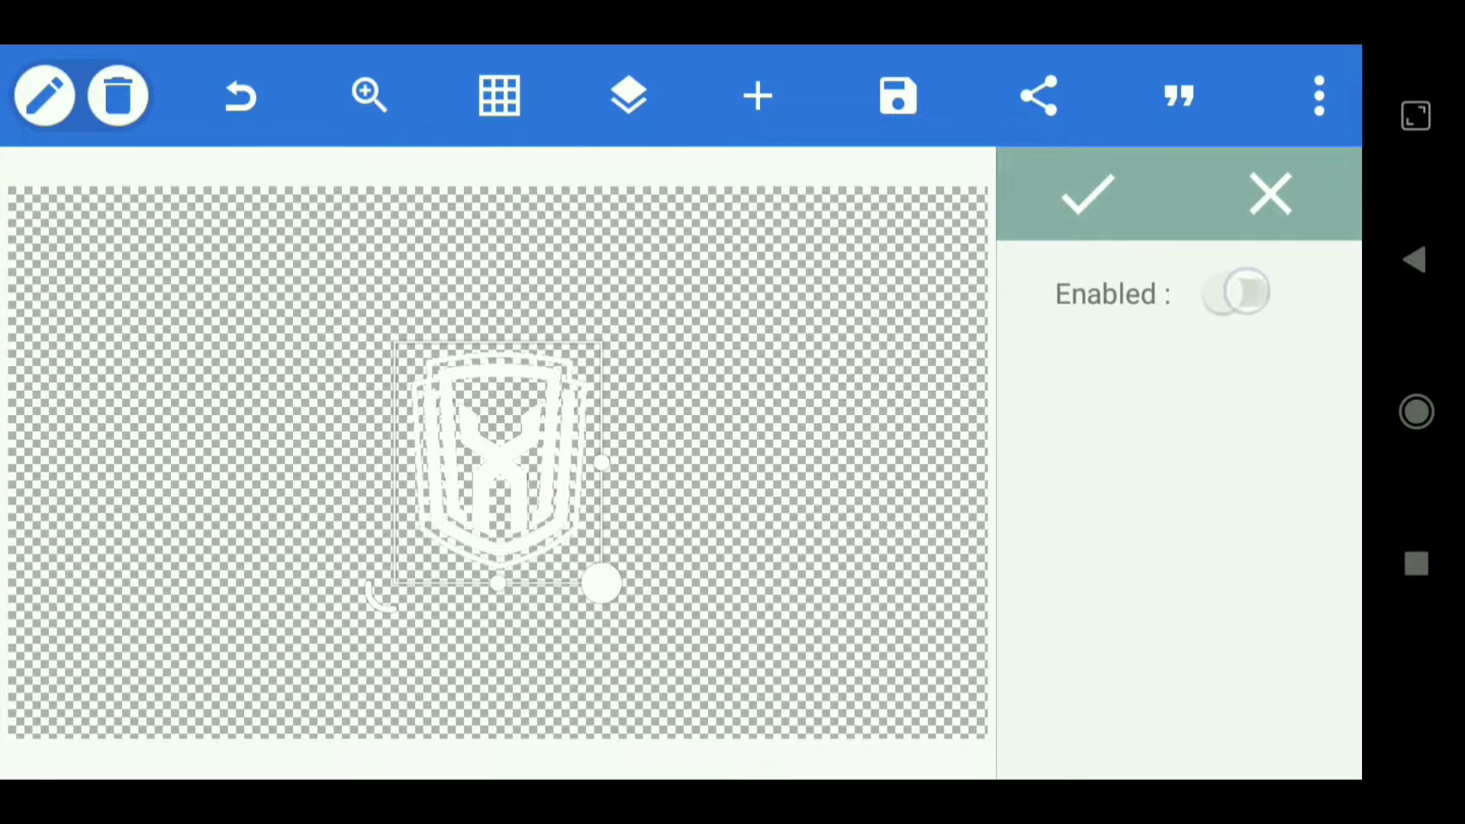
# Enable a colour fill and tint the shield logo cyan #00FFD7.
pyautogui.click(1234, 293)
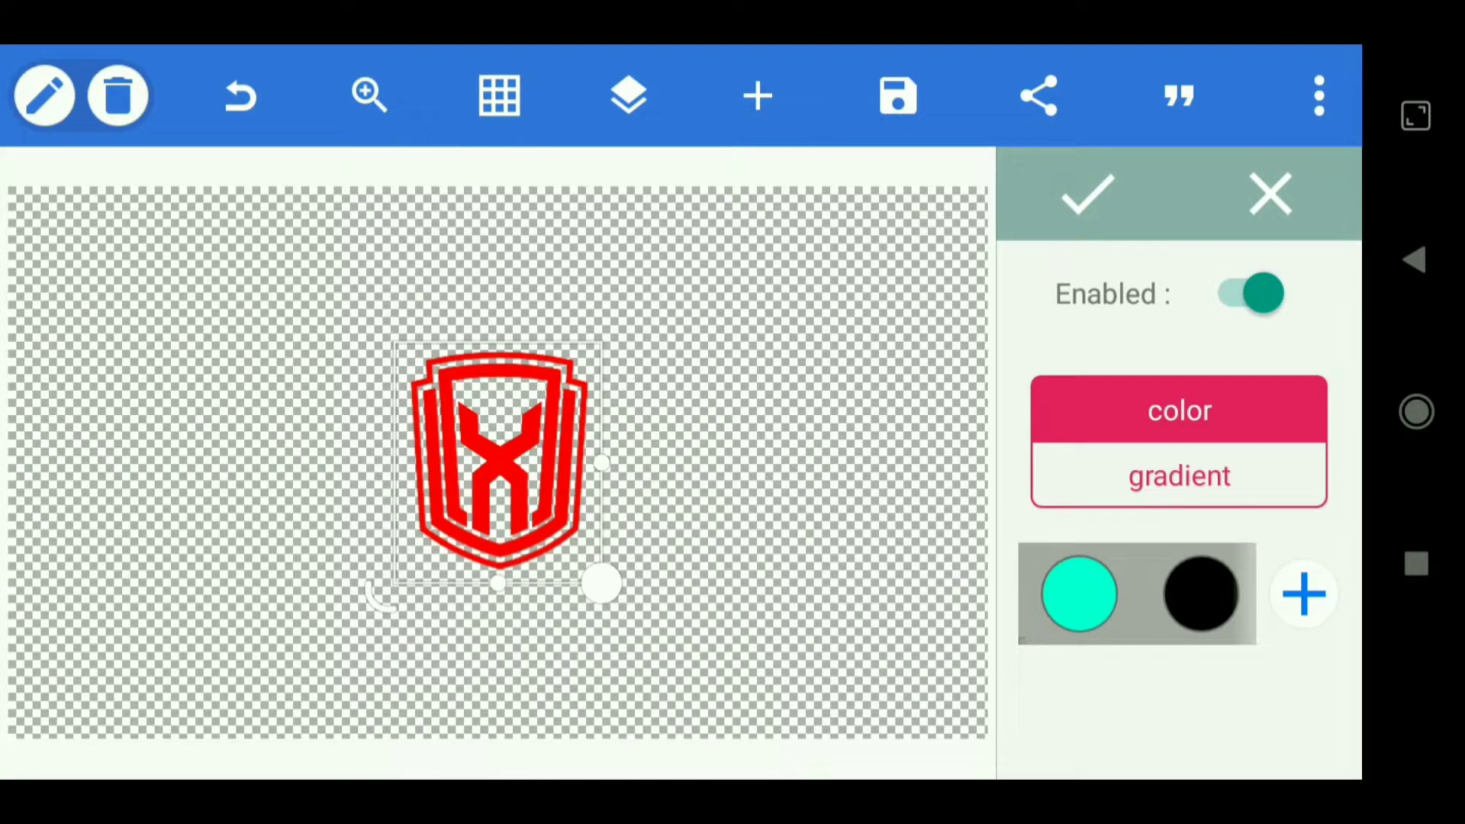
pyautogui.click(1079, 594)
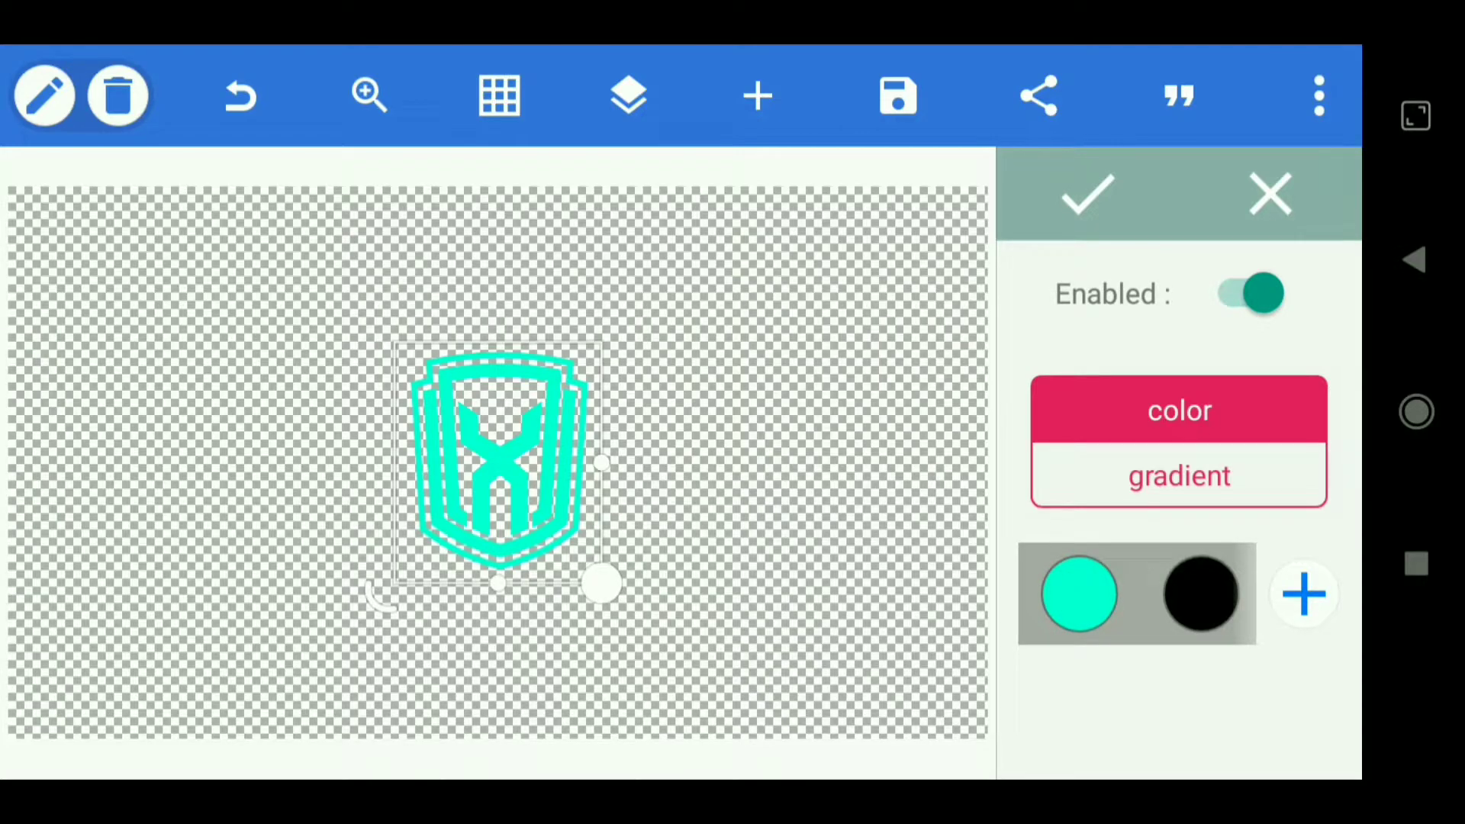
pyautogui.click(1077, 593)
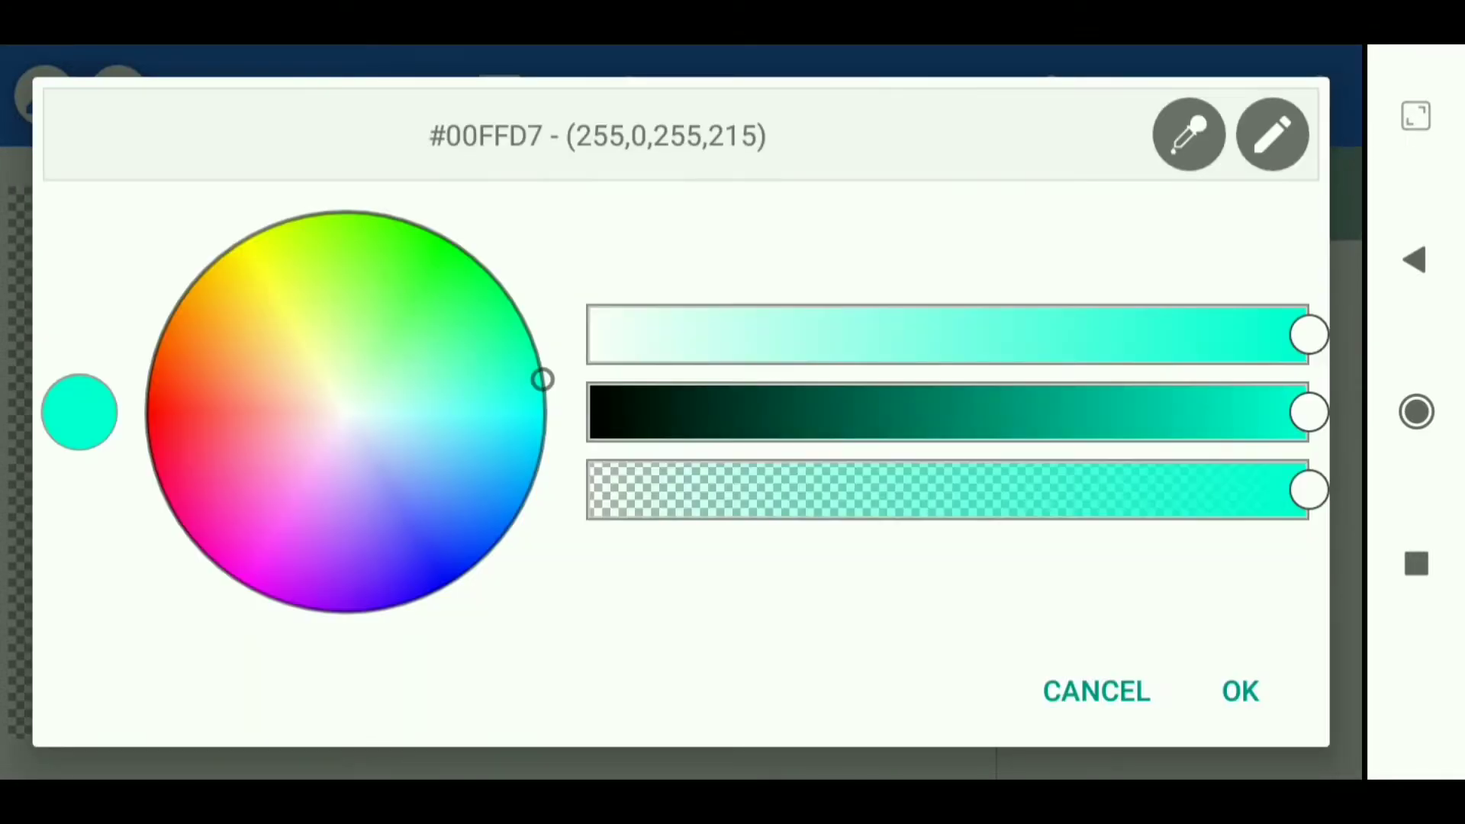
pyautogui.click(1239, 691)
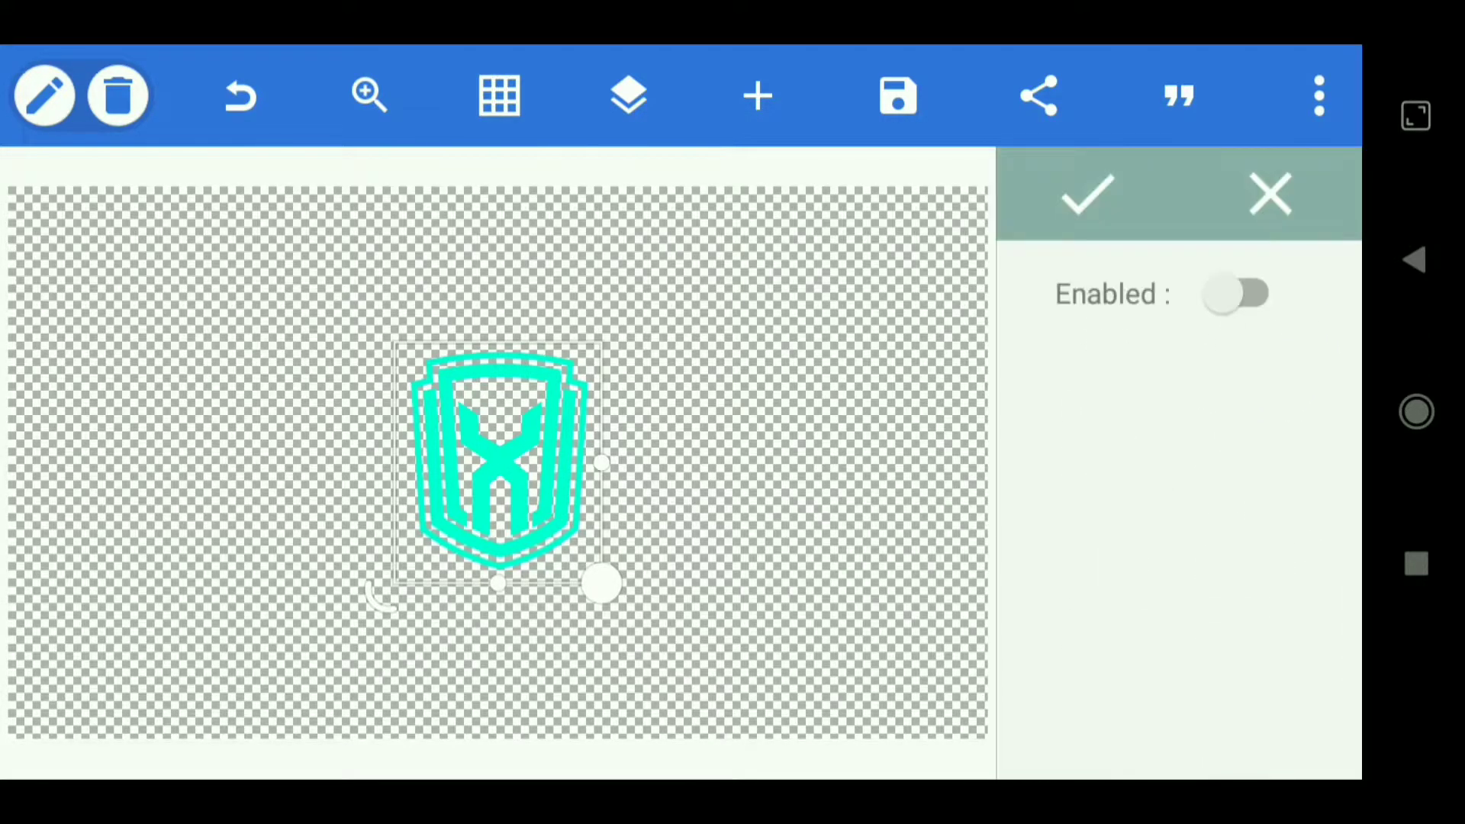
# Confirm the cyan glow settings and bring up the PNG 1280×720 export options.
pyautogui.click(1236, 293)
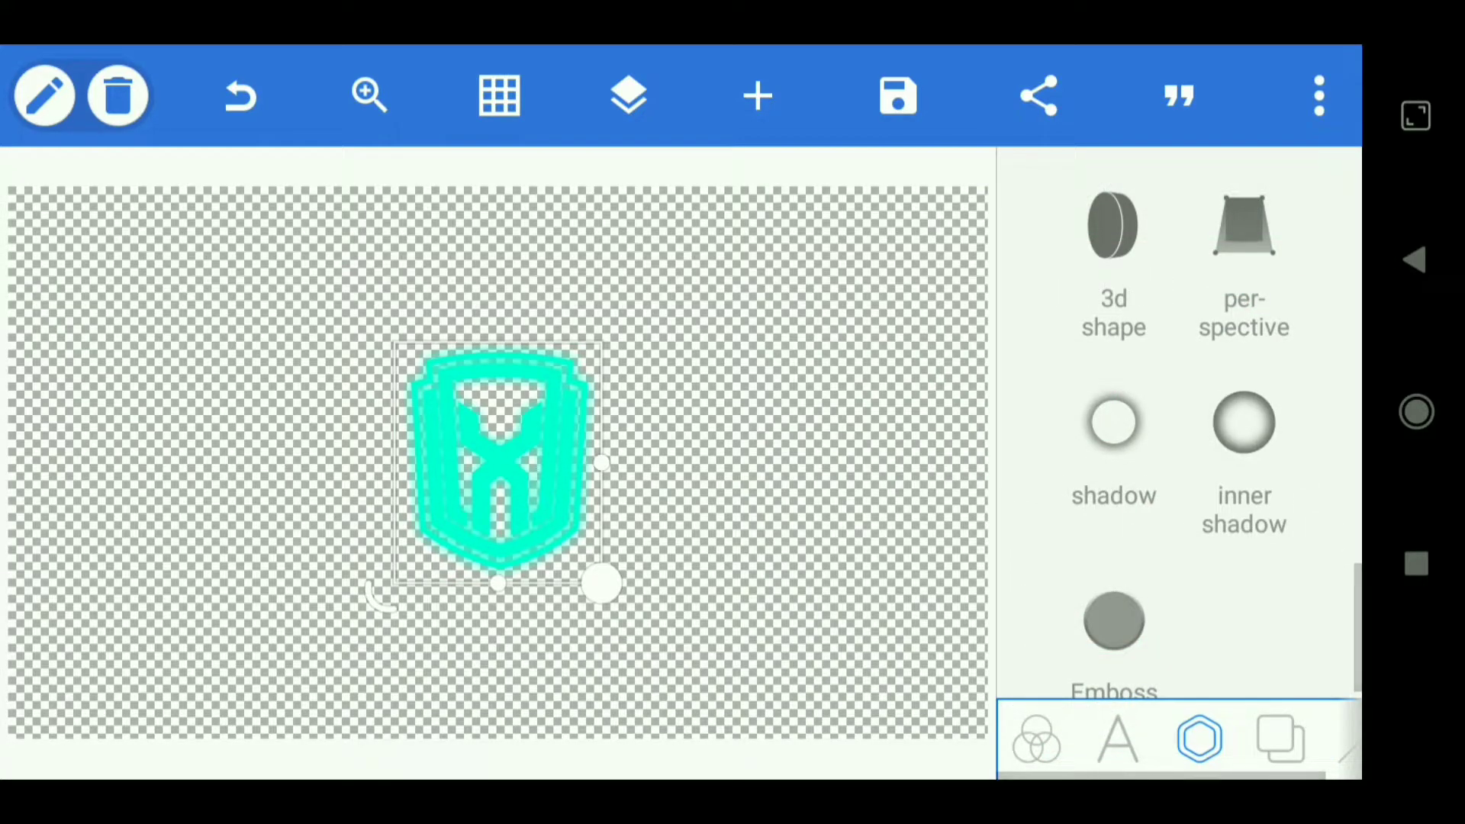
pyautogui.click(896, 95)
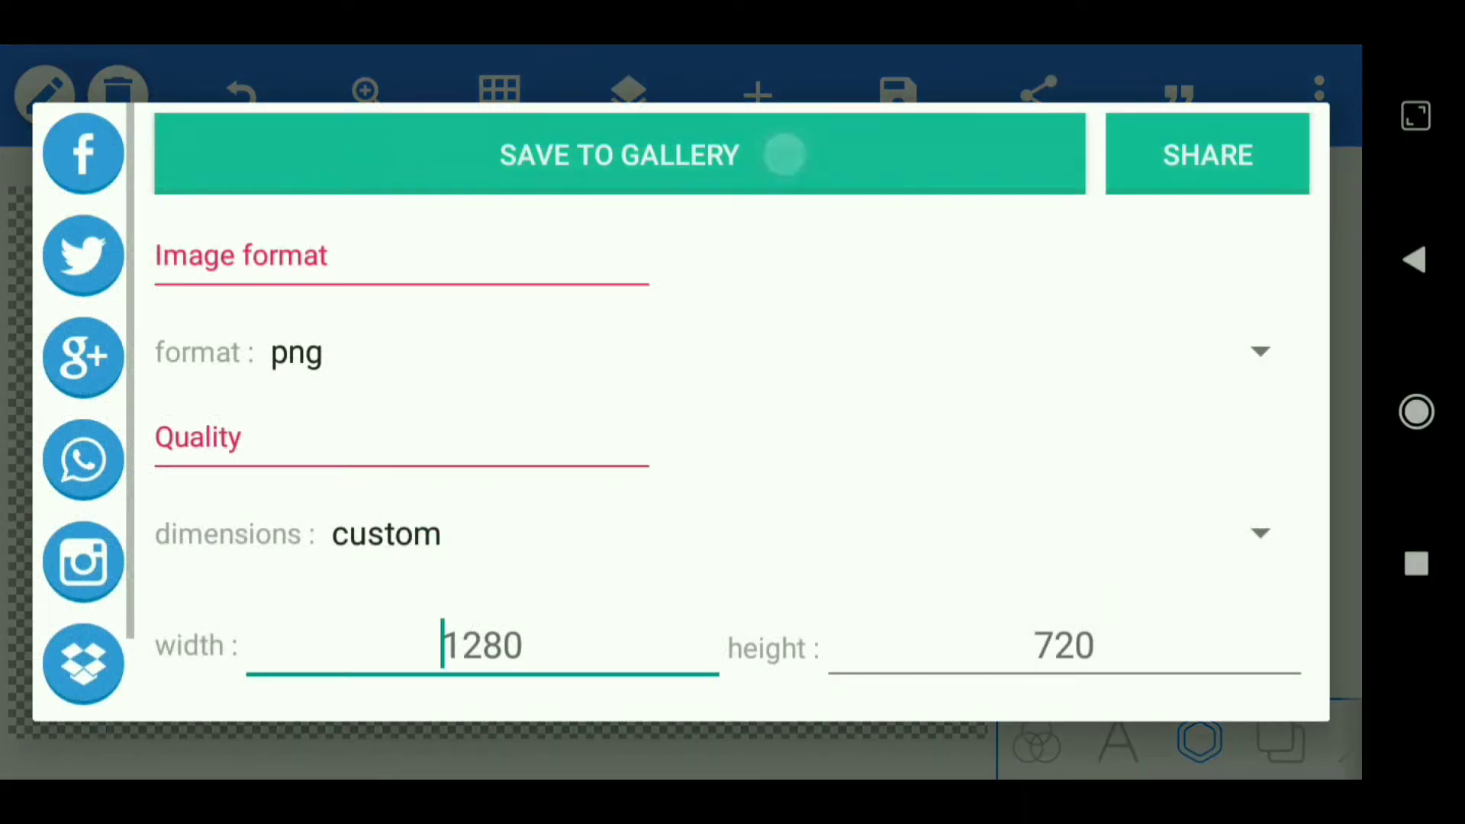
# Save the logo as a PNG to the gallery.
pyautogui.click(618, 154)
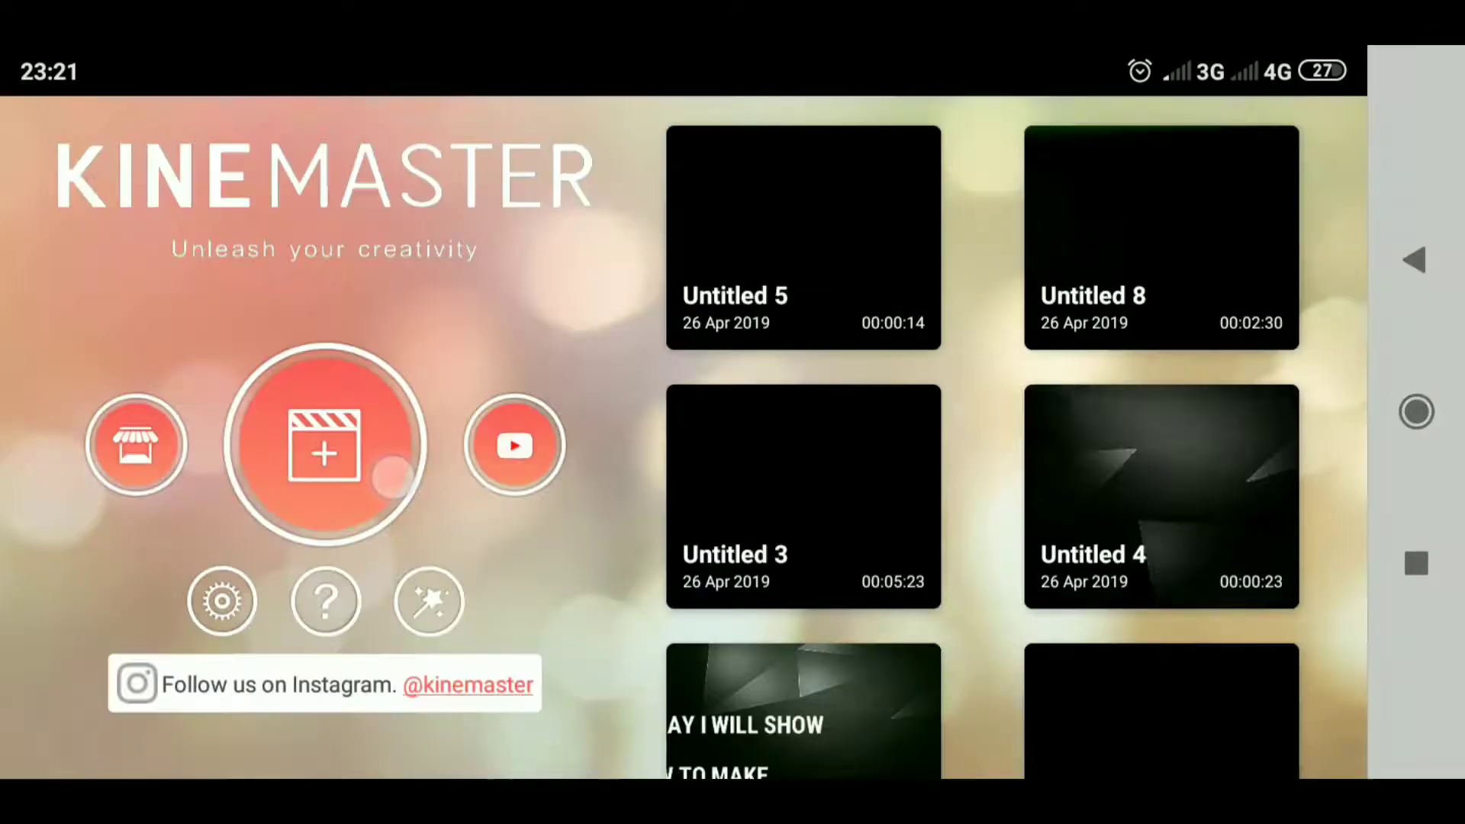
# Create a new project with the HUD frame clip from the Export folder on the timeline.
pyautogui.click(323, 444)
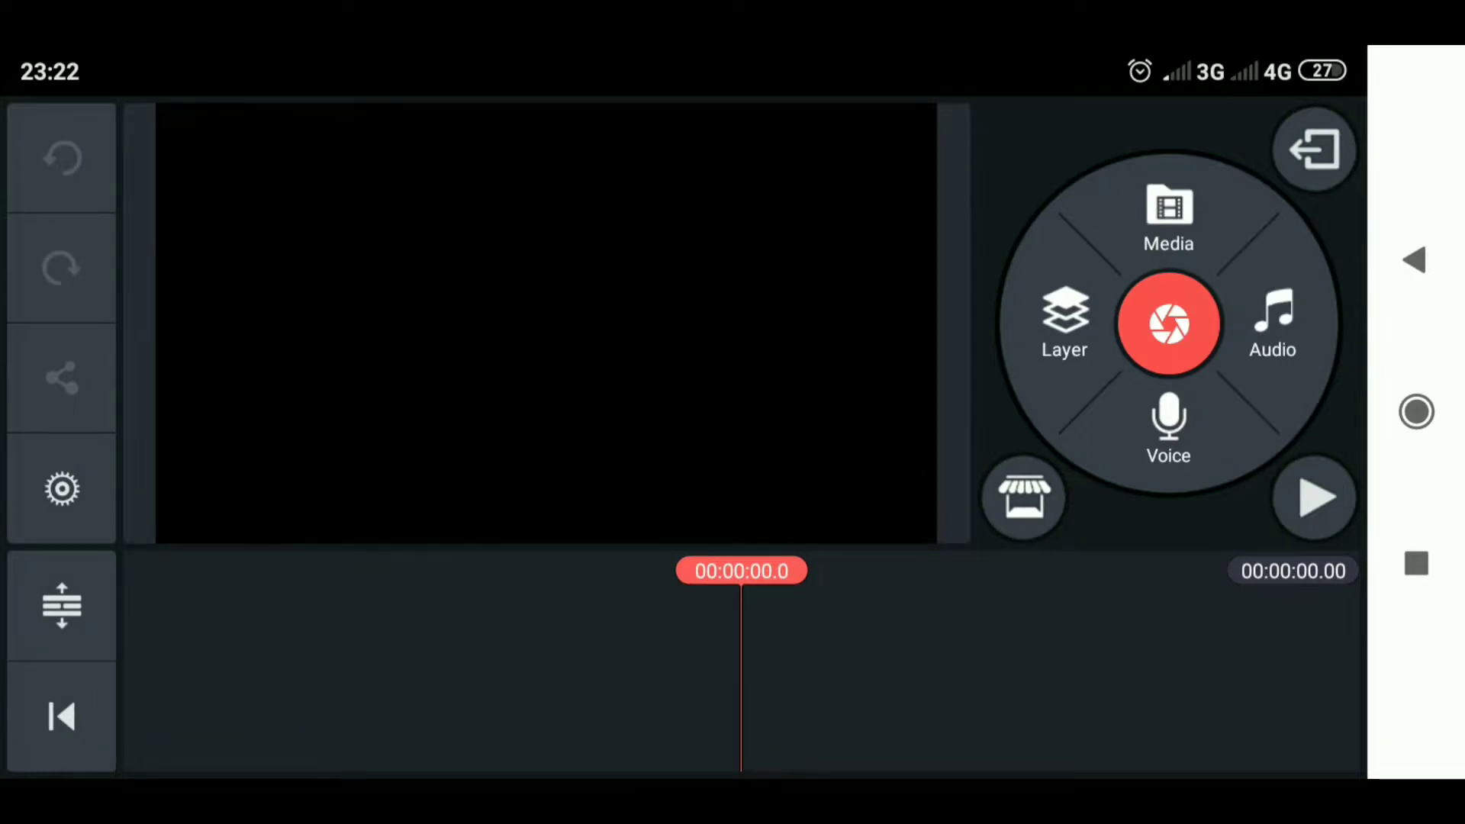
pyautogui.click(1167, 216)
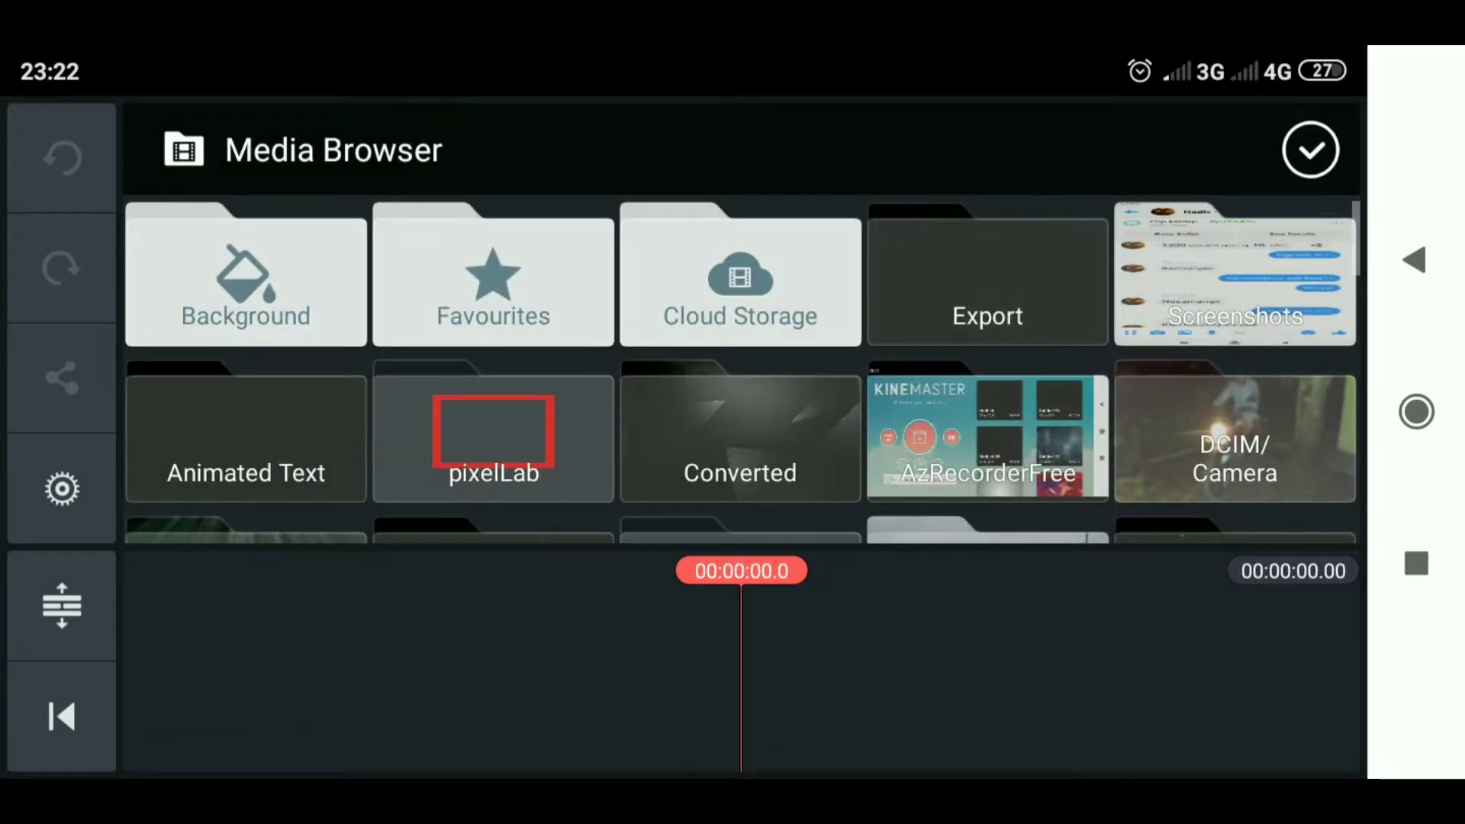
pyautogui.click(987, 275)
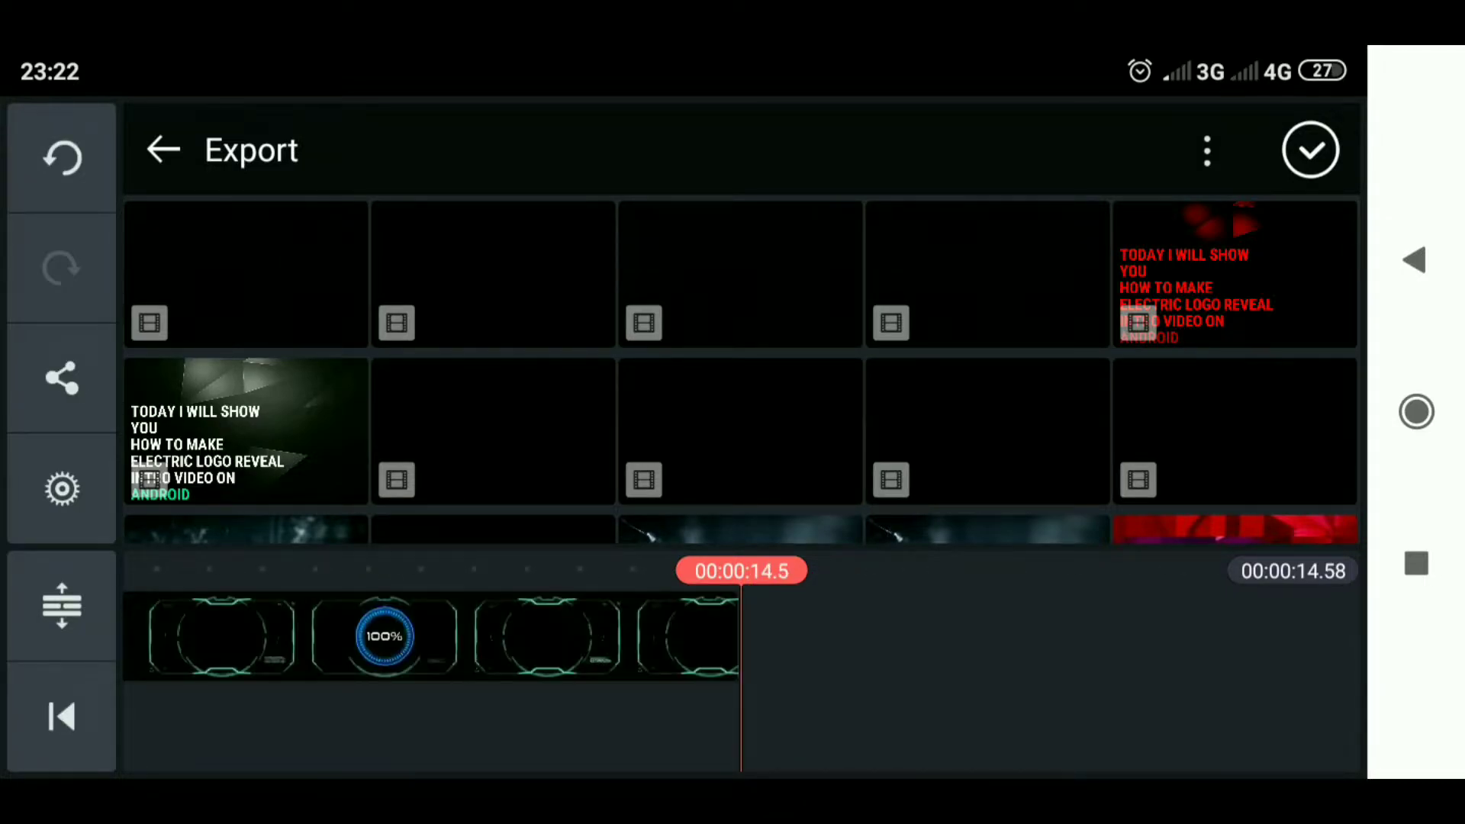
pyautogui.click(163, 150)
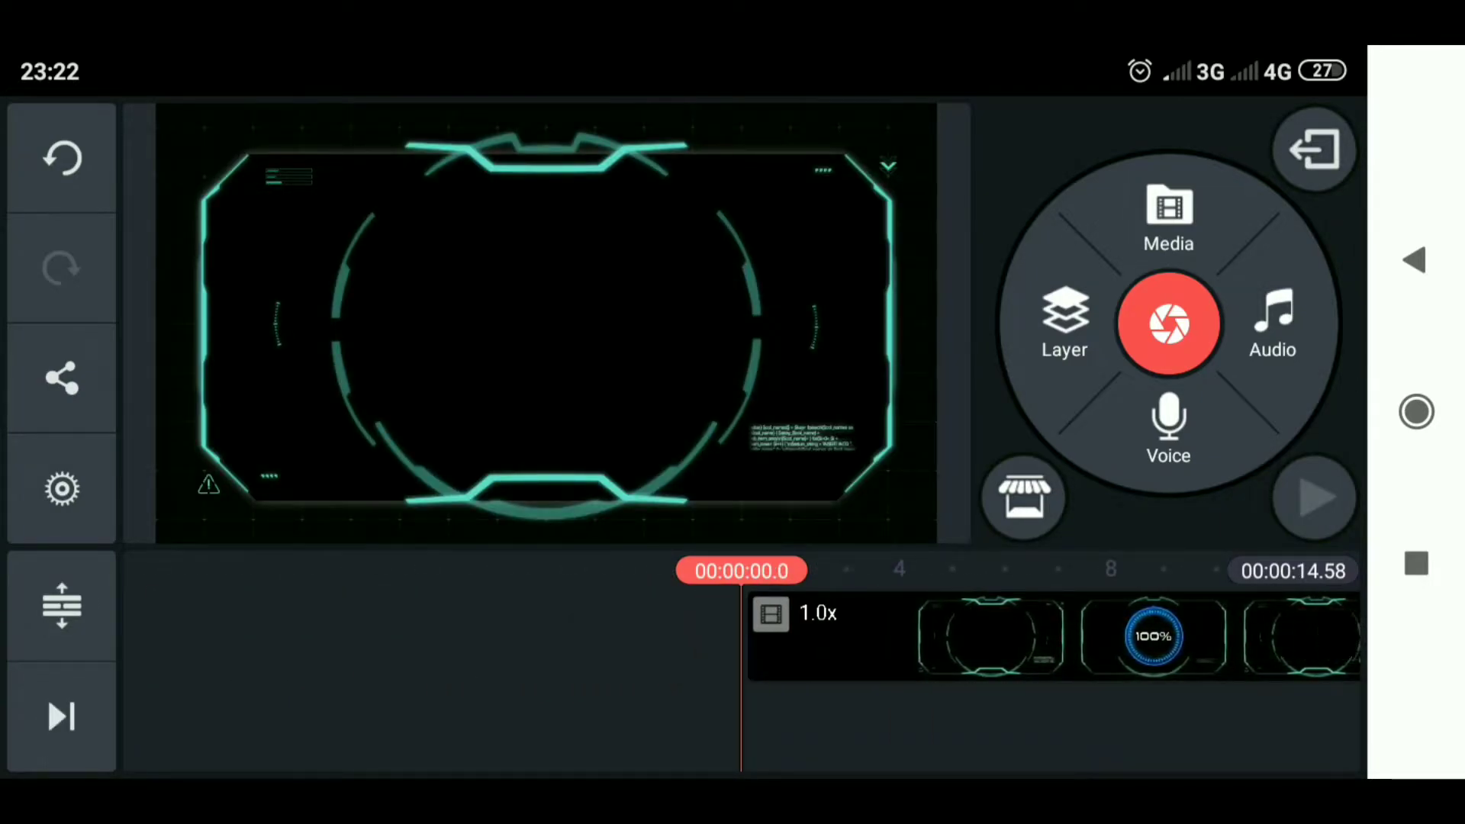
# Start adding an image layer over the HUD video.
pyautogui.click(1314, 497)
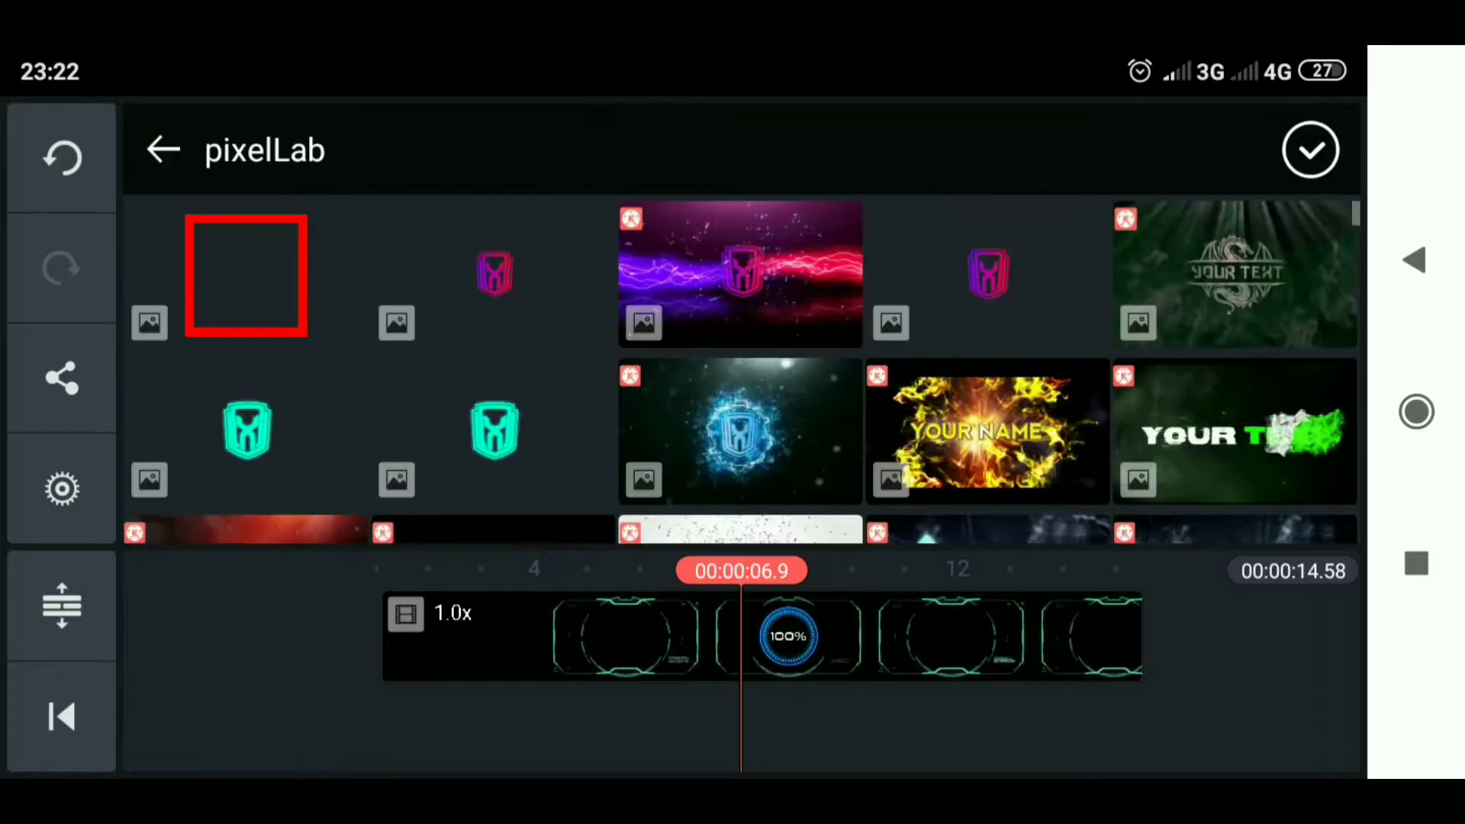
# Place the cyan logo over the video and give it the Flicker overall animation.
pyautogui.click(246, 273)
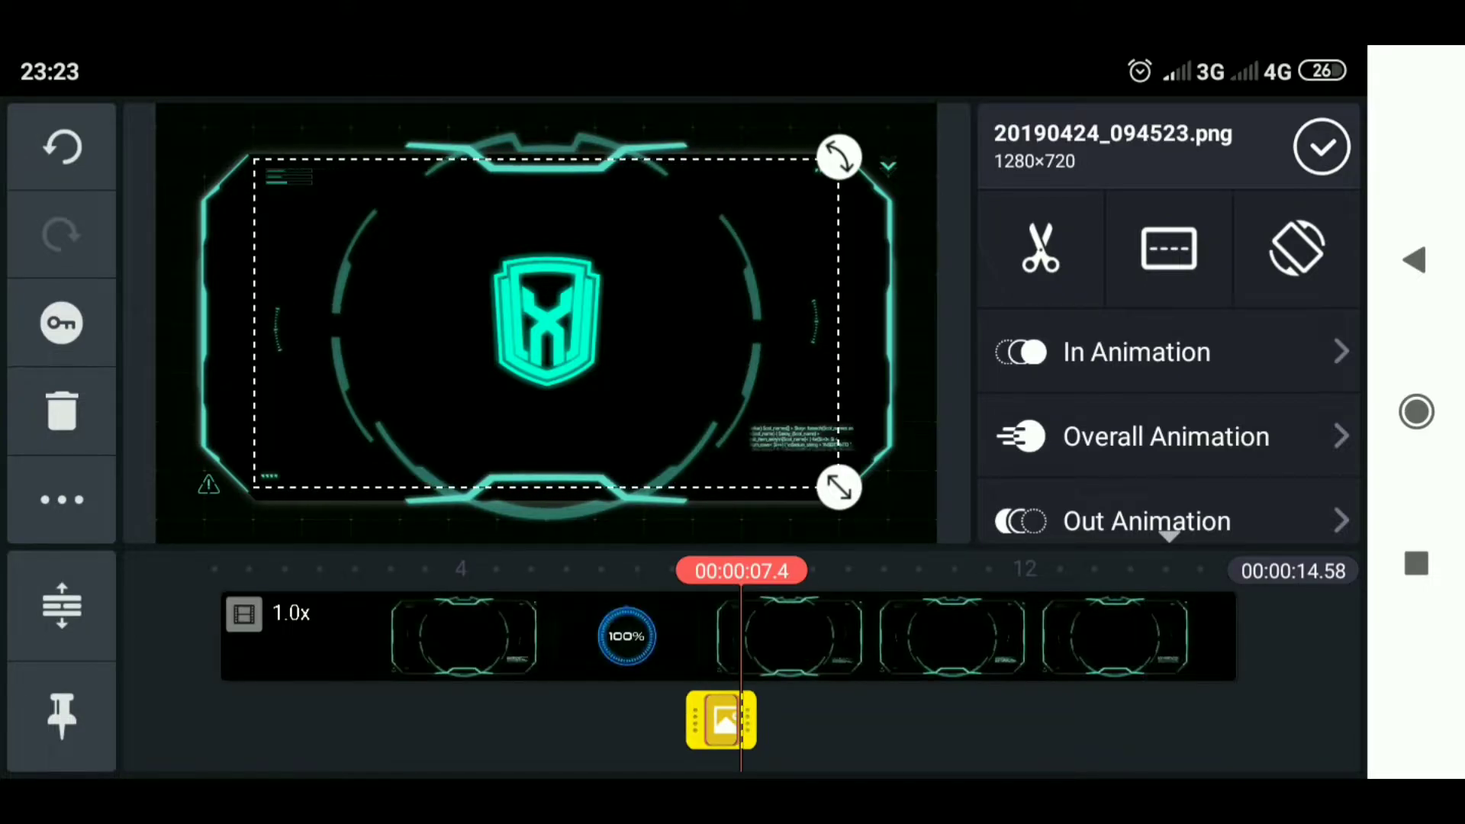
pyautogui.click(1166, 437)
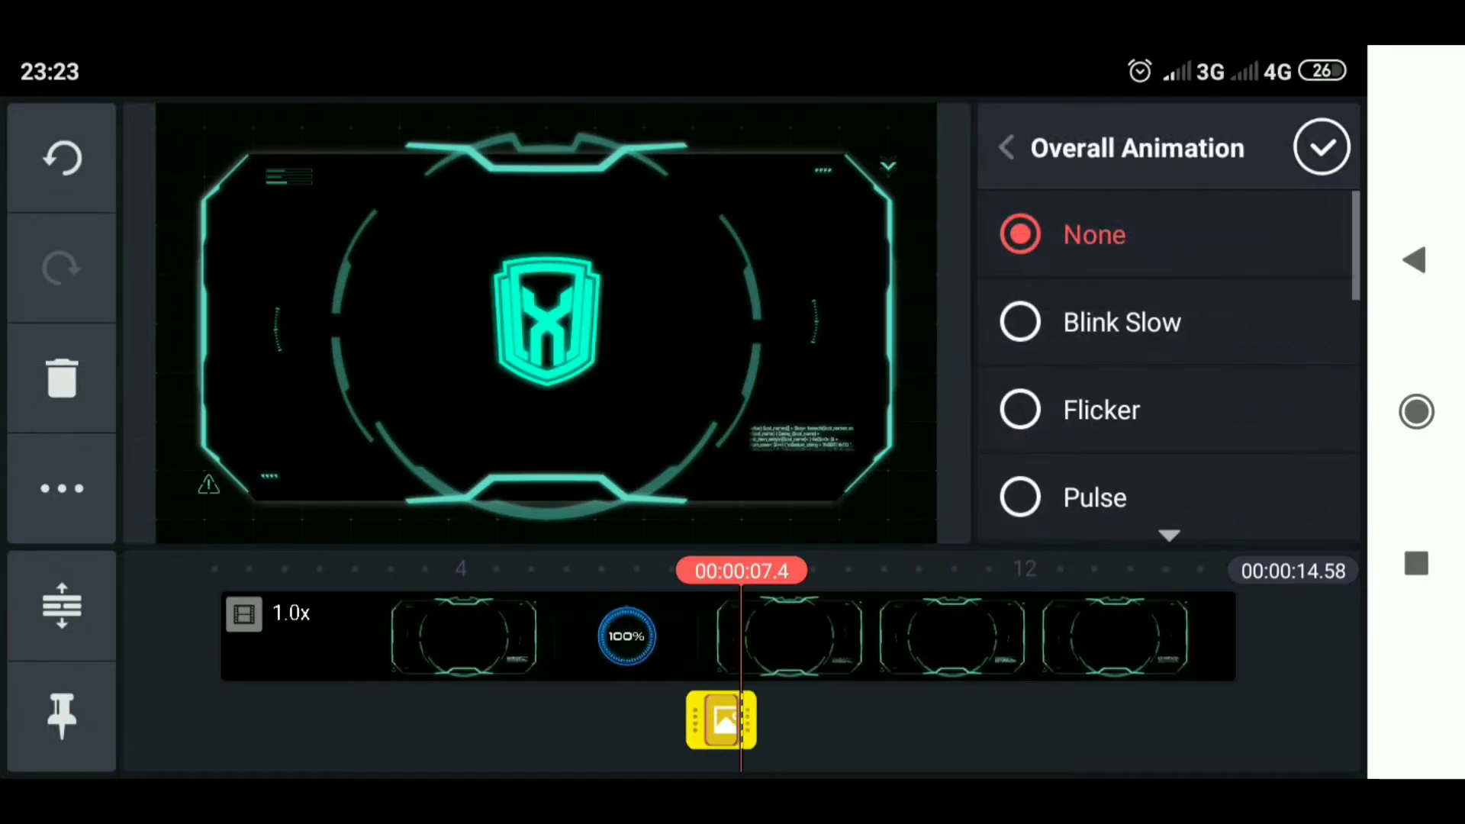
pyautogui.click(1021, 409)
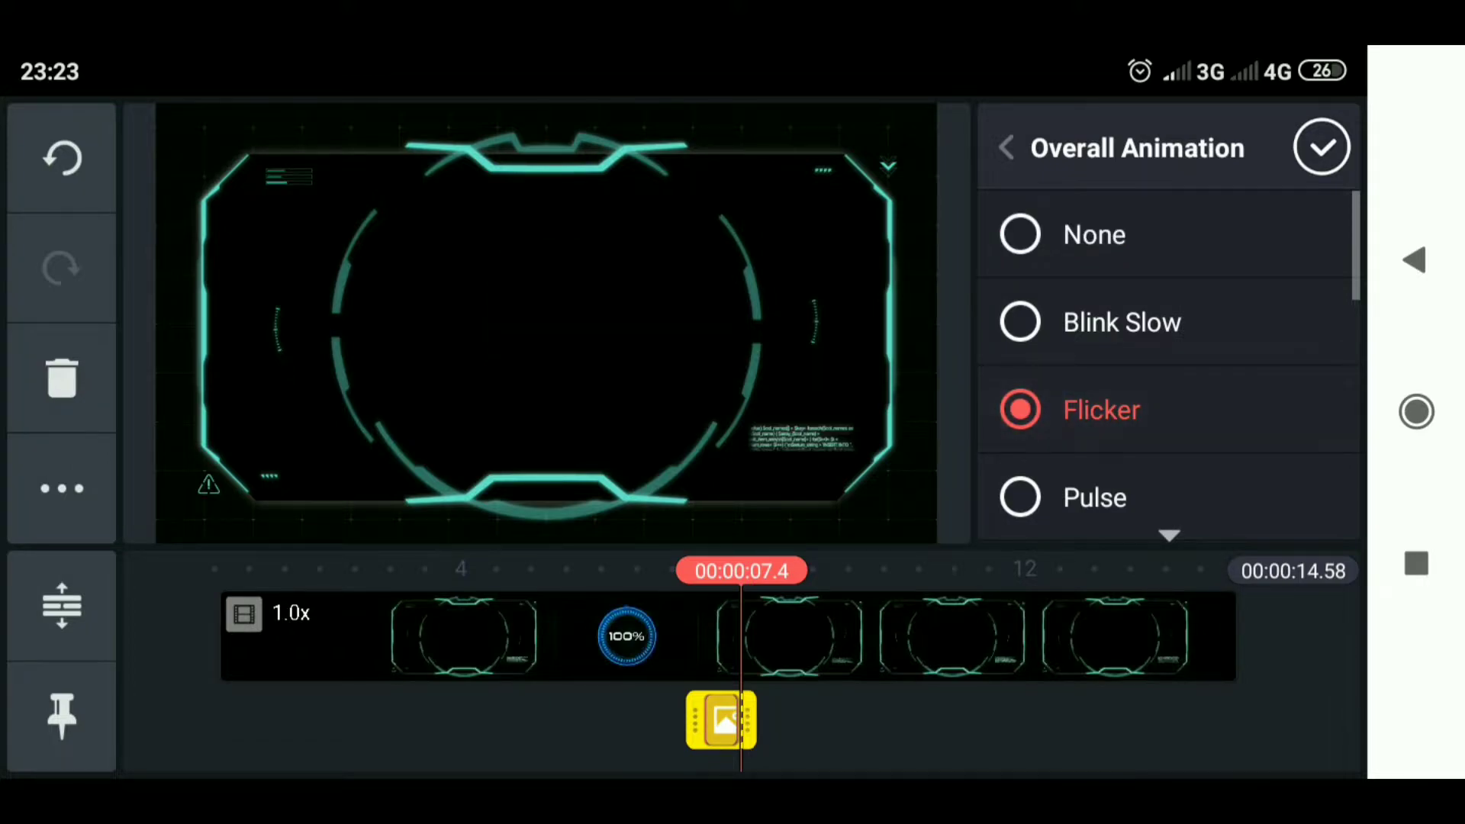
pyautogui.click(1321, 147)
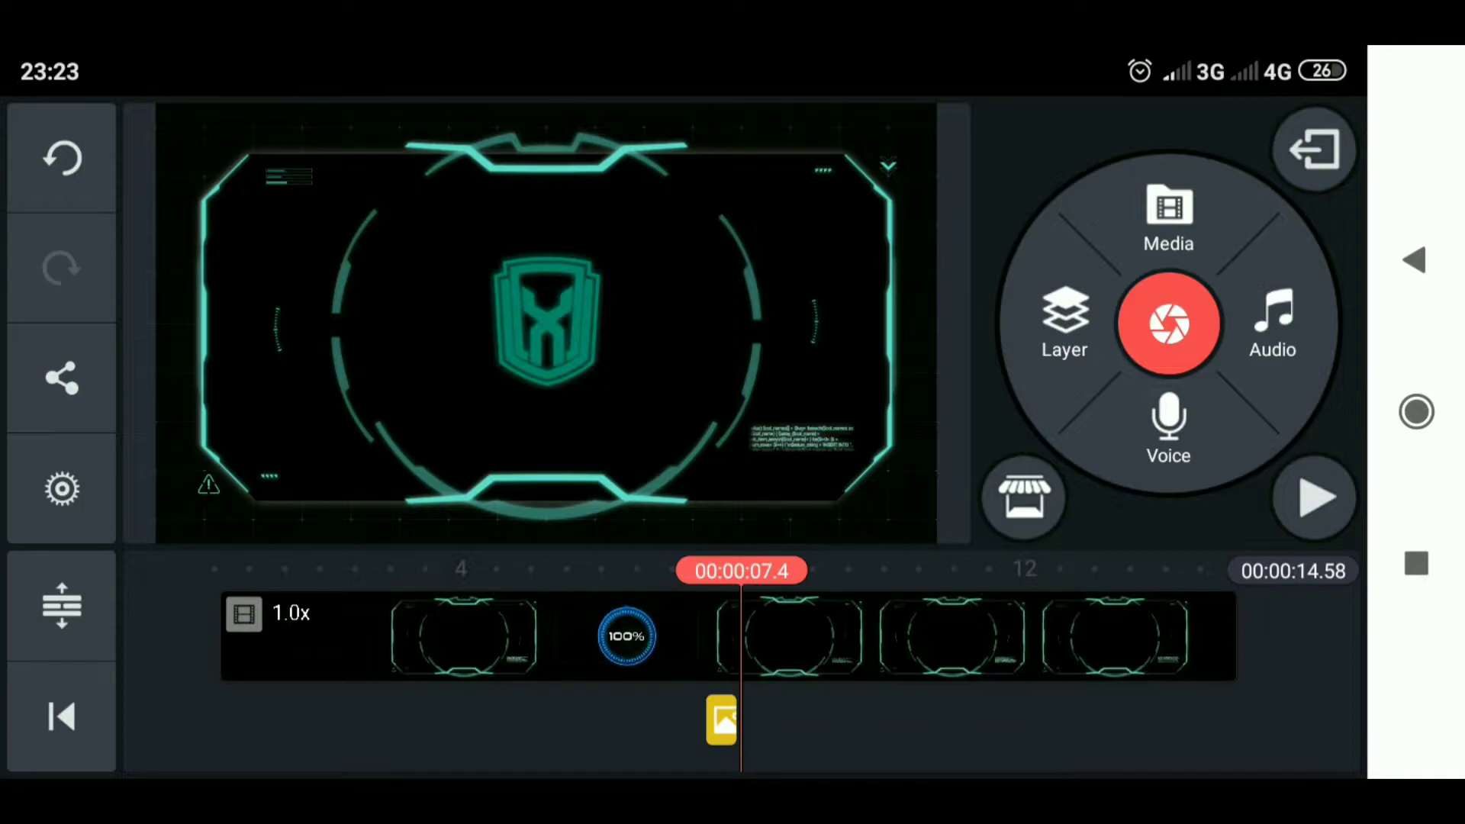
# Trim the logo layer short and duplicate it into two back-to-back clips.
pyautogui.click(722, 718)
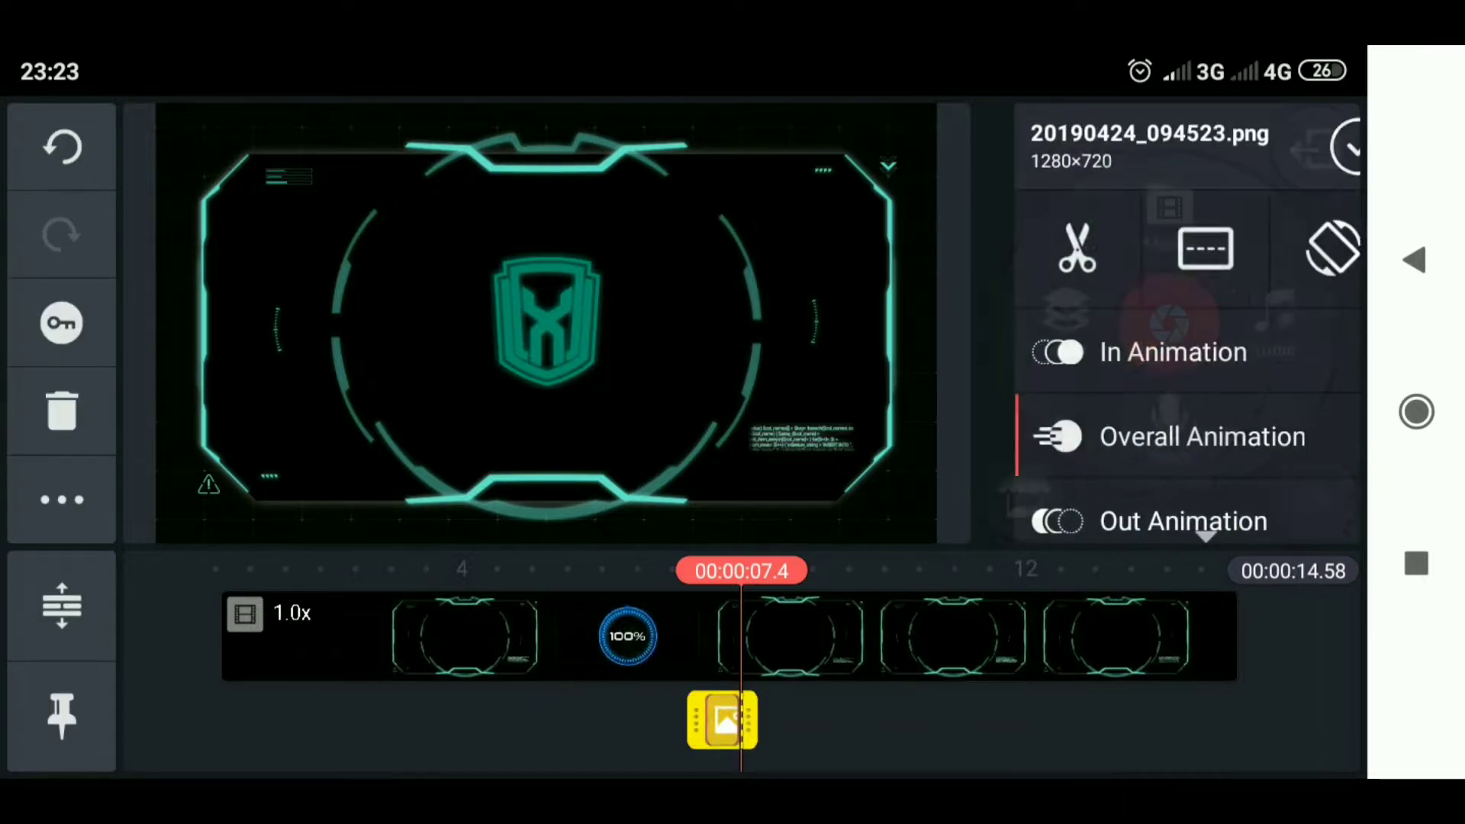
pyautogui.click(61, 501)
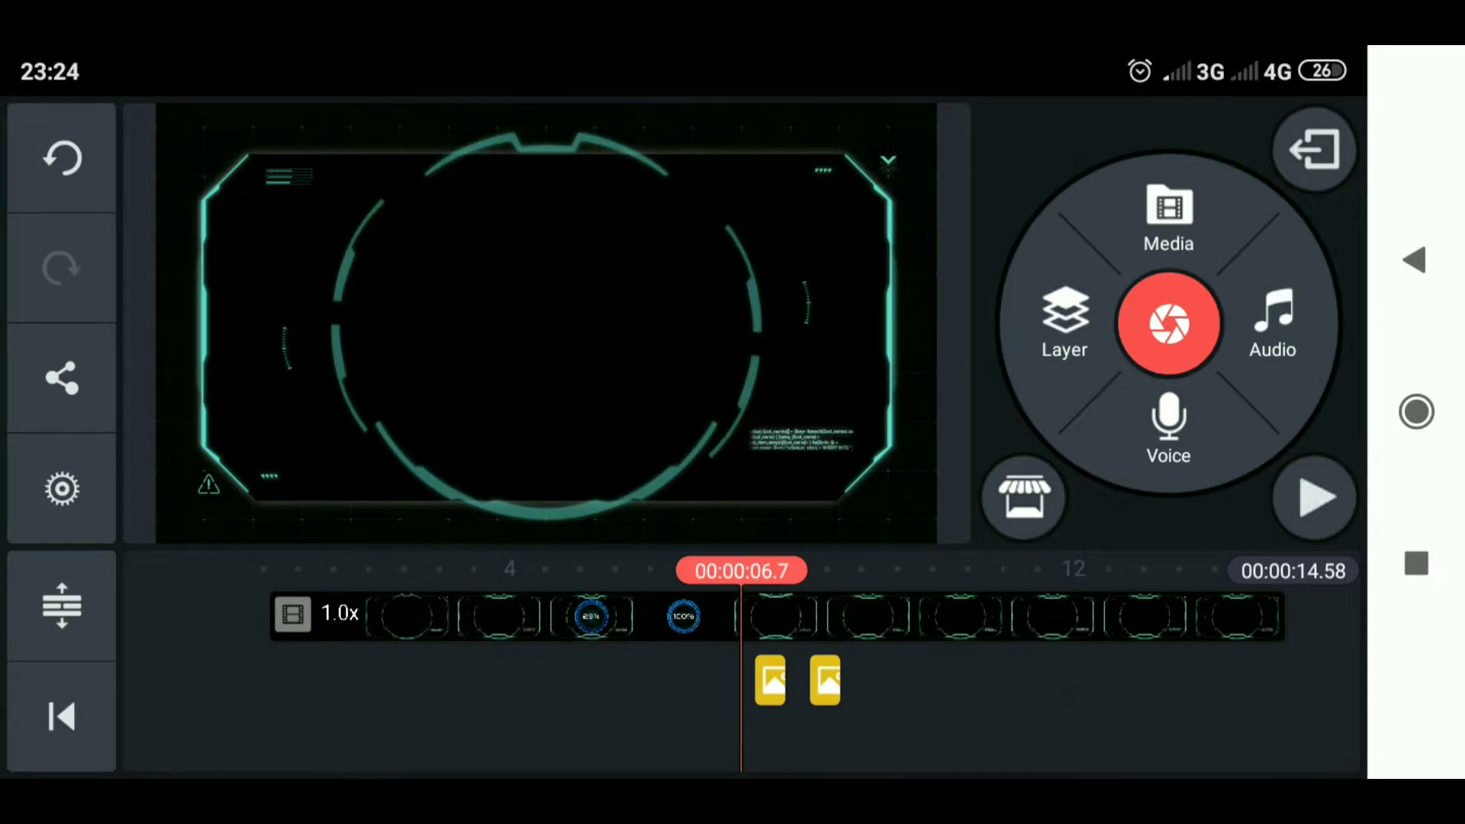
pyautogui.click(1313, 496)
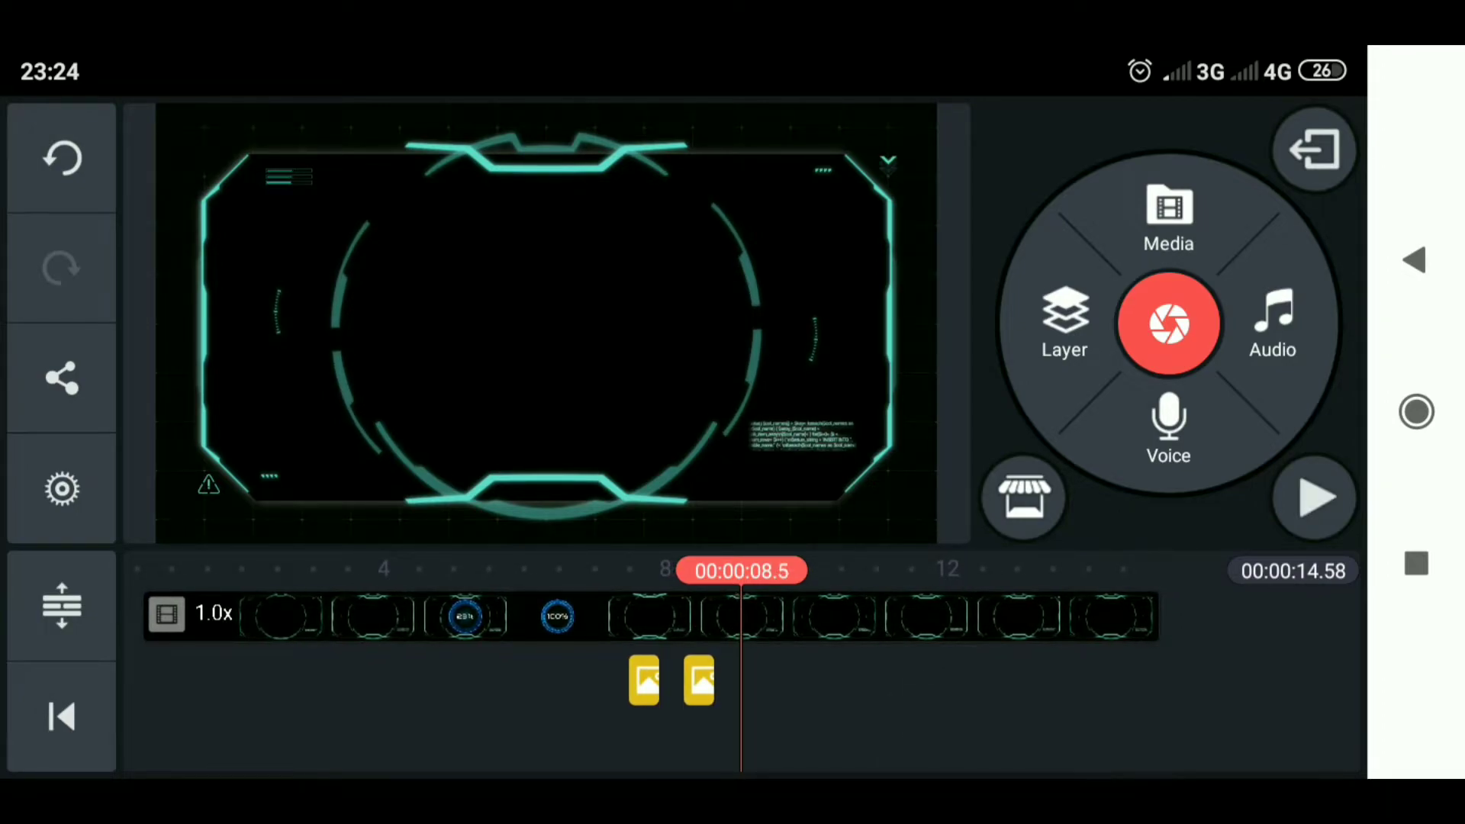
# Add the glowing logo PNG from pixelLab as a new layer trimmed to begin at 00:10.0.
pyautogui.click(1064, 322)
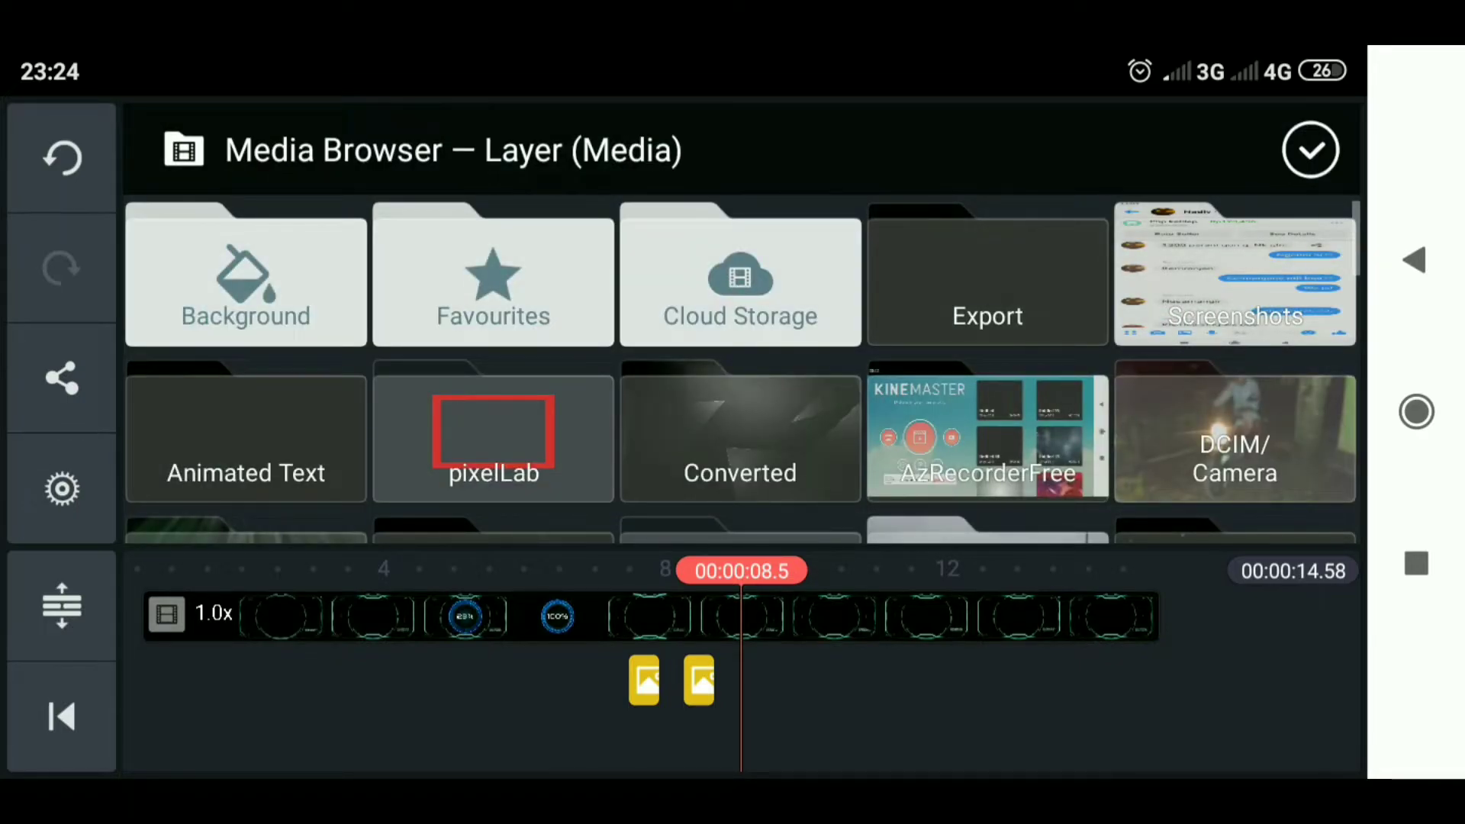
pyautogui.click(493, 434)
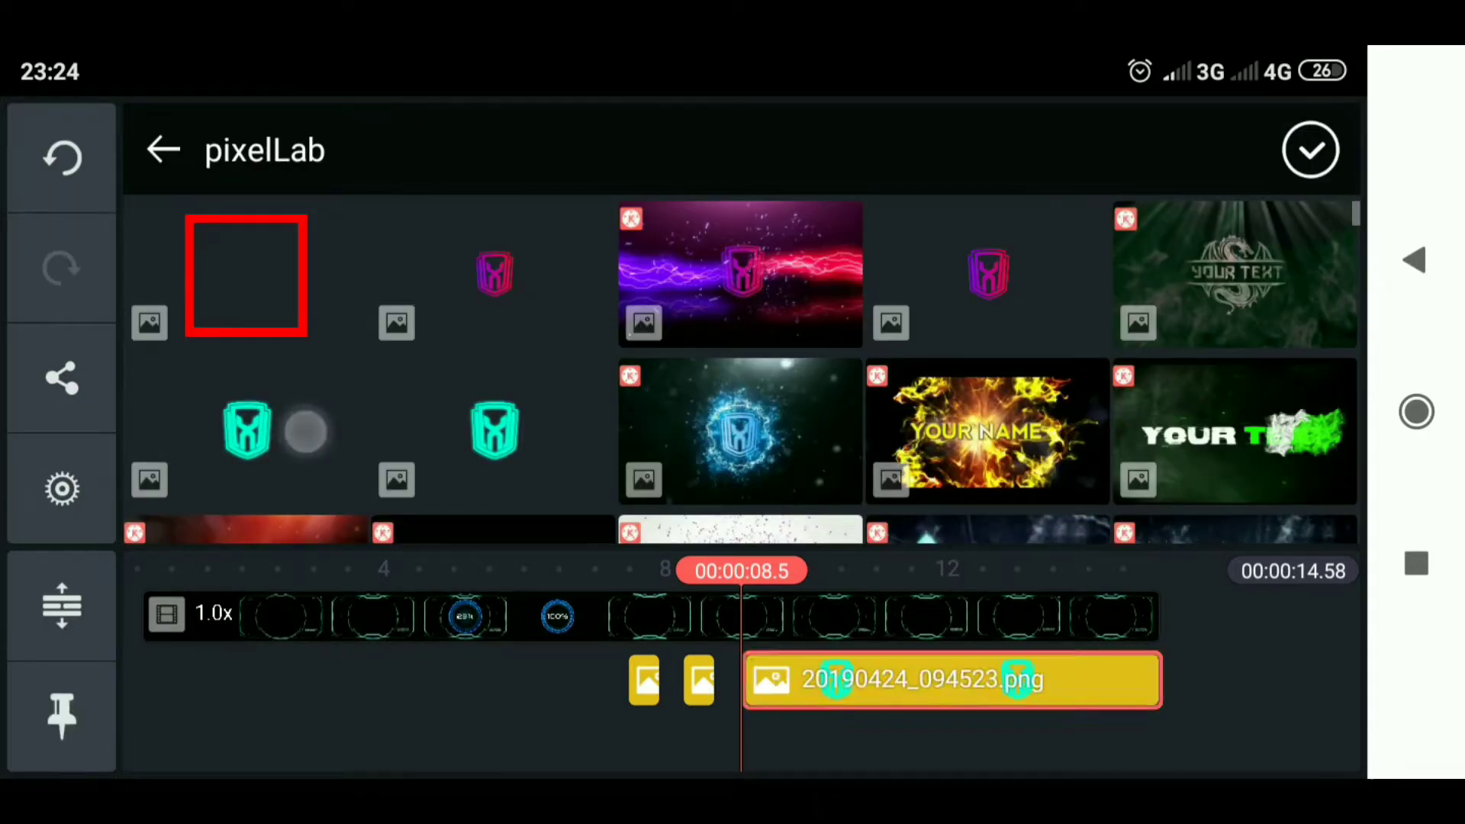
pyautogui.click(950, 680)
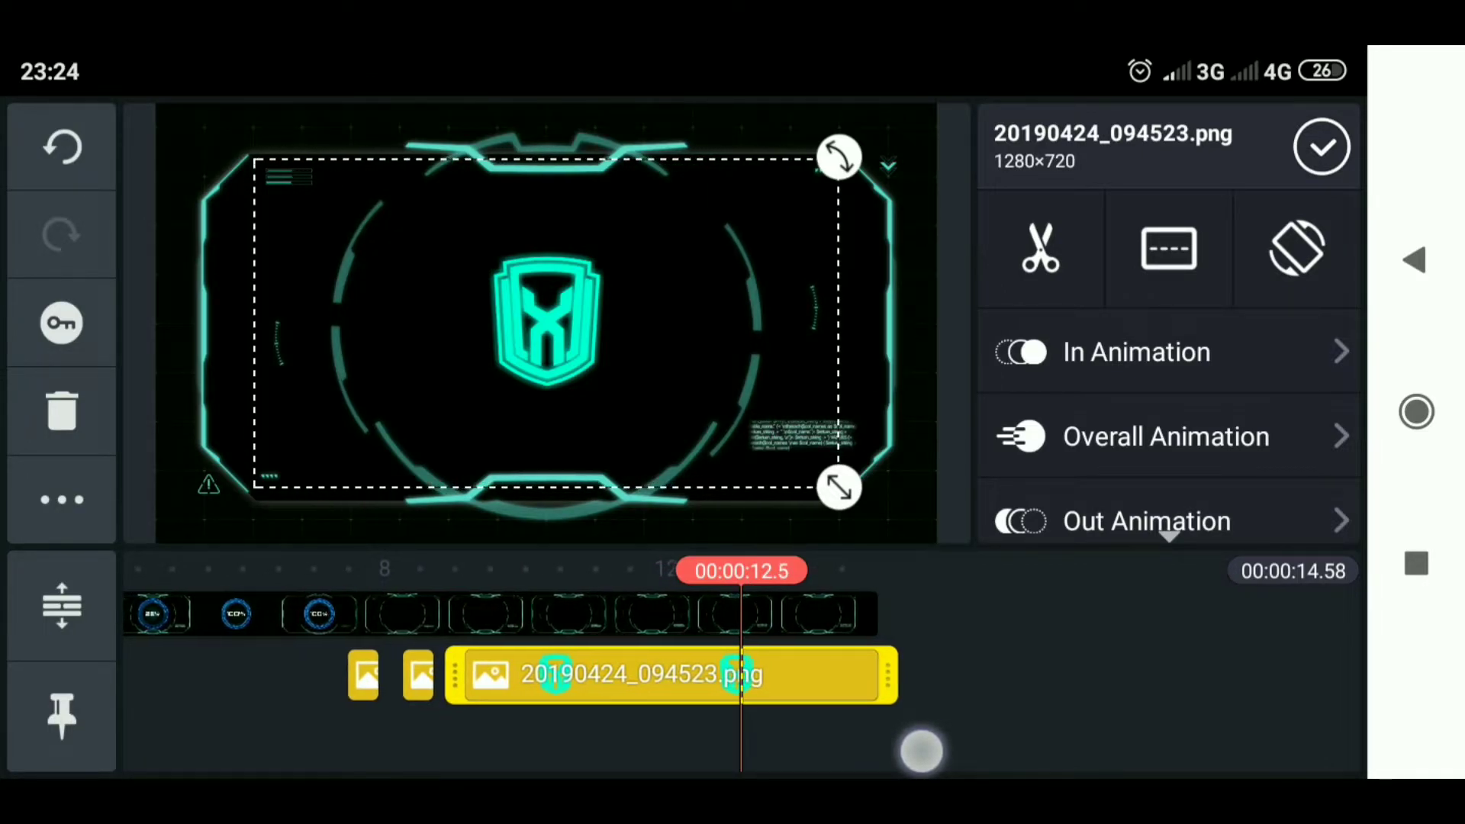
pyautogui.click(1039, 247)
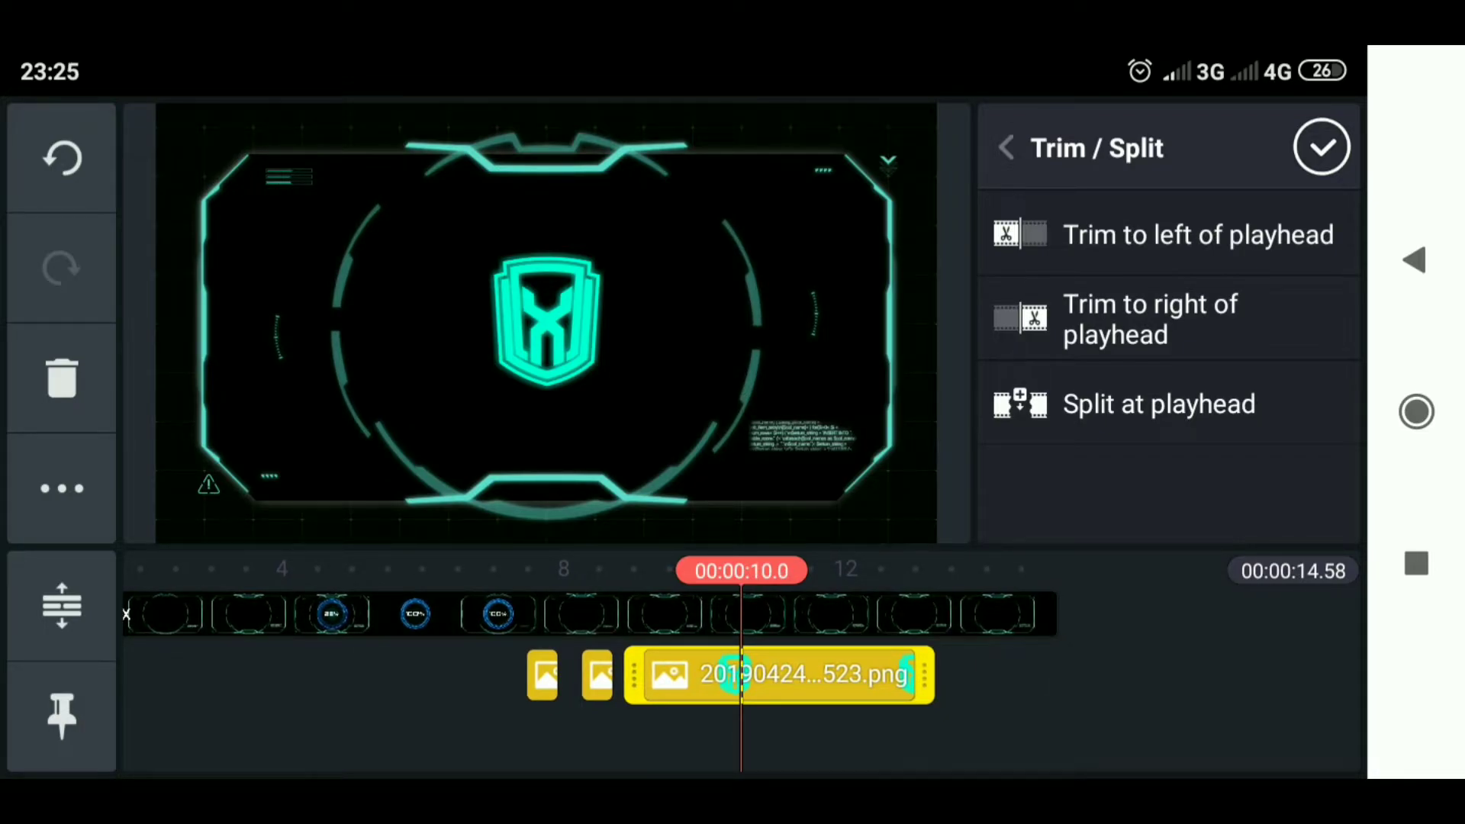
pyautogui.click(1005, 148)
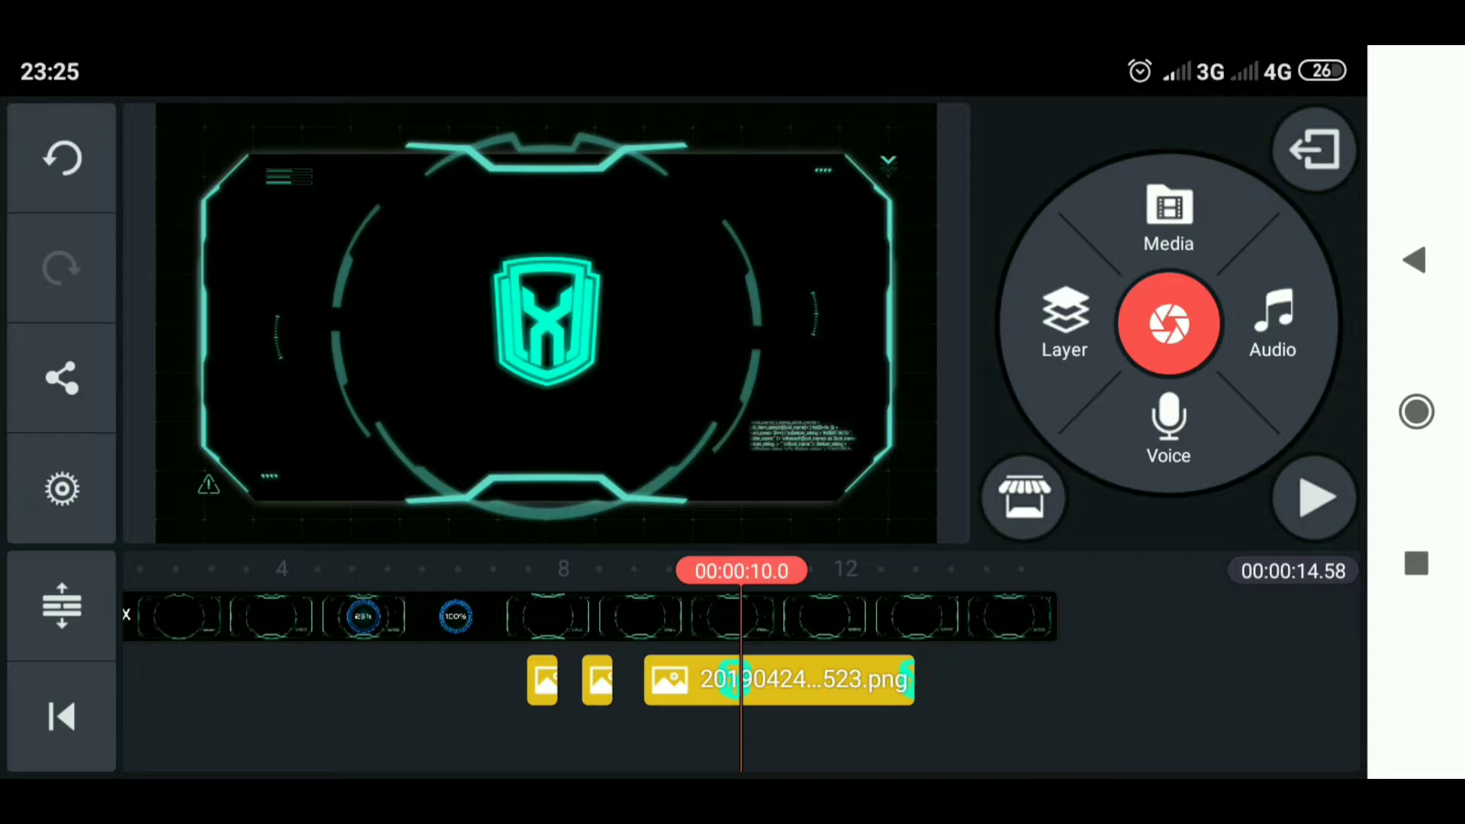
# Add the PIXELLAB ornament PNG from pixelLab as a layer trimmed to end around 12.3 s.
pyautogui.click(1064, 322)
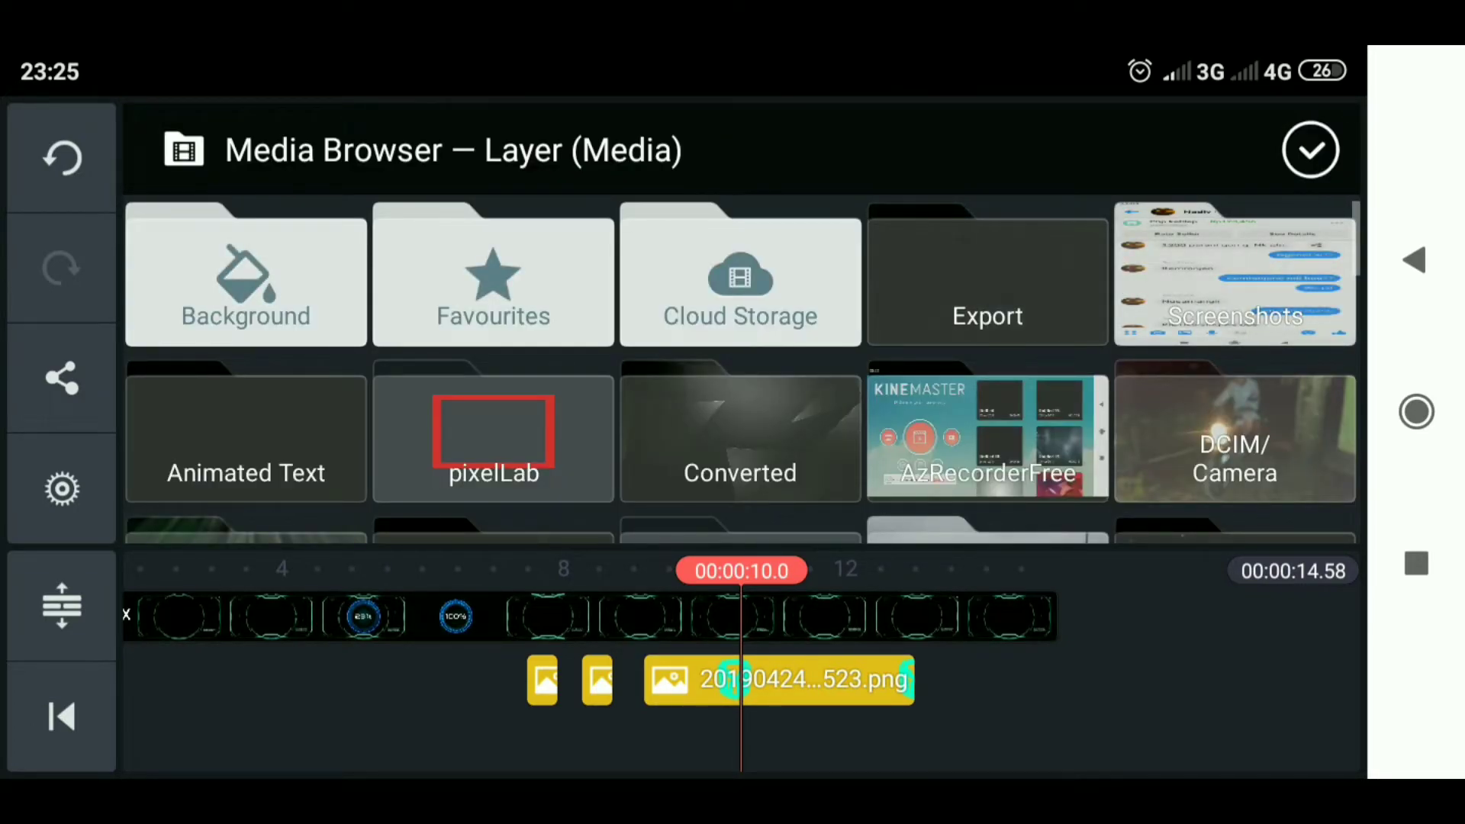
pyautogui.click(493, 432)
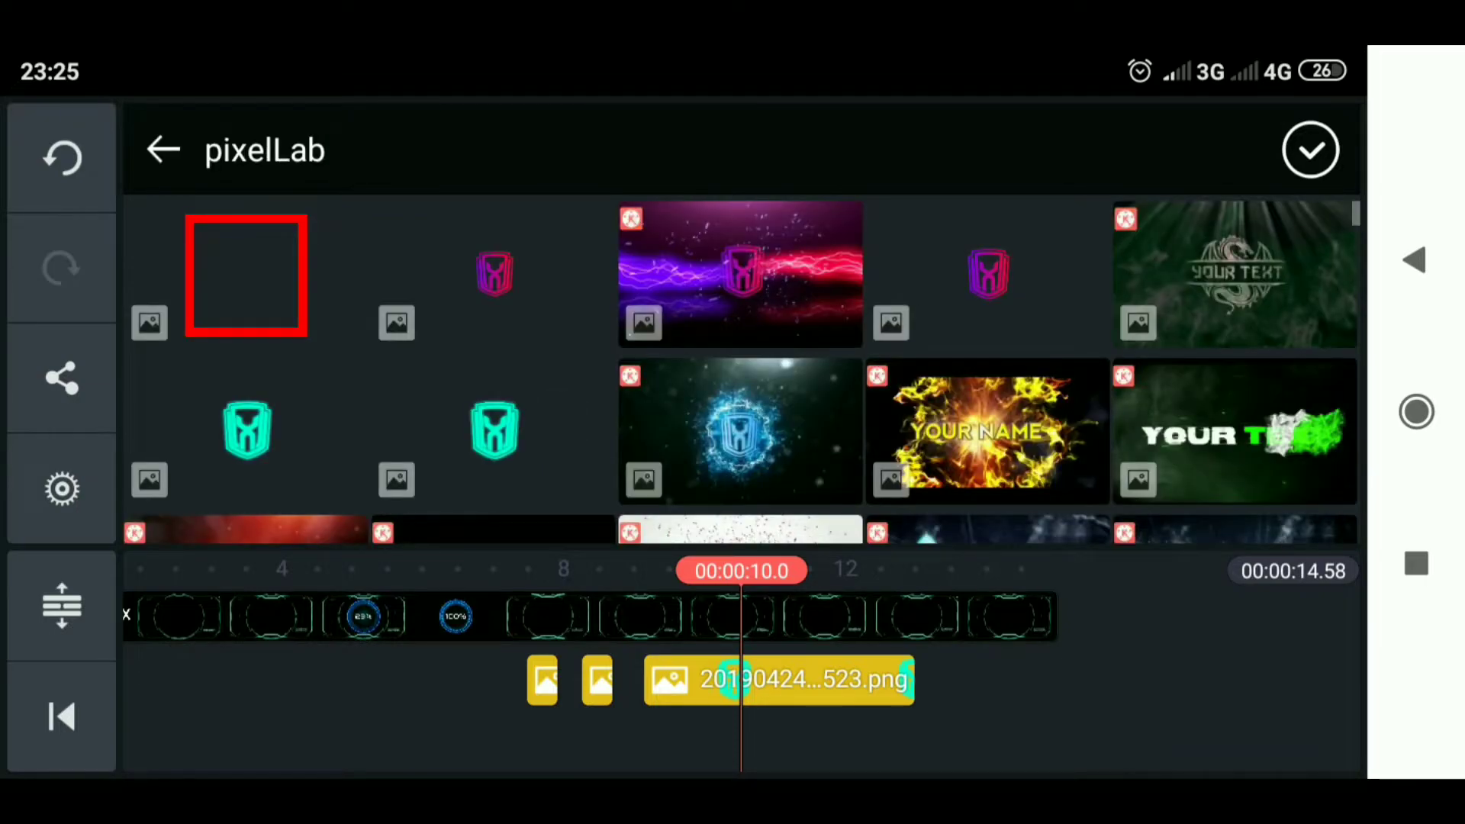
pyautogui.scroll(-3)
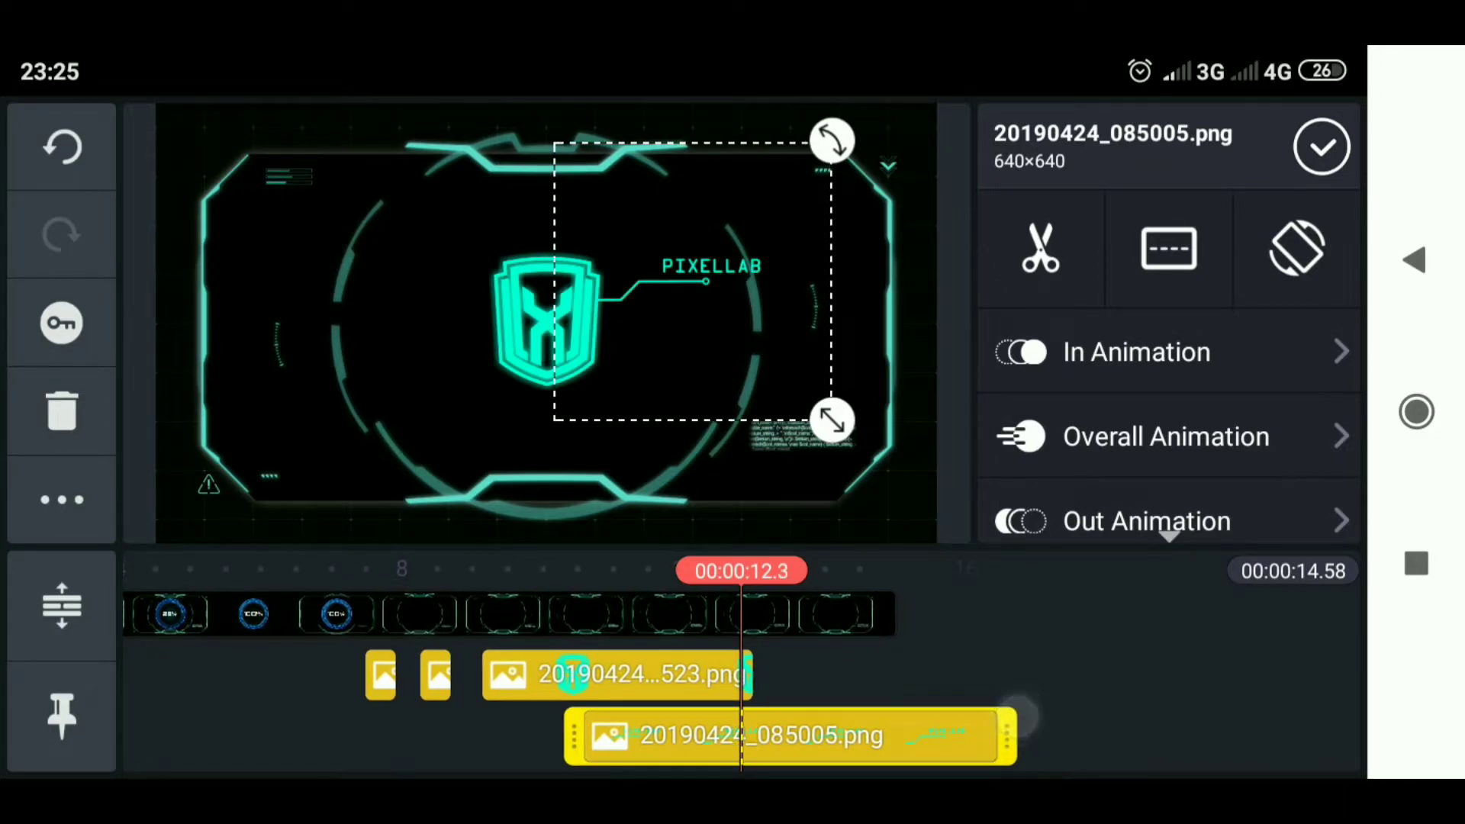
pyautogui.click(1039, 247)
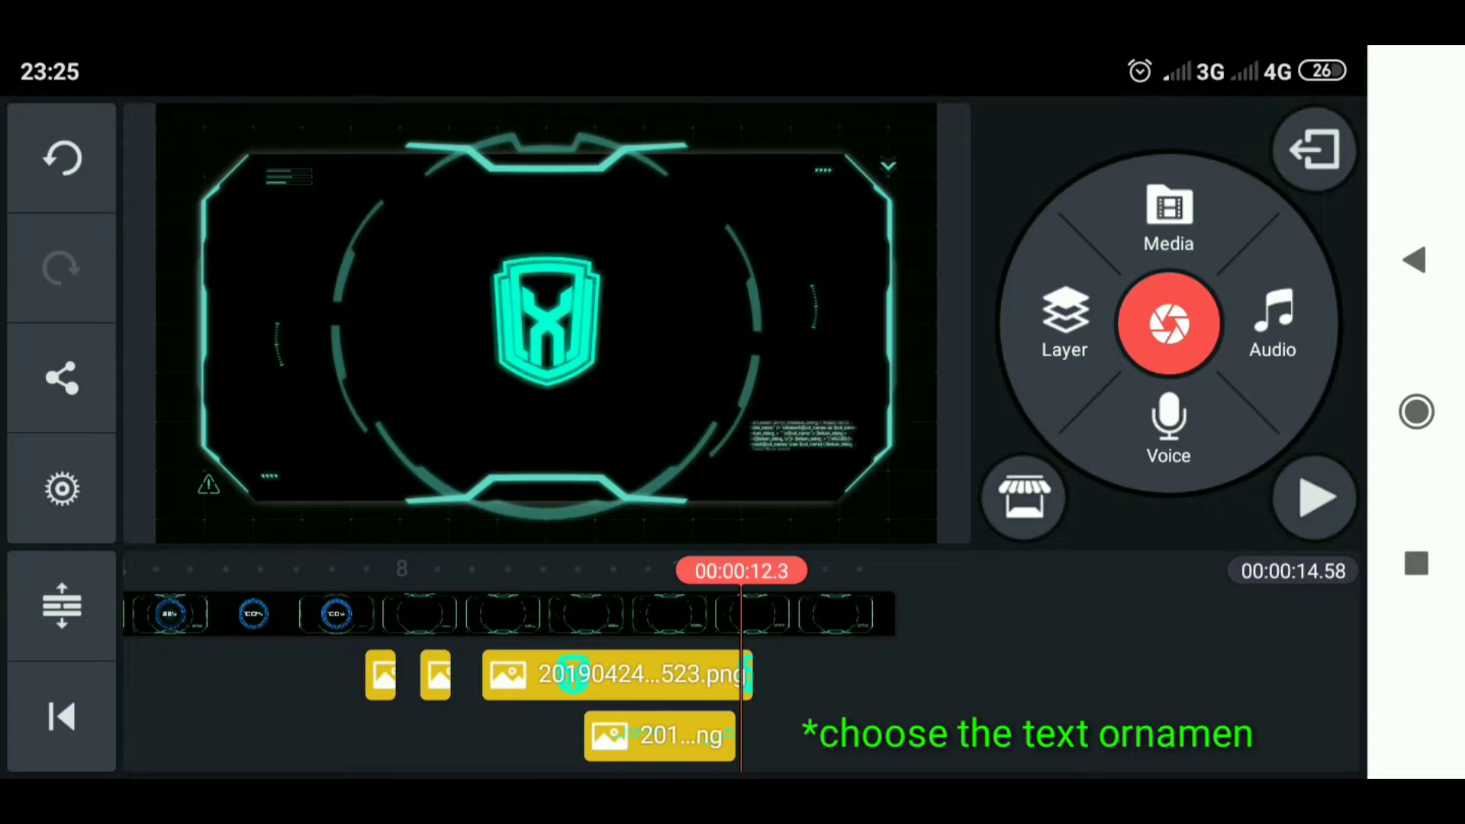
pyautogui.click(659, 735)
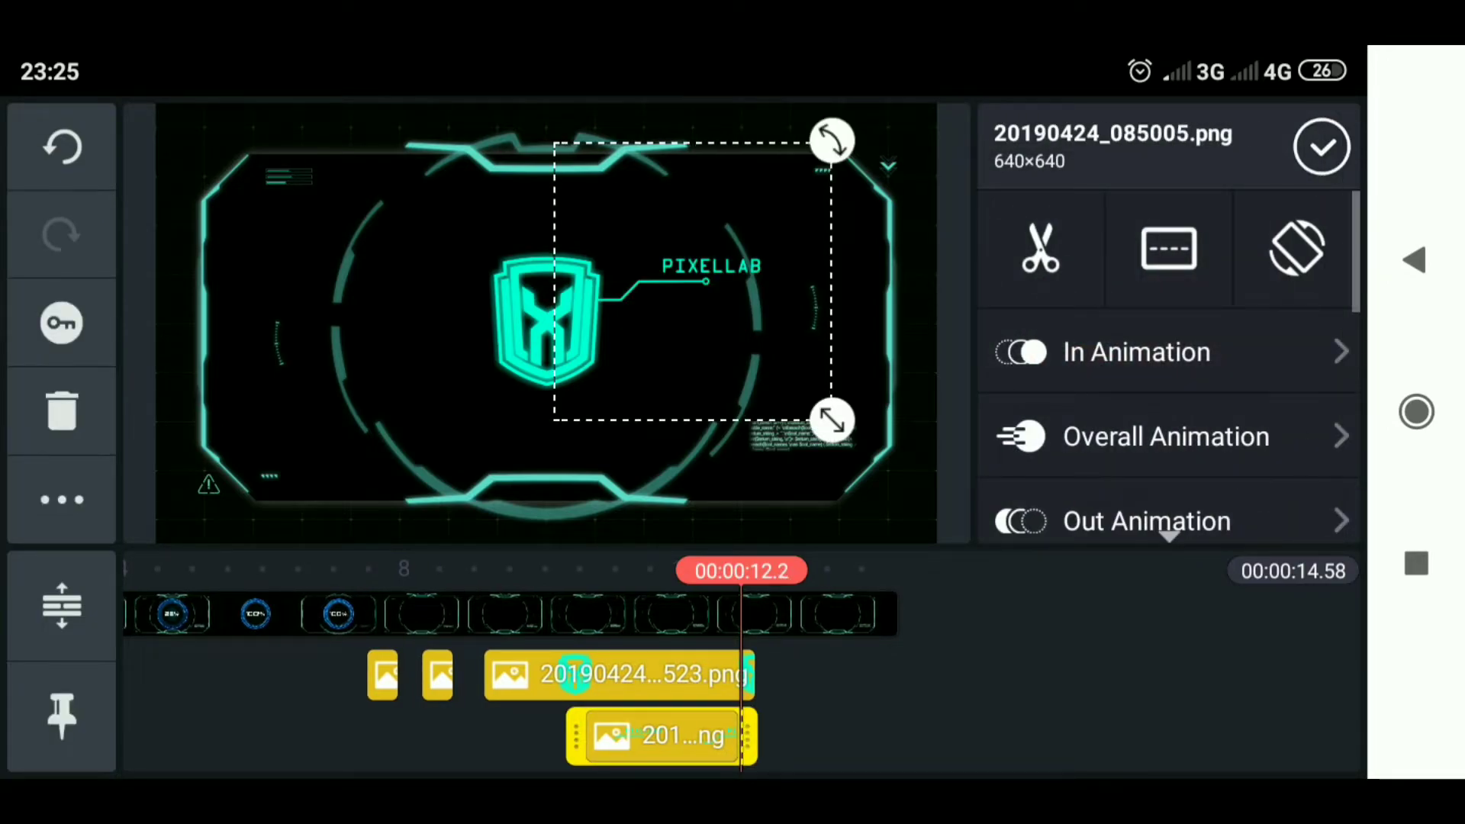
# Give the PIXELLAB ornament an In Animation and reselect its layer.
pyautogui.click(1167, 351)
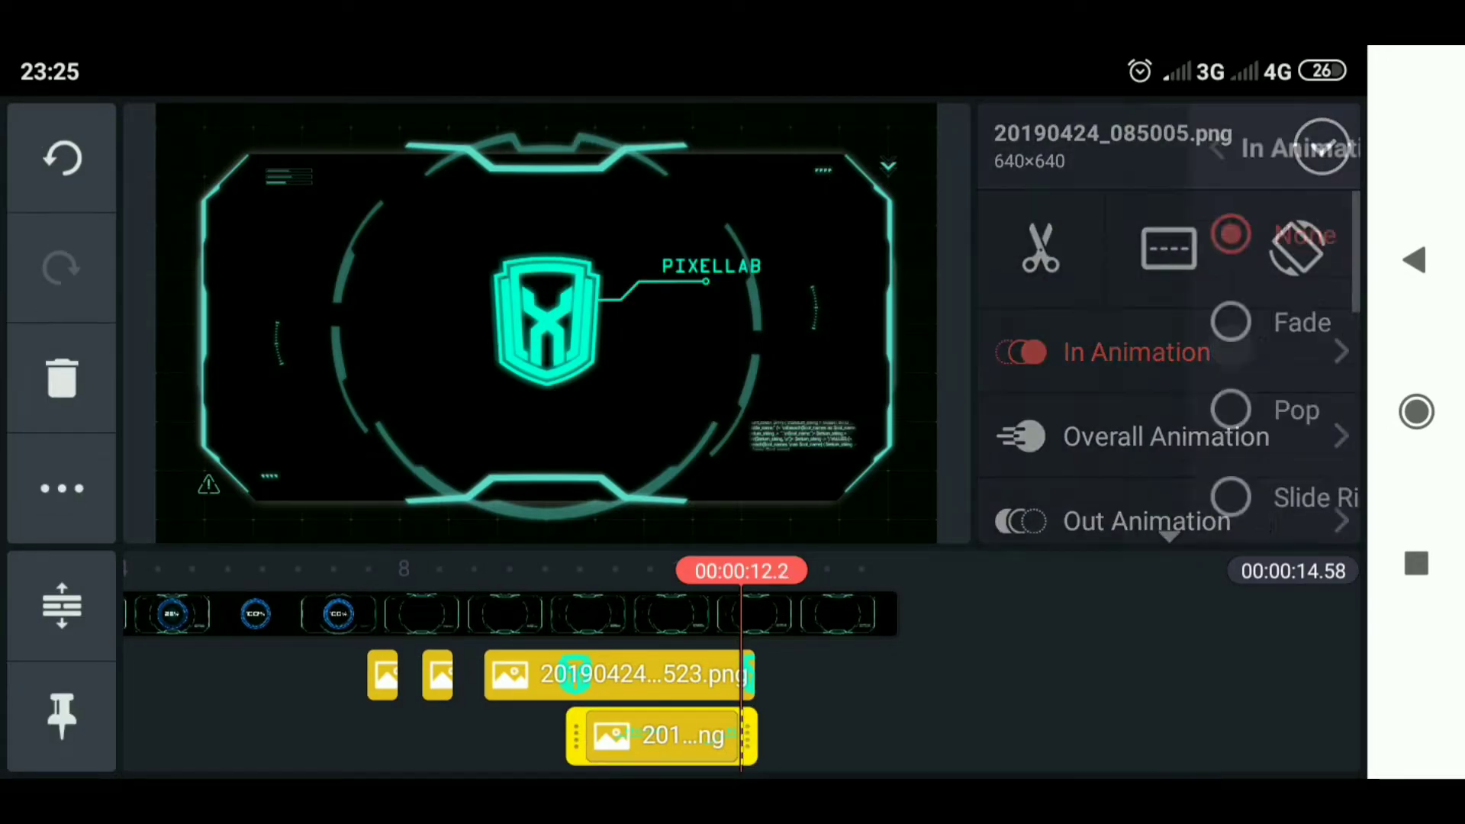
pyautogui.click(1135, 351)
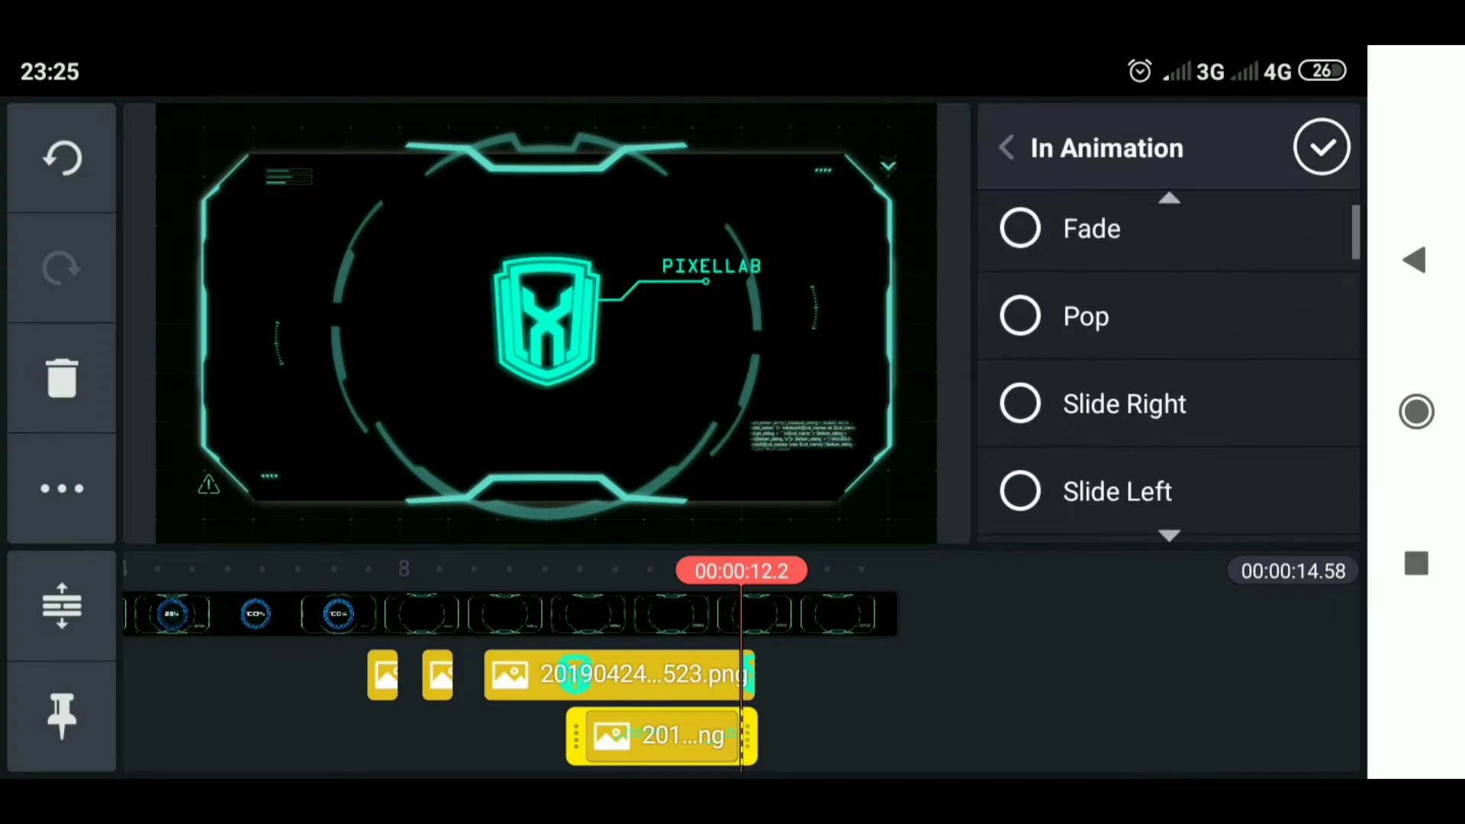
pyautogui.scroll(-3)
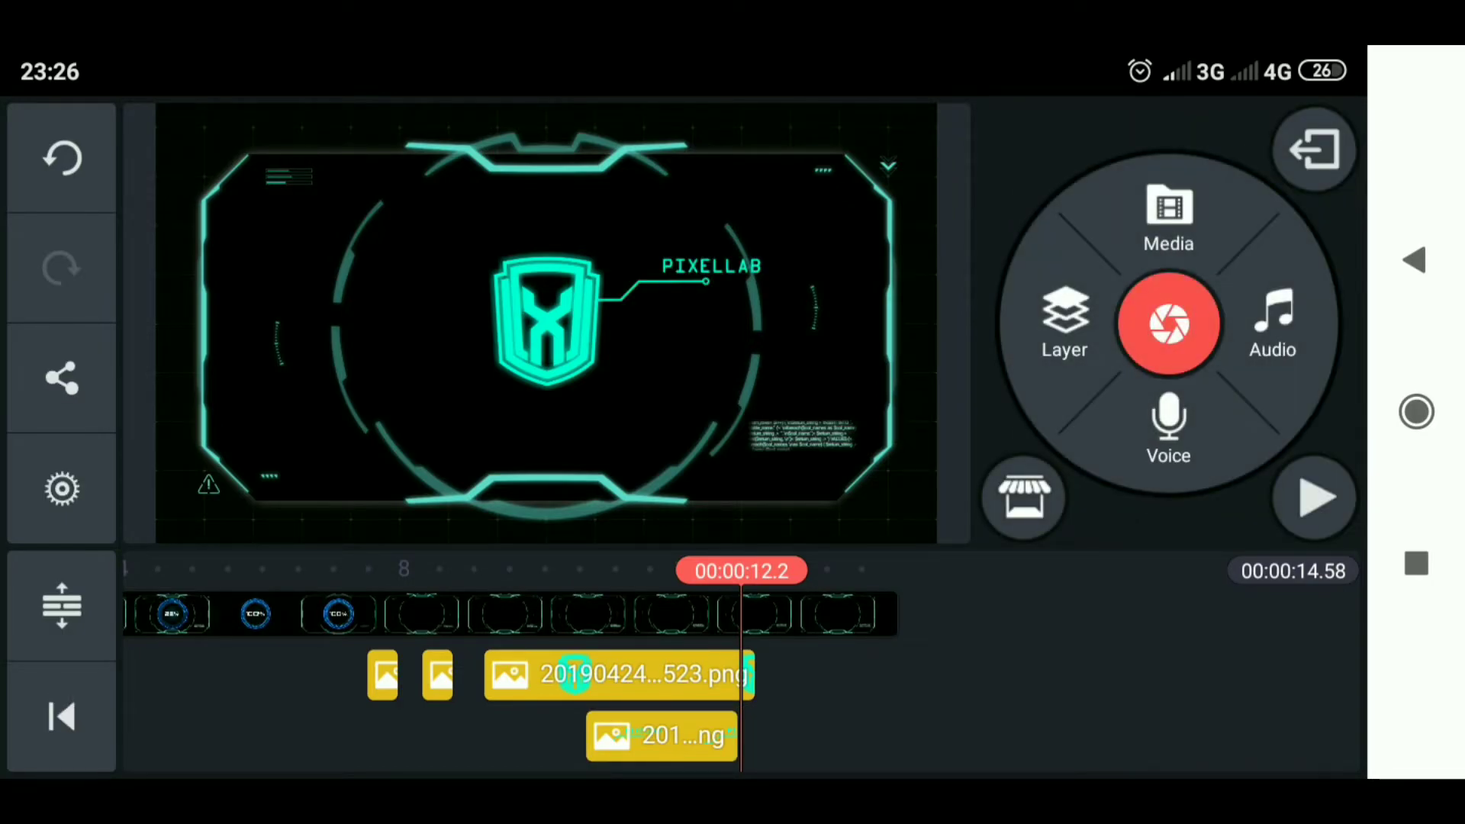
pyautogui.click(661, 735)
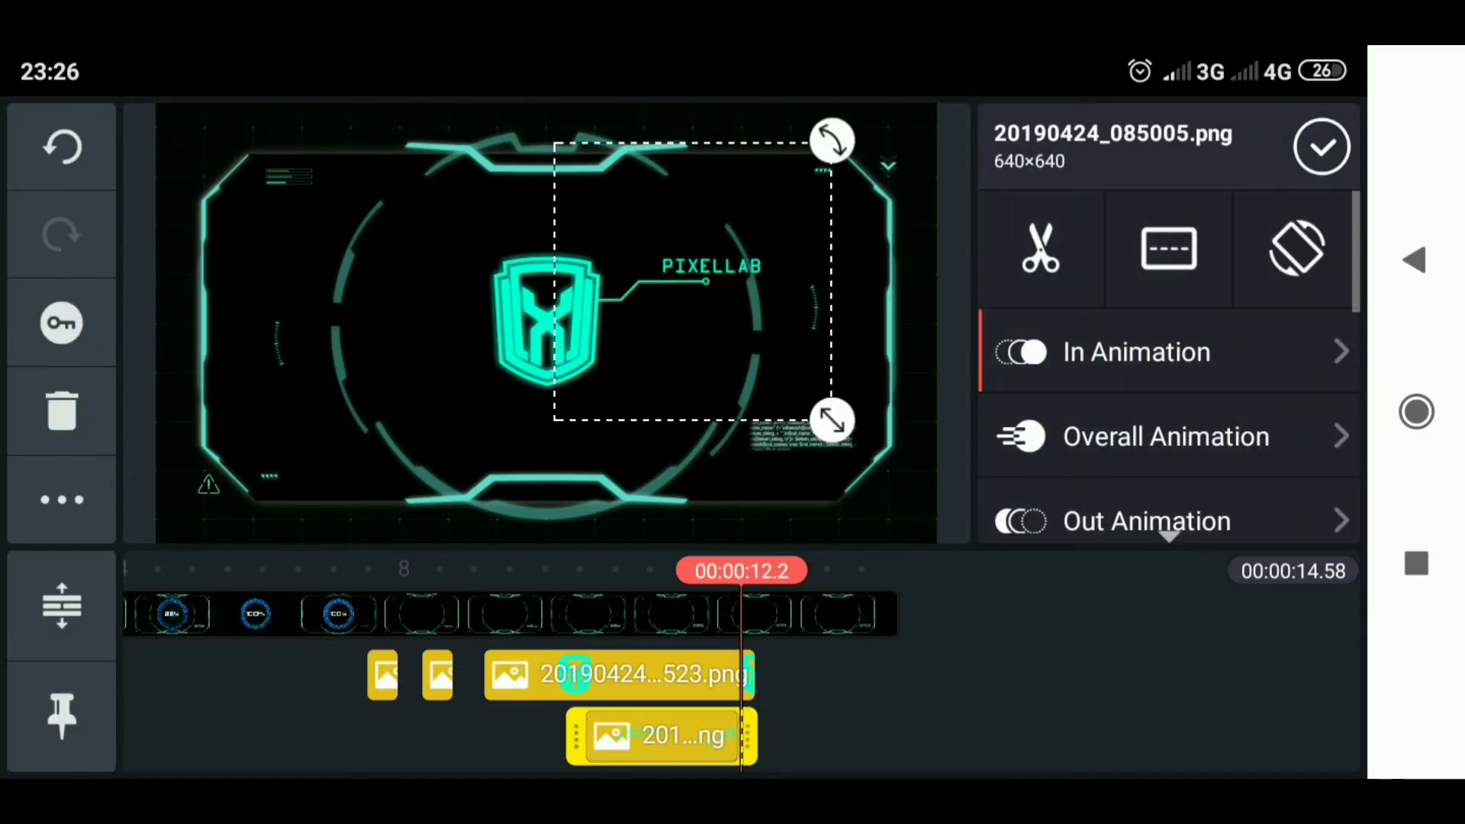
# Set the PIXELLAB ornament's Out Animation to Wipe Left lasting 0.5 seconds and confirm.
pyautogui.click(1146, 520)
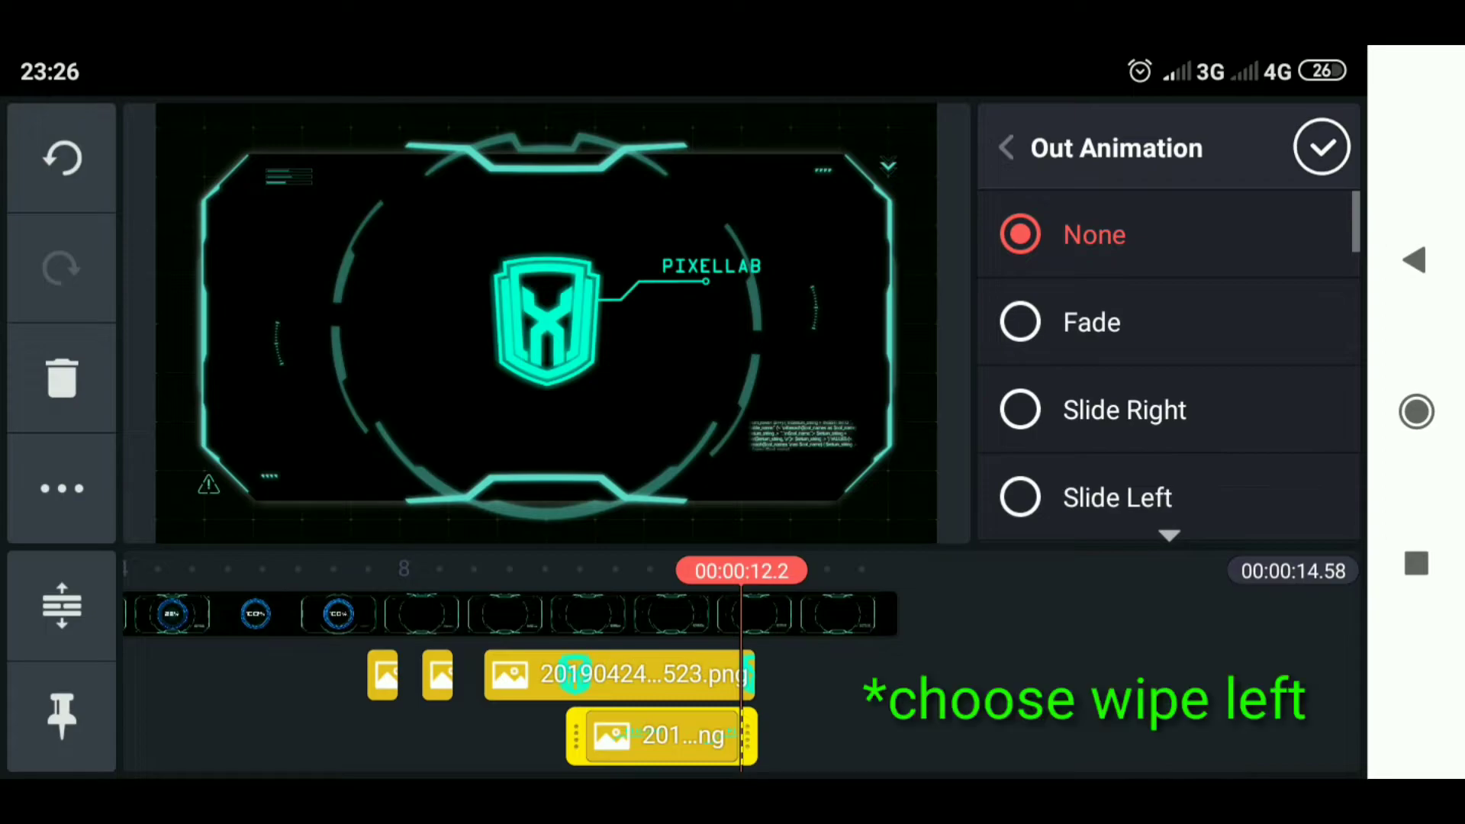
pyautogui.scroll(-3)
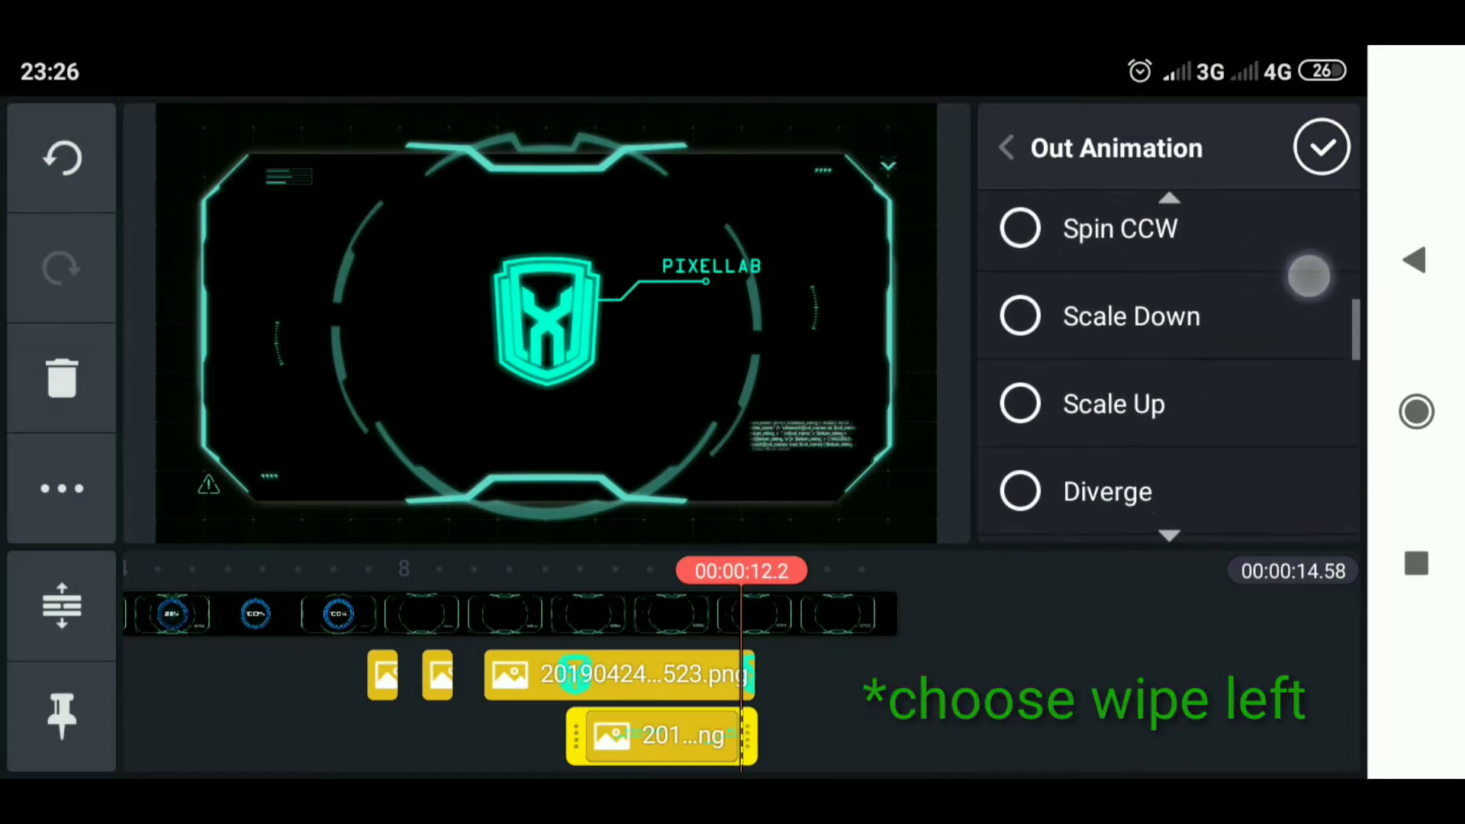
pyautogui.click(1117, 320)
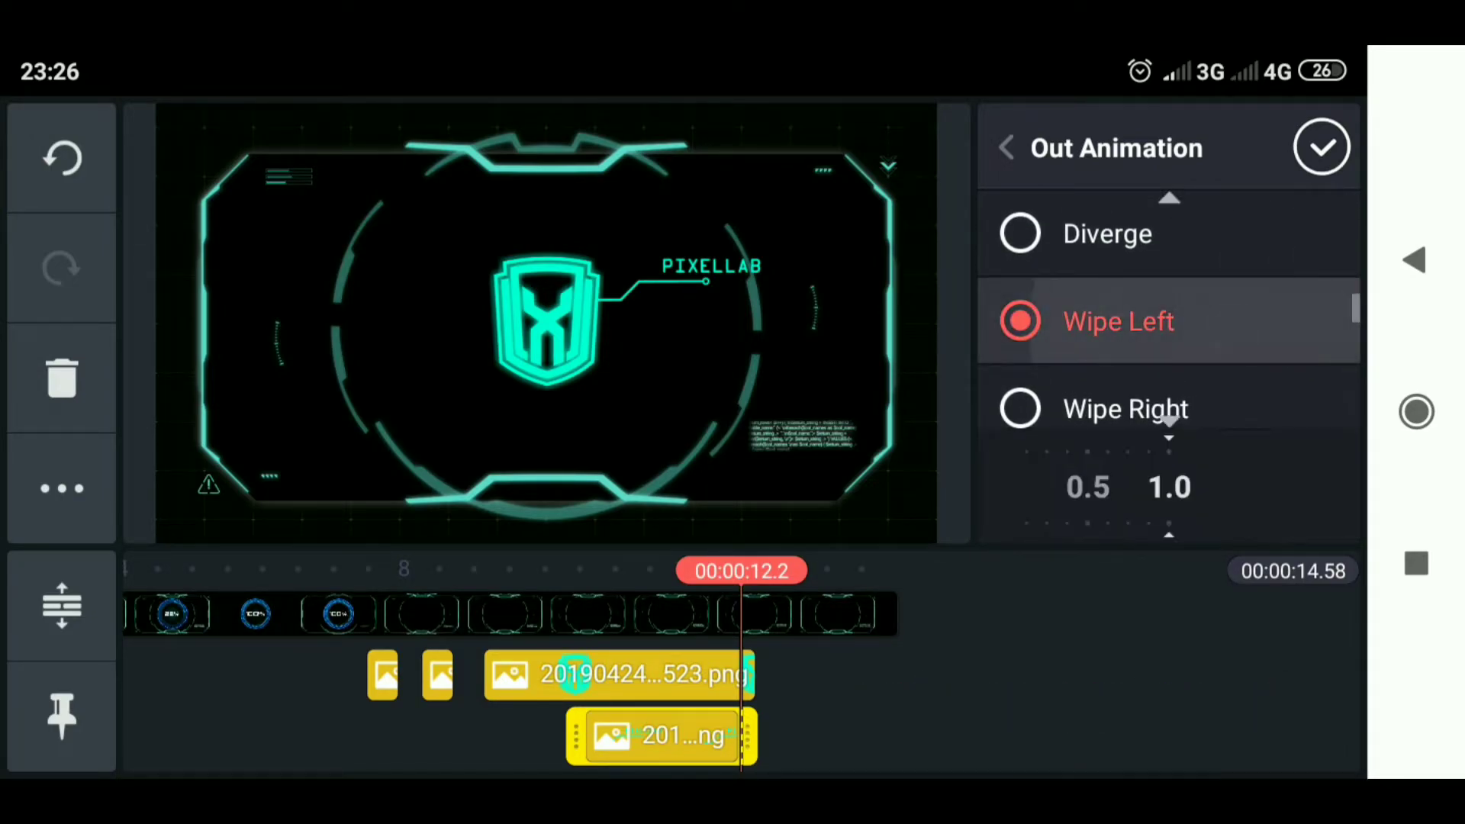
pyautogui.click(1117, 320)
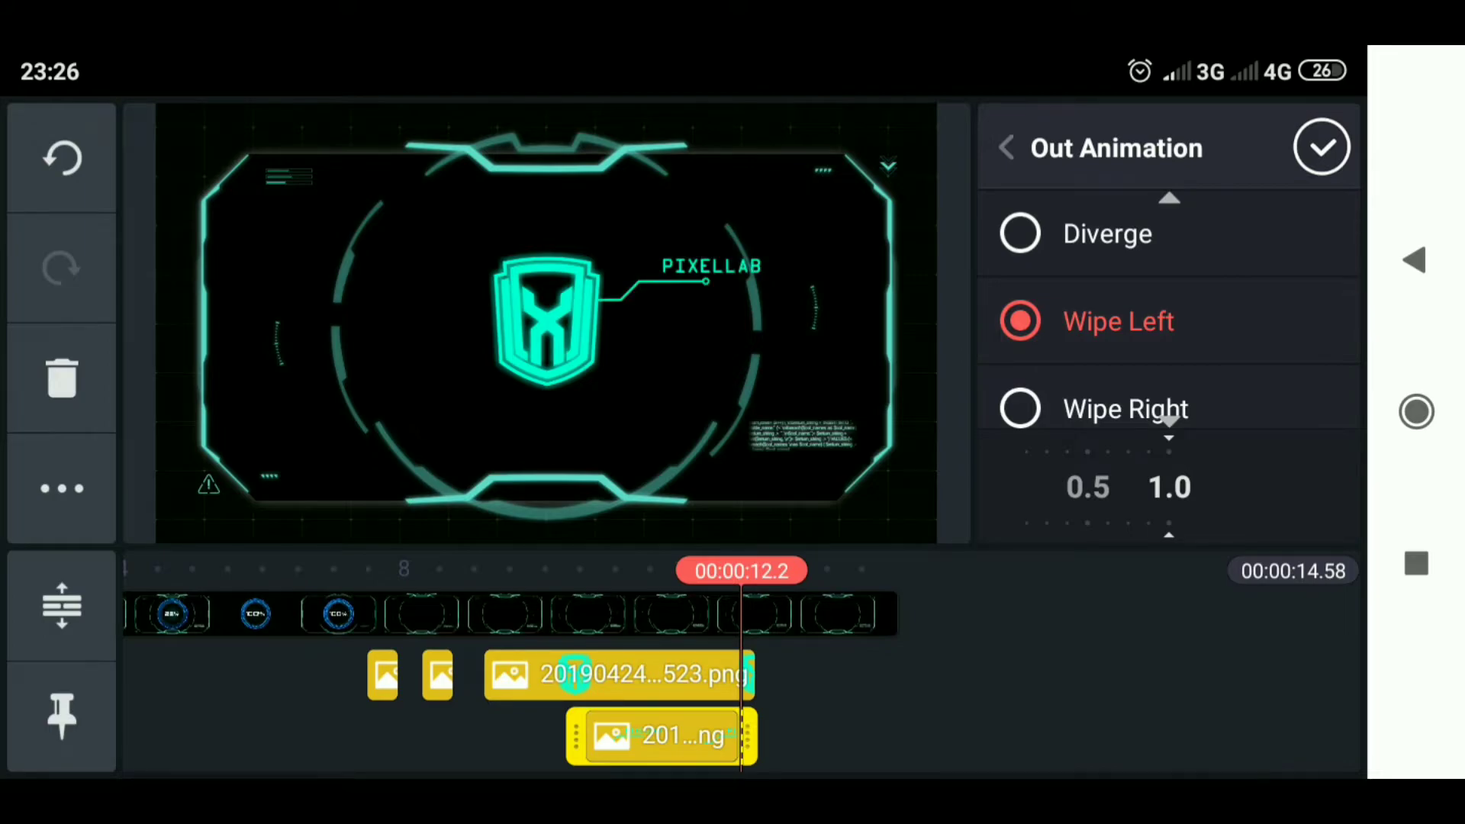
pyautogui.moveTo(1170, 487); pyautogui.dragTo(1311, 486)
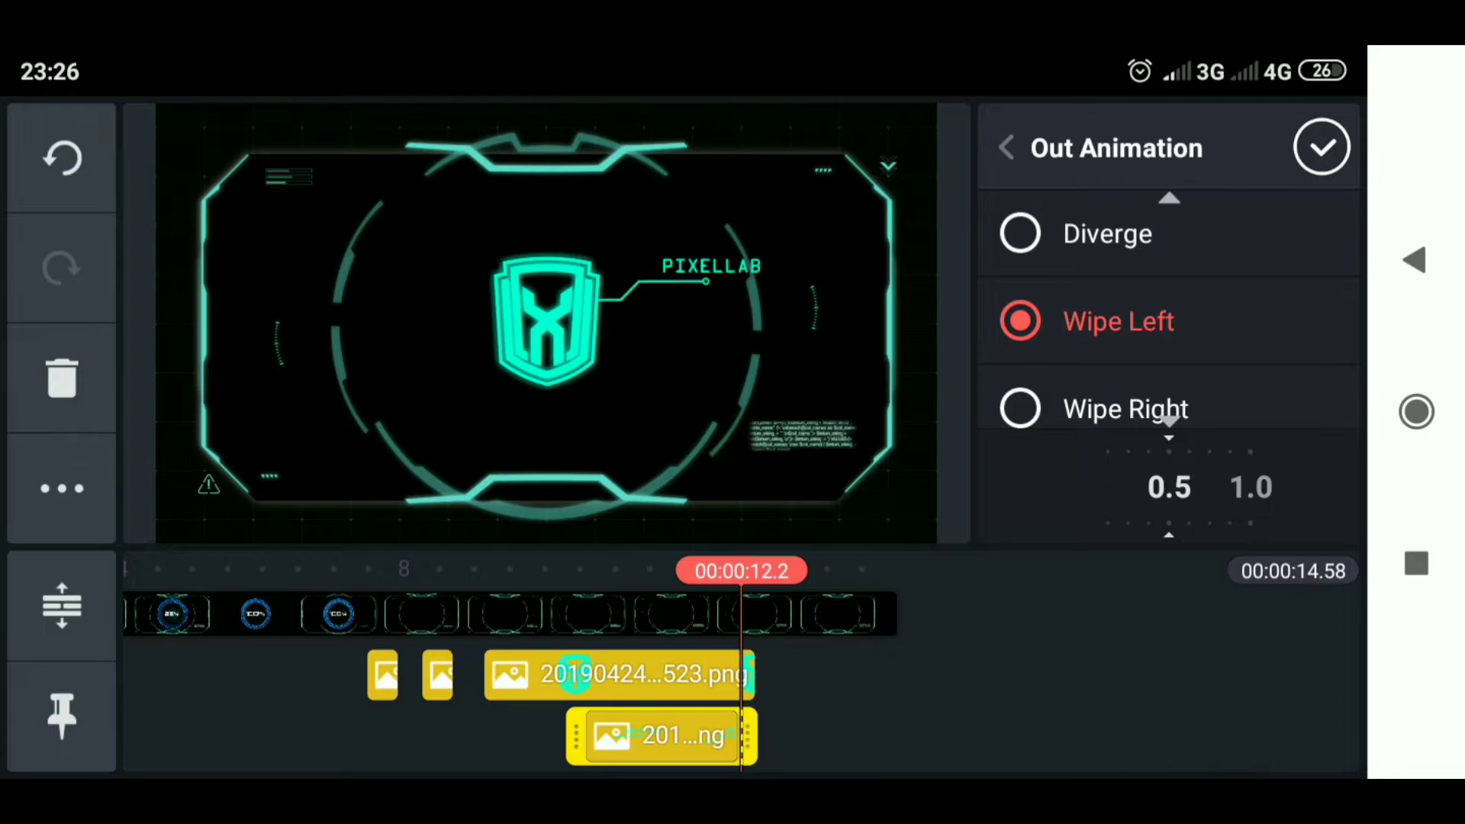
pyautogui.click(1321, 147)
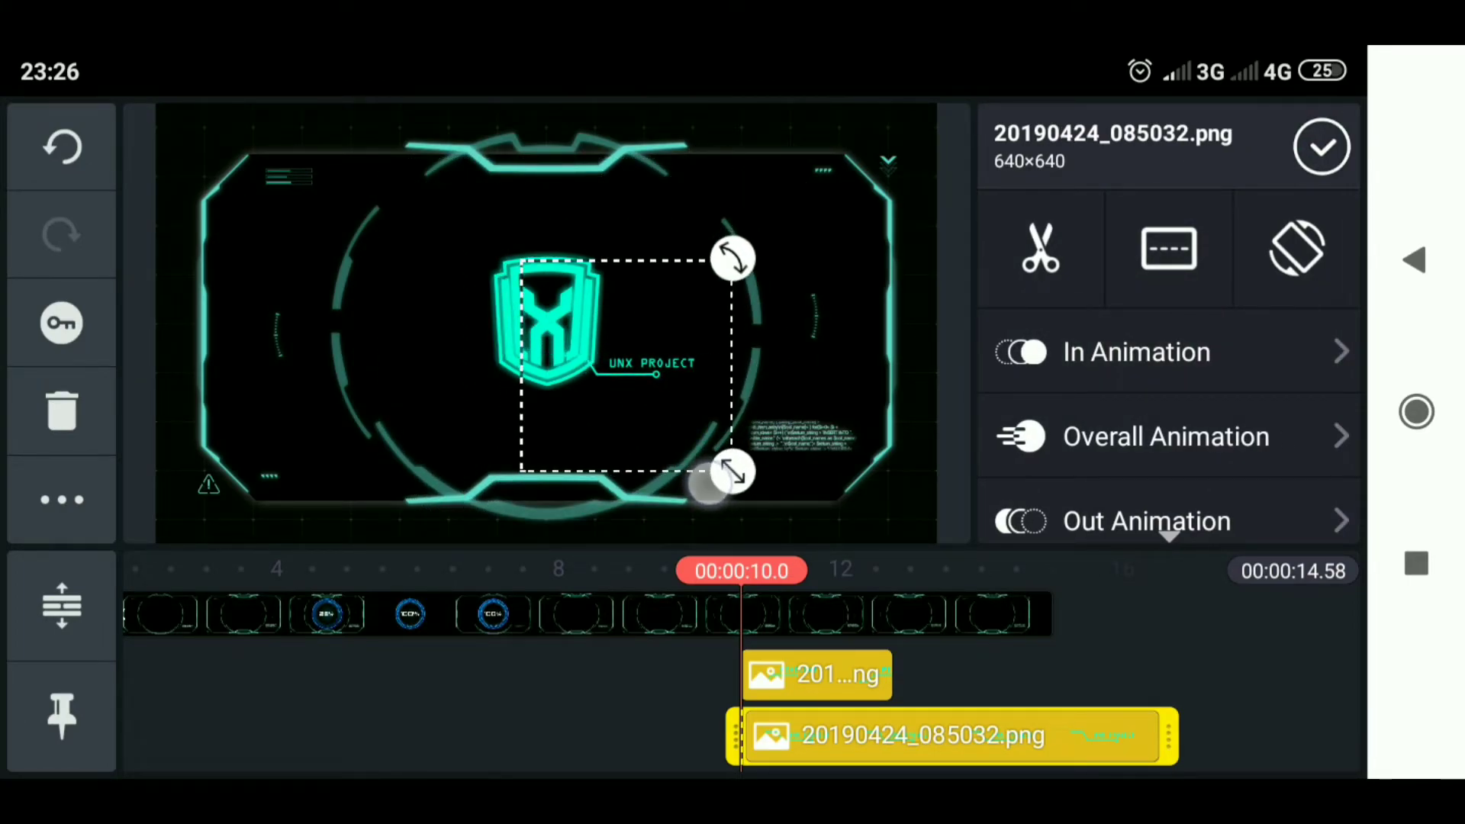
# Nudge the UNX PROJECT ornament lower beside the logo, trim it at the playhead and review In Animations.
pyautogui.moveTo(714, 476); pyautogui.dragTo(700, 421)
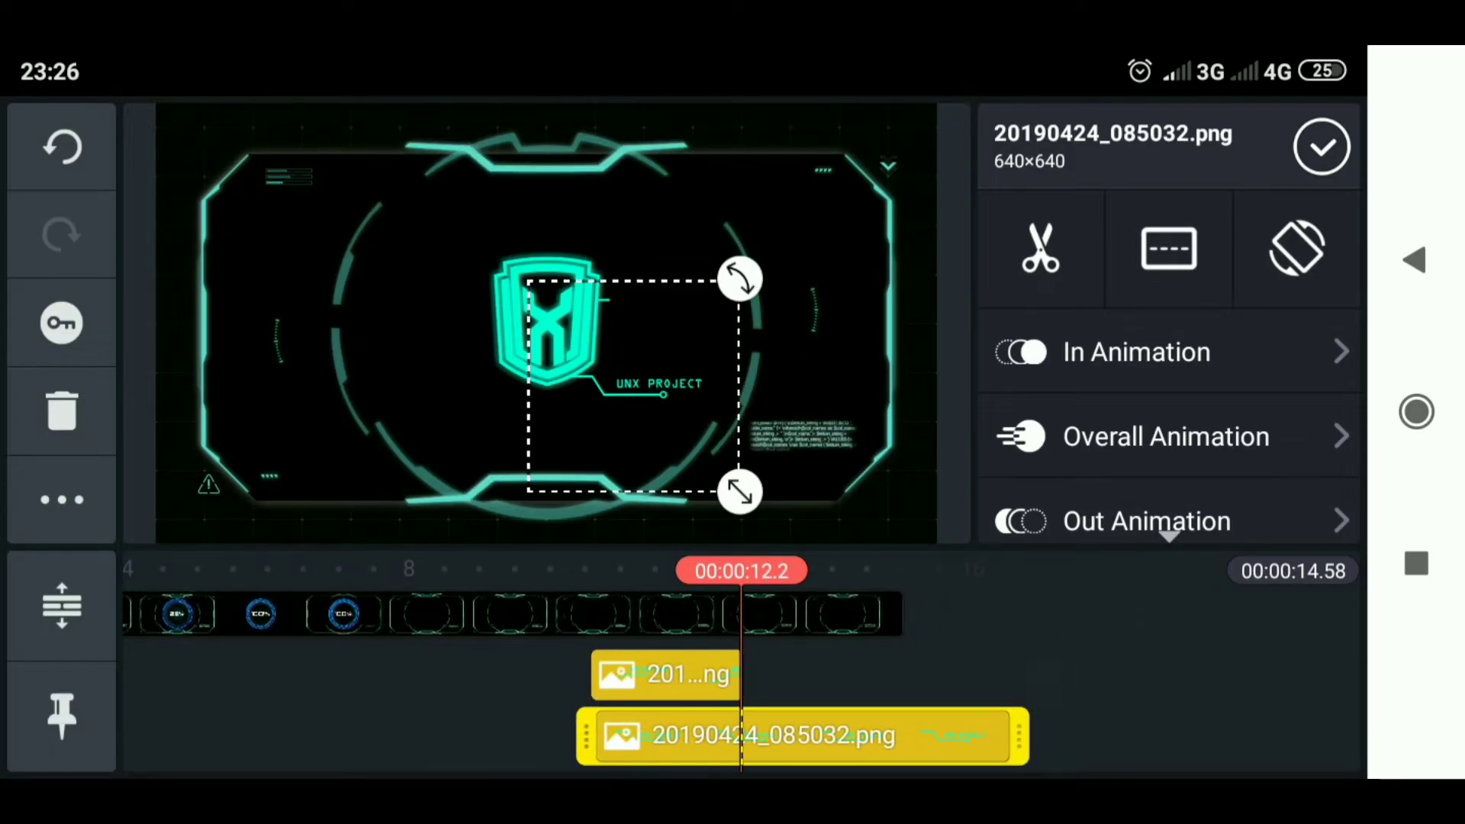
pyautogui.click(1039, 247)
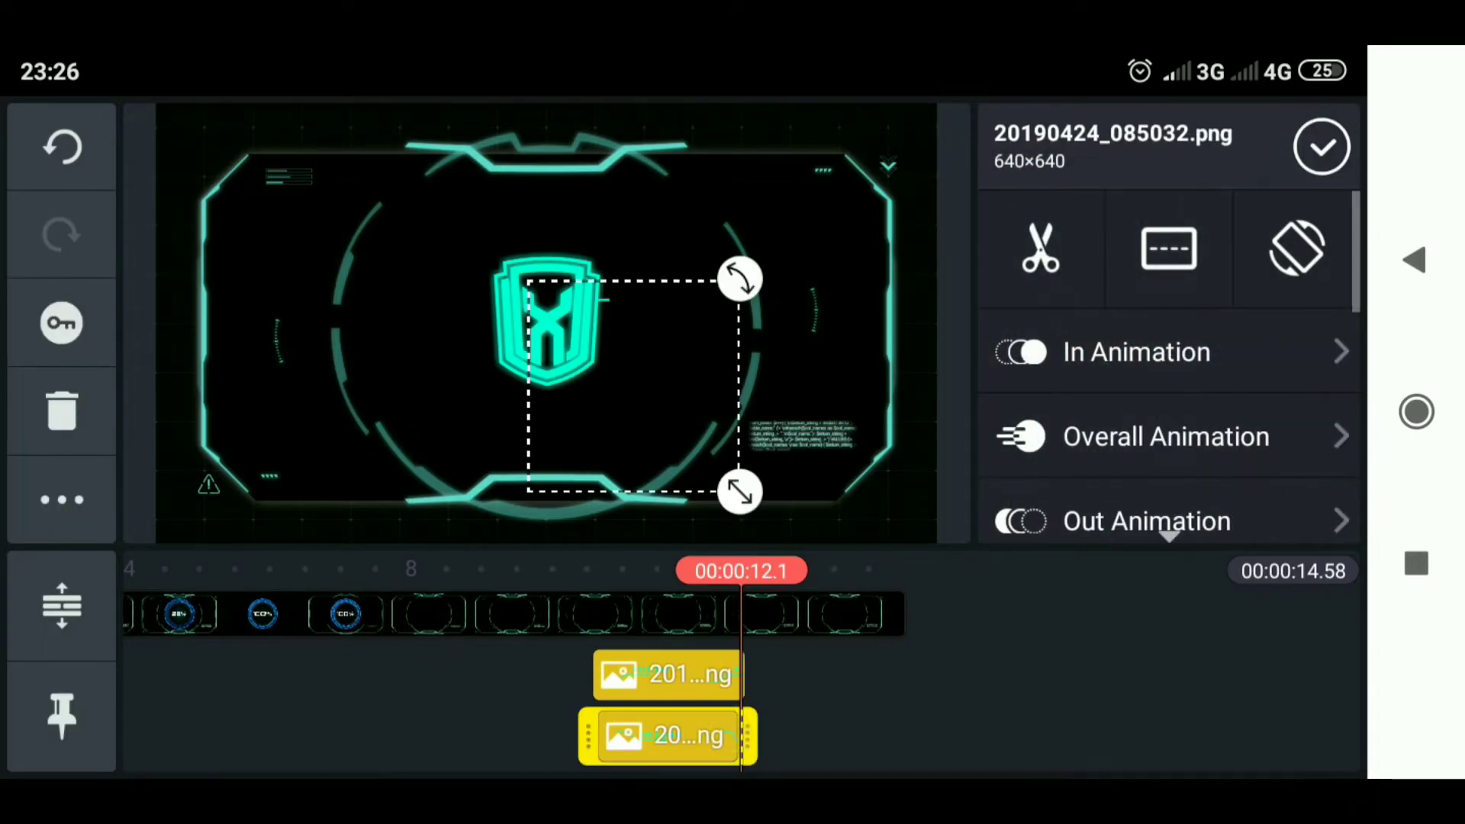
pyautogui.click(1135, 351)
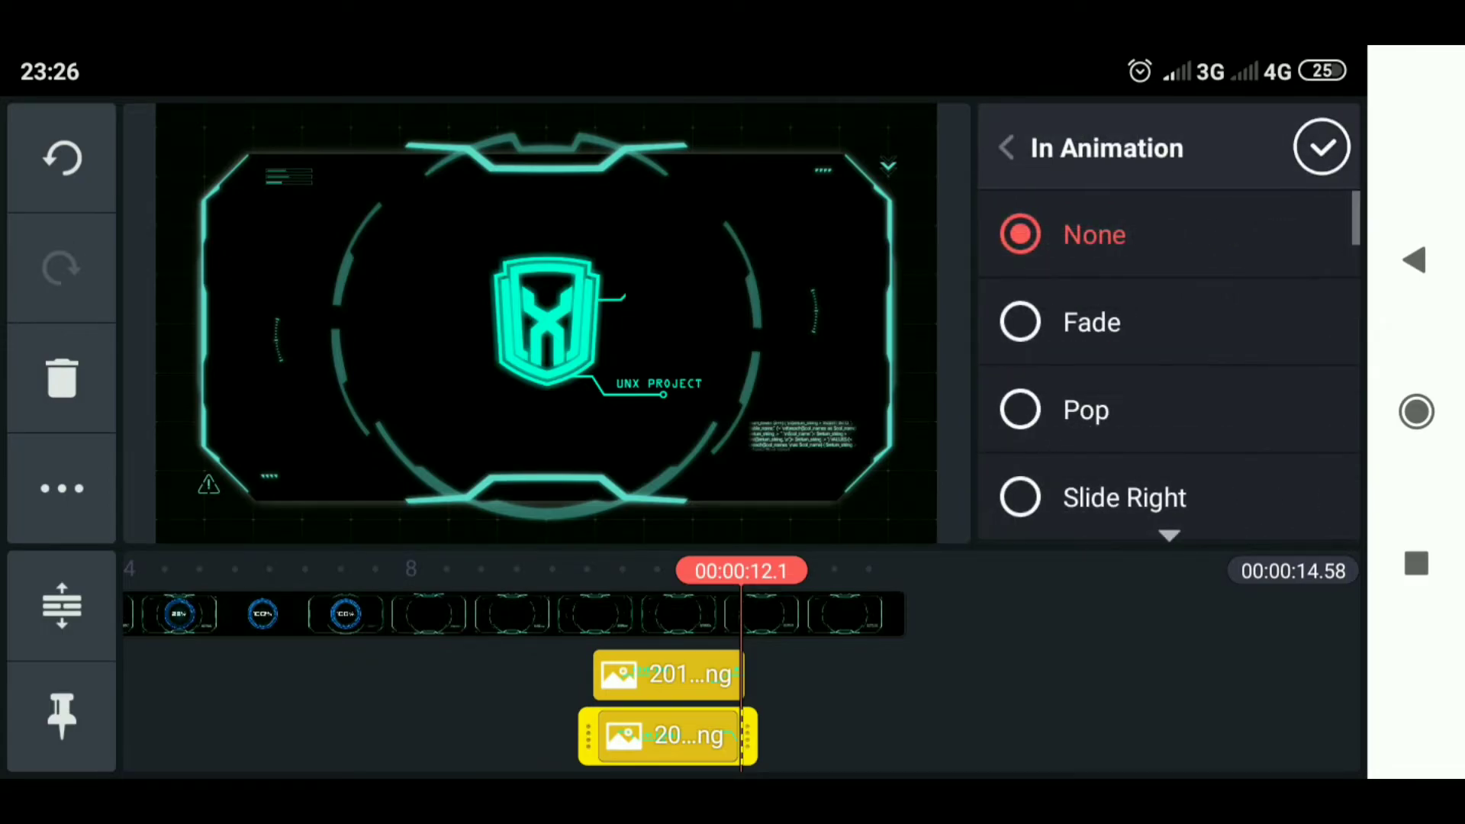
pyautogui.scroll(-3)
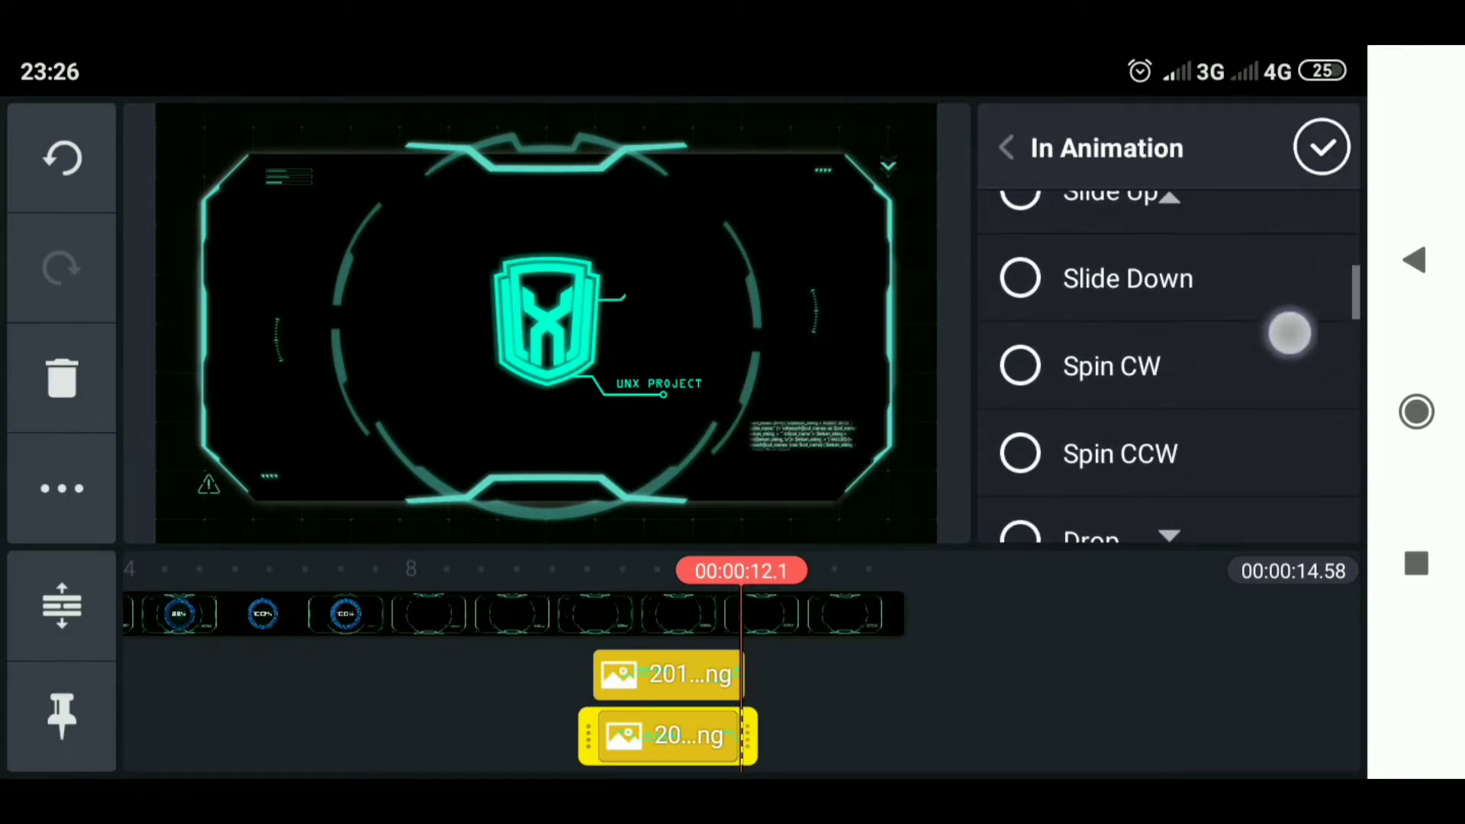
pyautogui.scroll(-3)
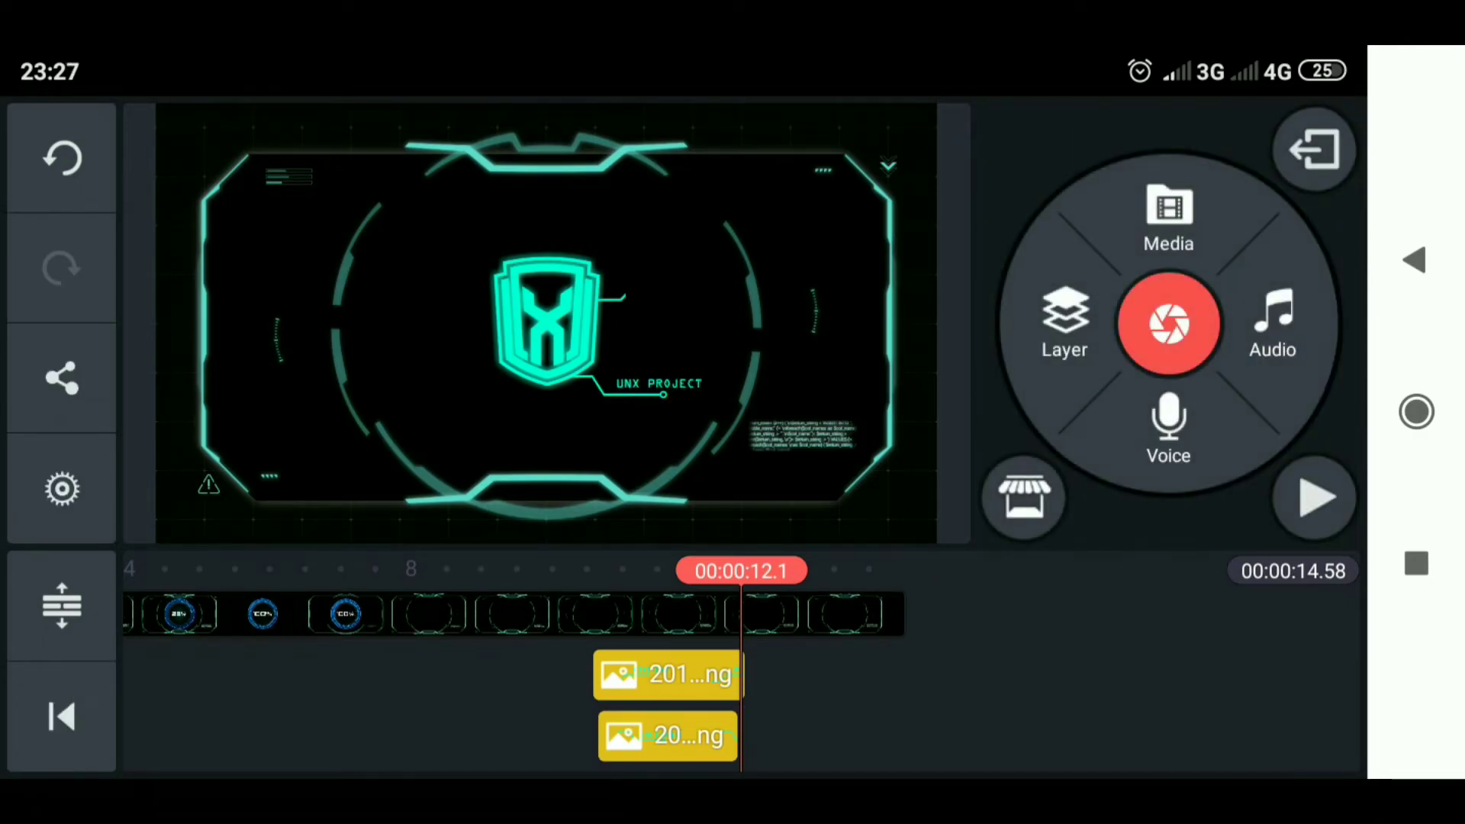
# Set the UNX PROJECT ornament's Out Animation to Wipe Left and confirm.
pyautogui.click(667, 735)
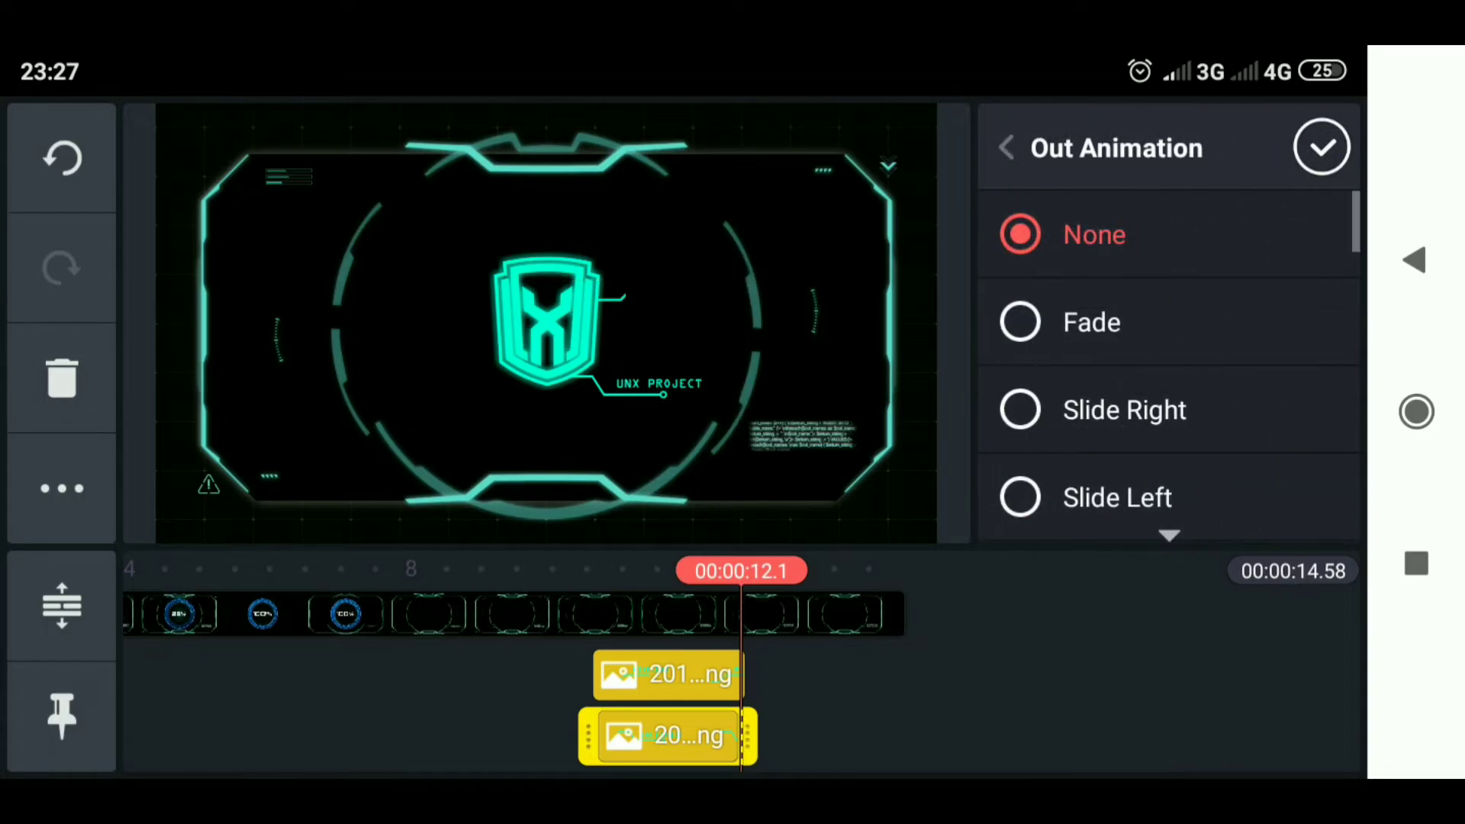
pyautogui.scroll(-3)
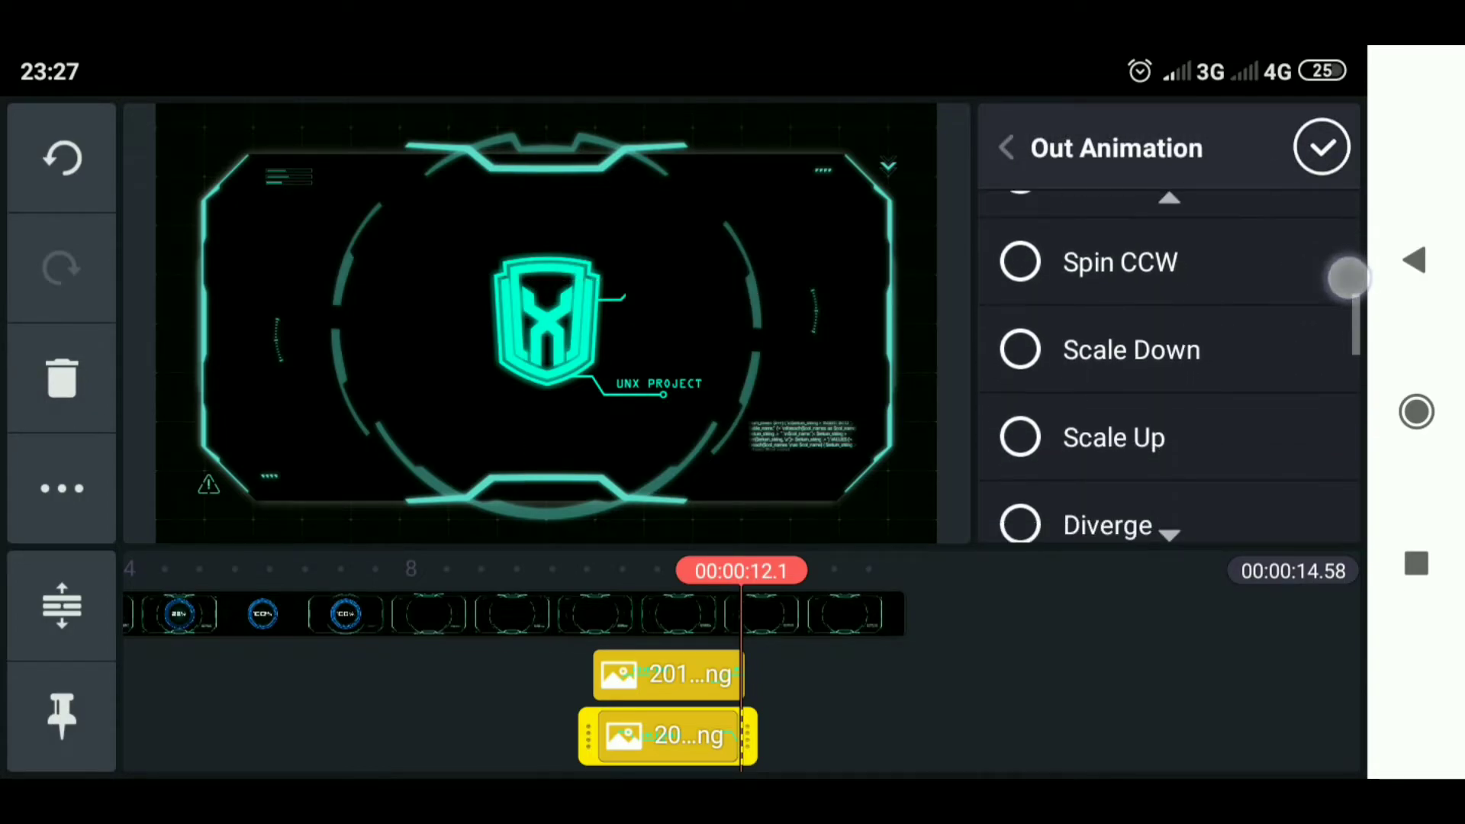
pyautogui.scroll(-3)
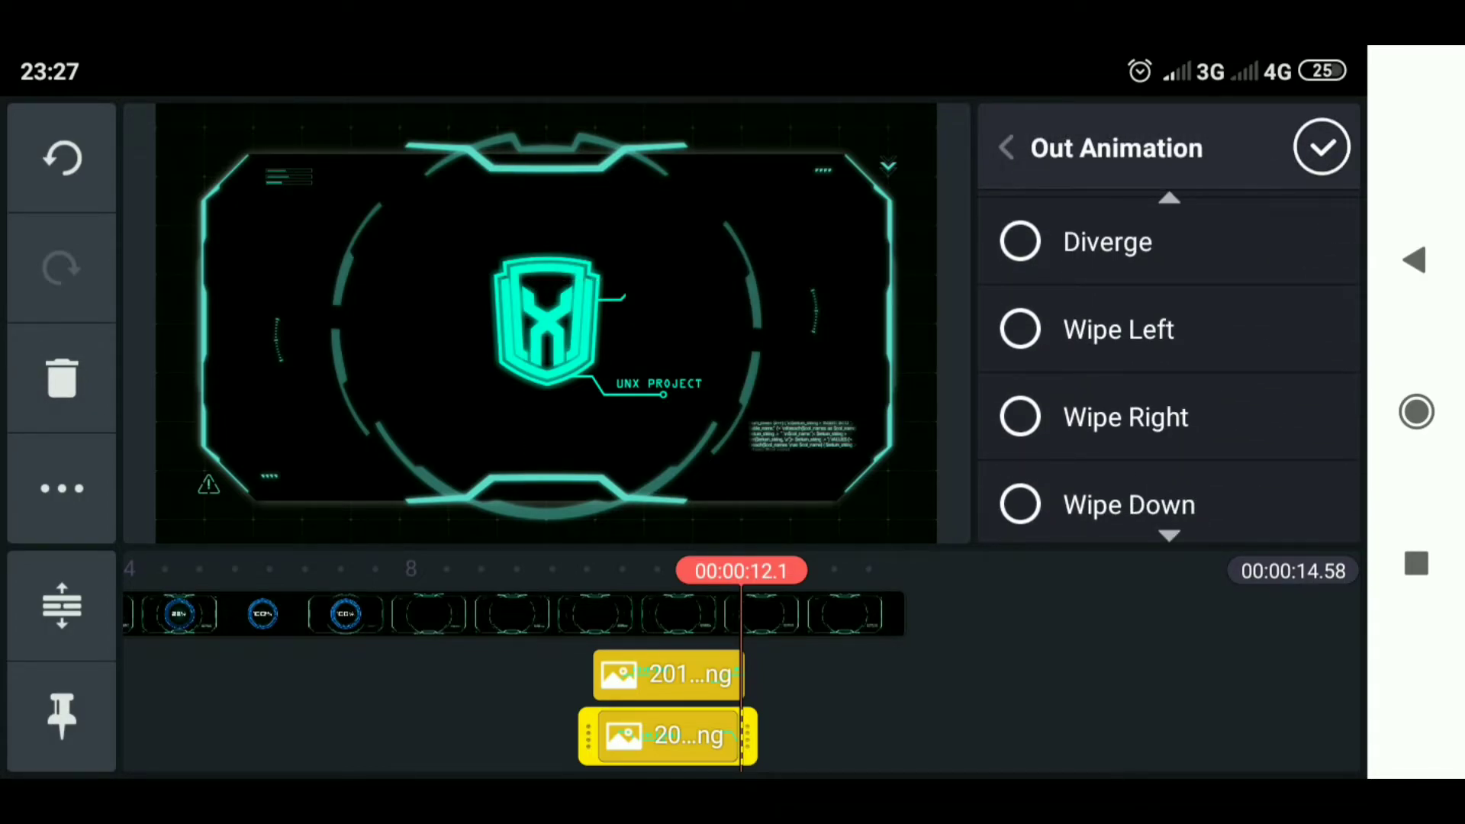
pyautogui.click(1020, 417)
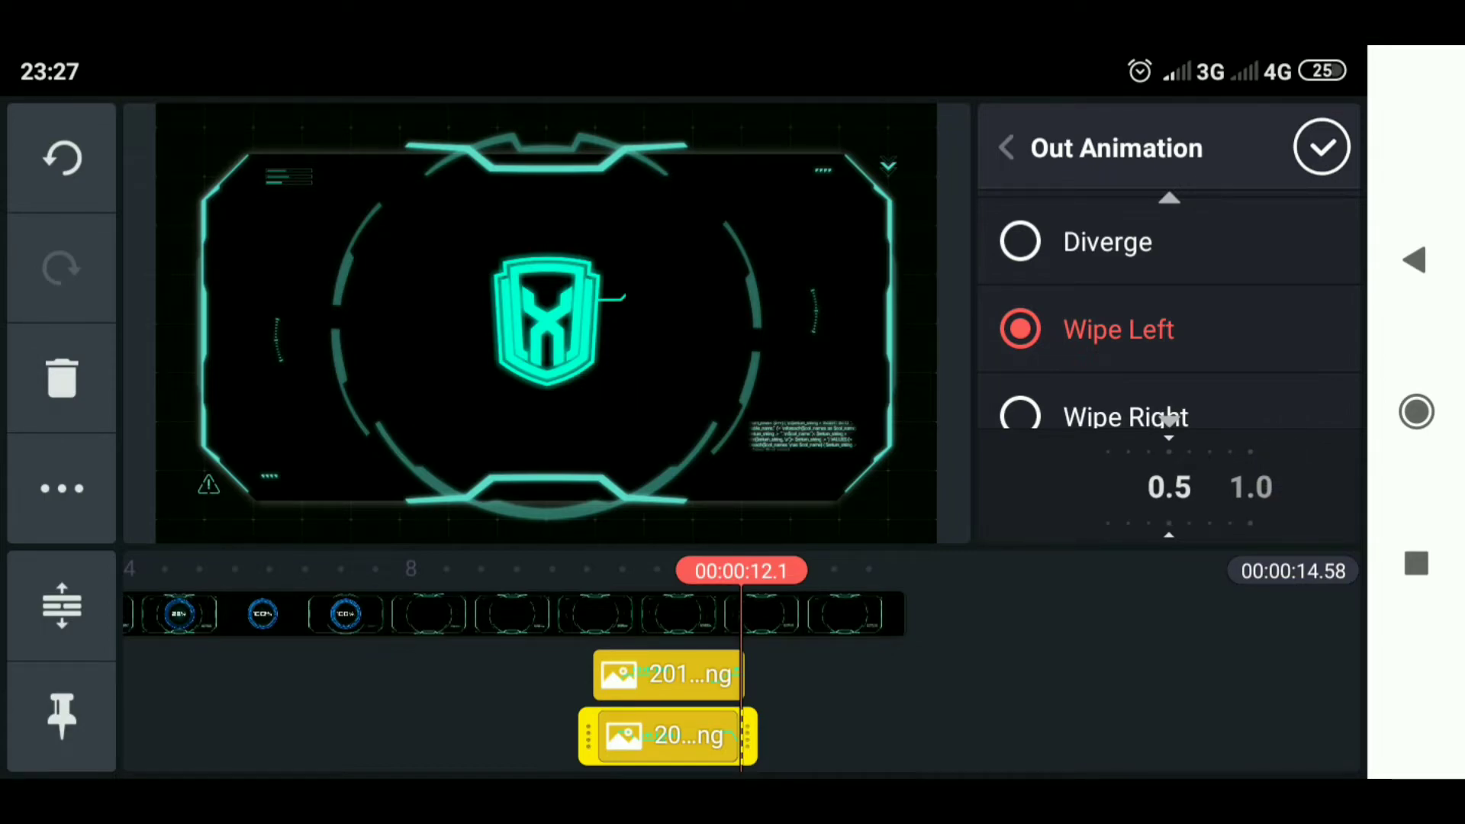
pyautogui.click(1320, 147)
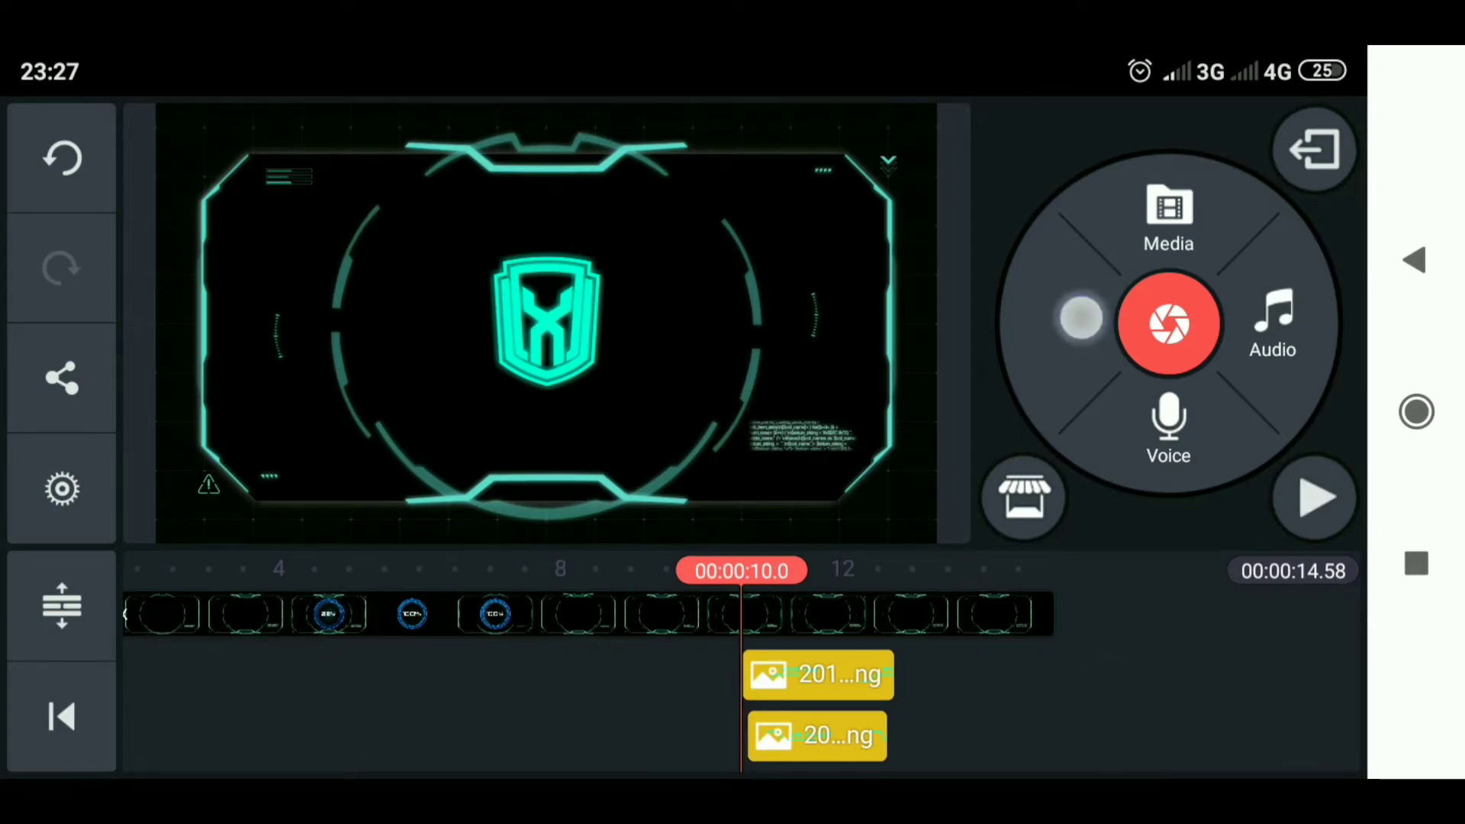
# Add the KINEMASTER ornament PNG from the pixelLab folder as a new layer.
pyautogui.click(1168, 215)
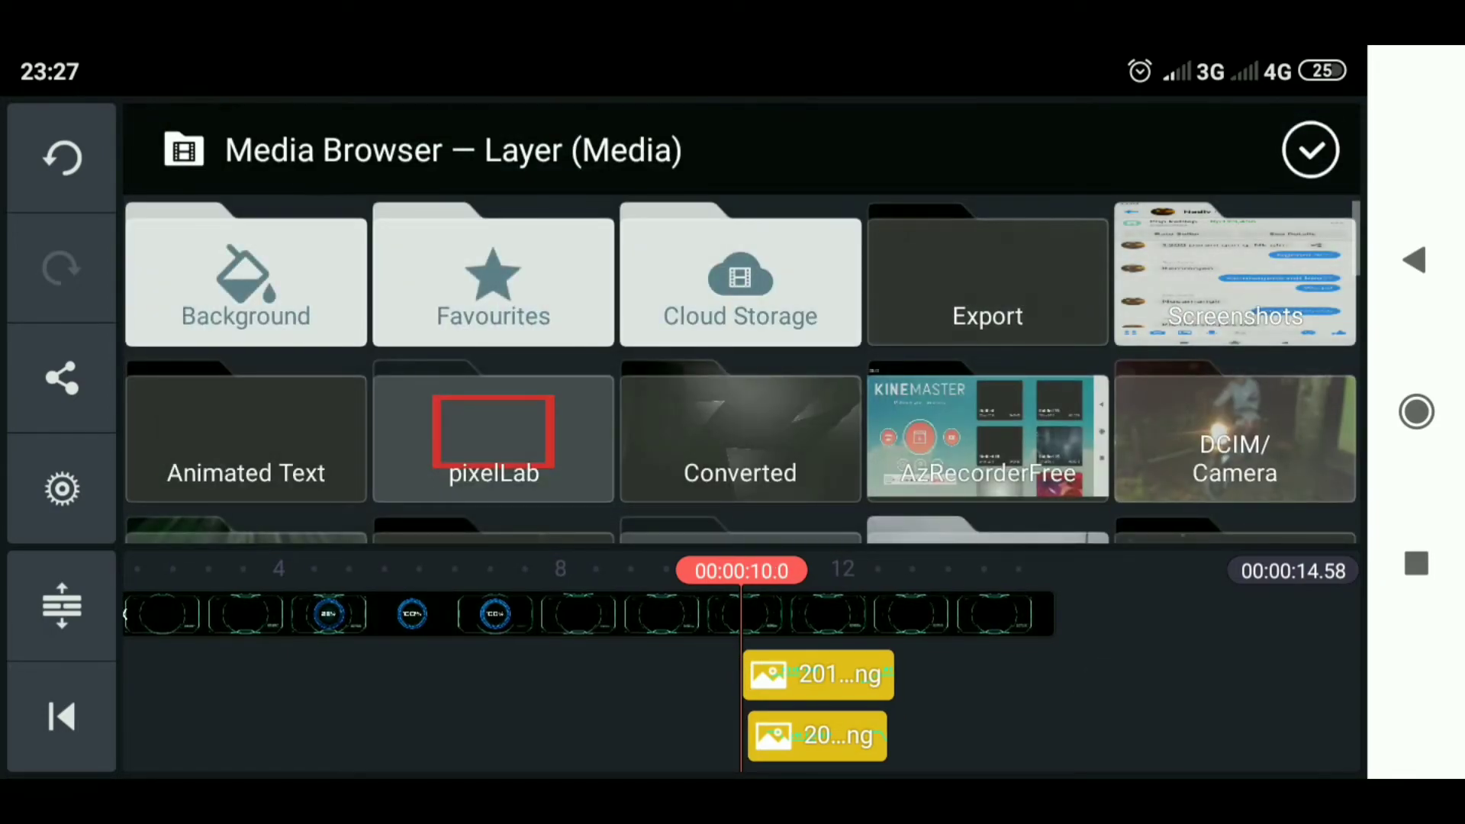
pyautogui.click(493, 435)
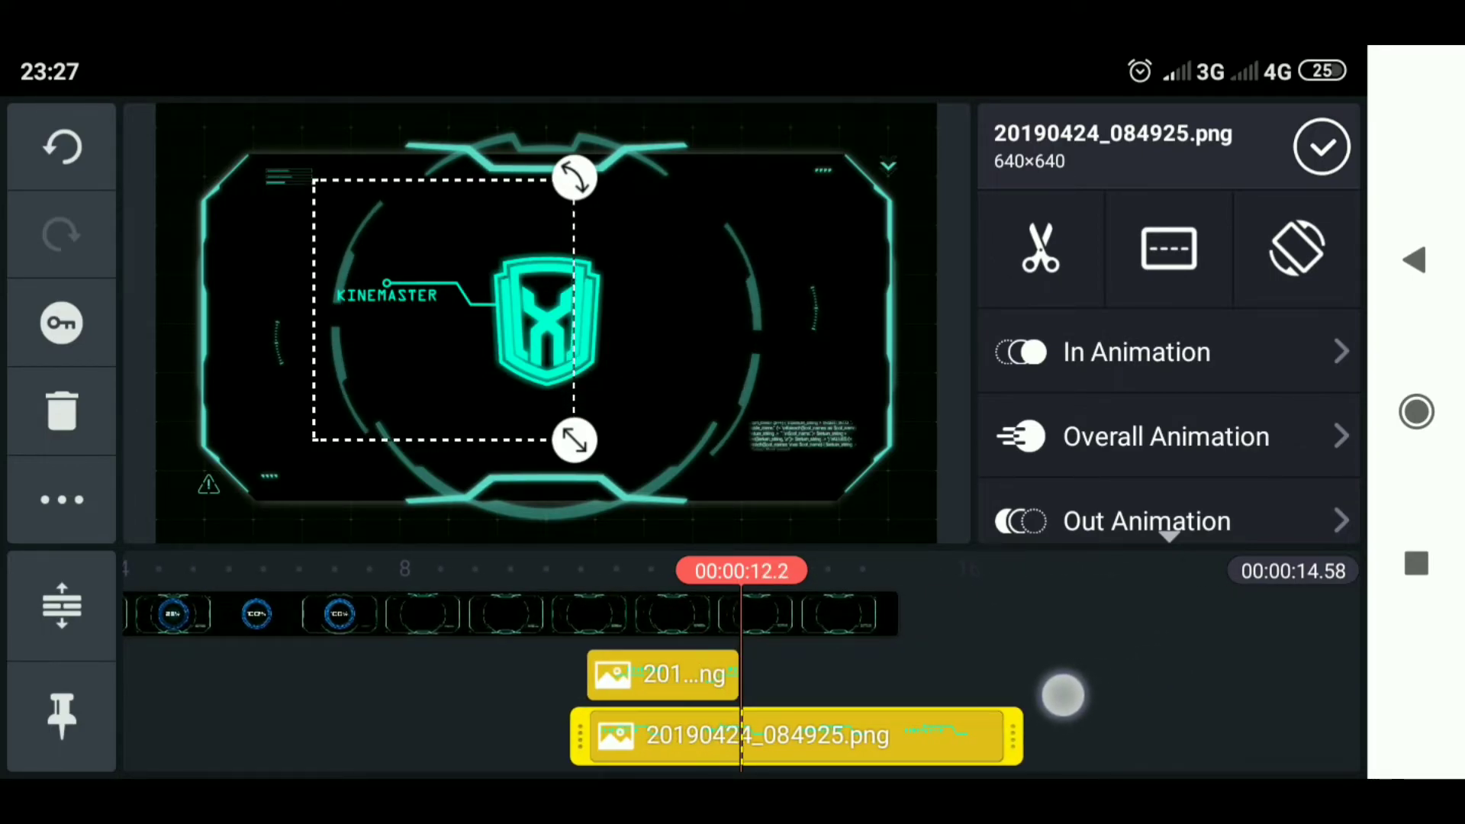
pyautogui.click(1039, 247)
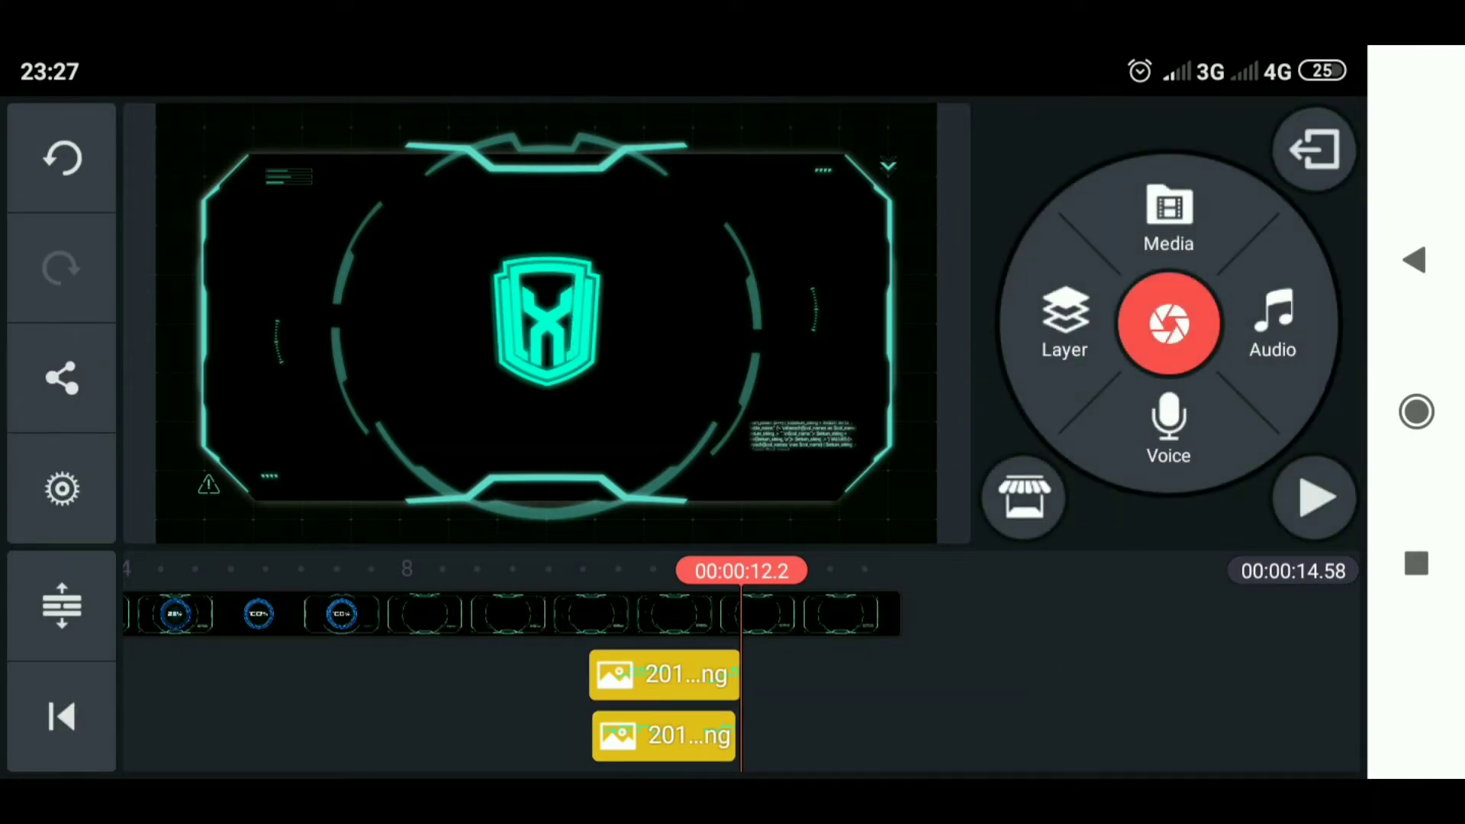
# Set the KINEMASTER ornament's In Animation to Wipe Left and accept it.
pyautogui.click(664, 735)
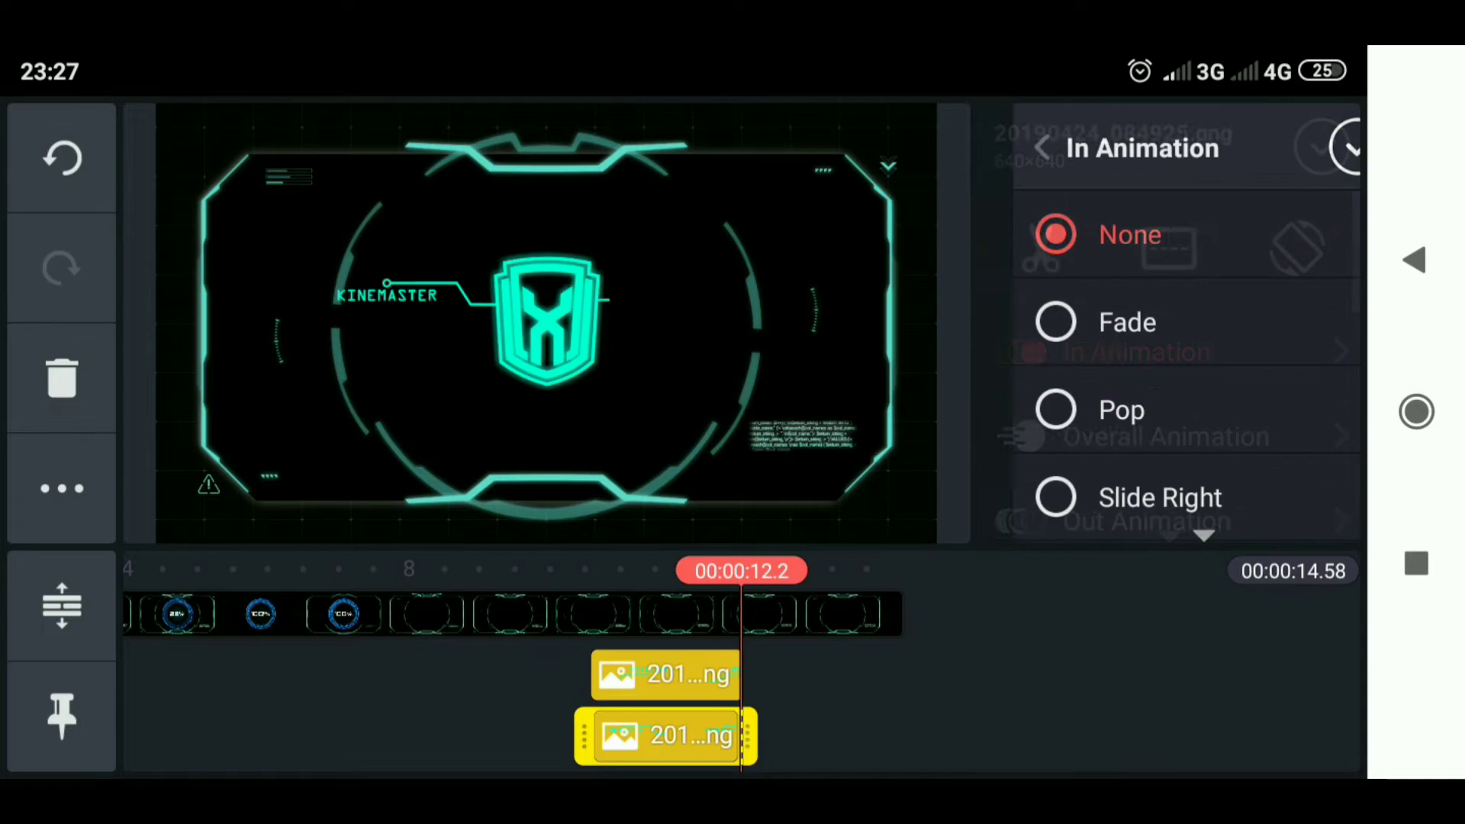
pyautogui.scroll(-3)
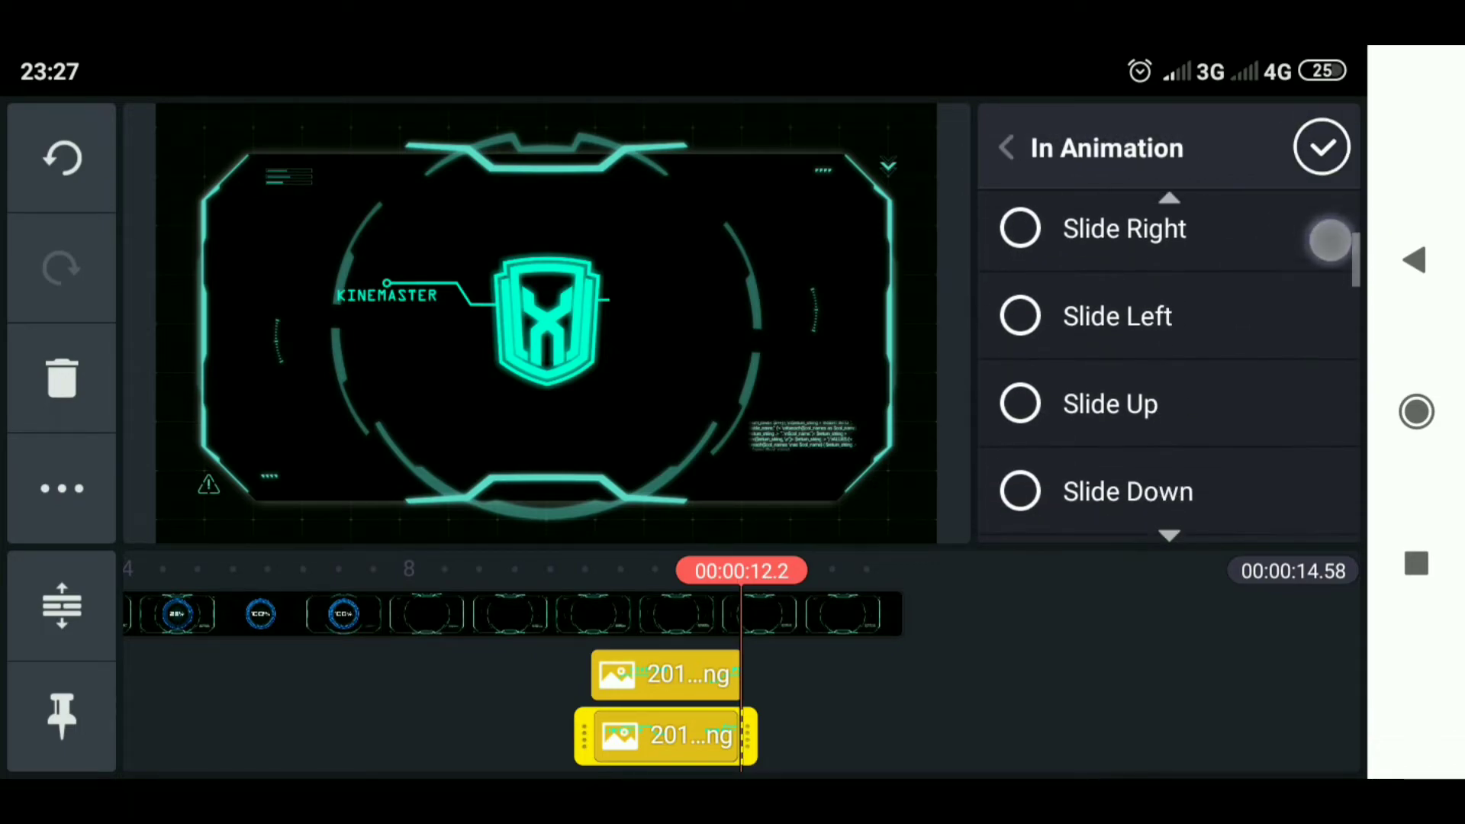
pyautogui.scroll(-3)
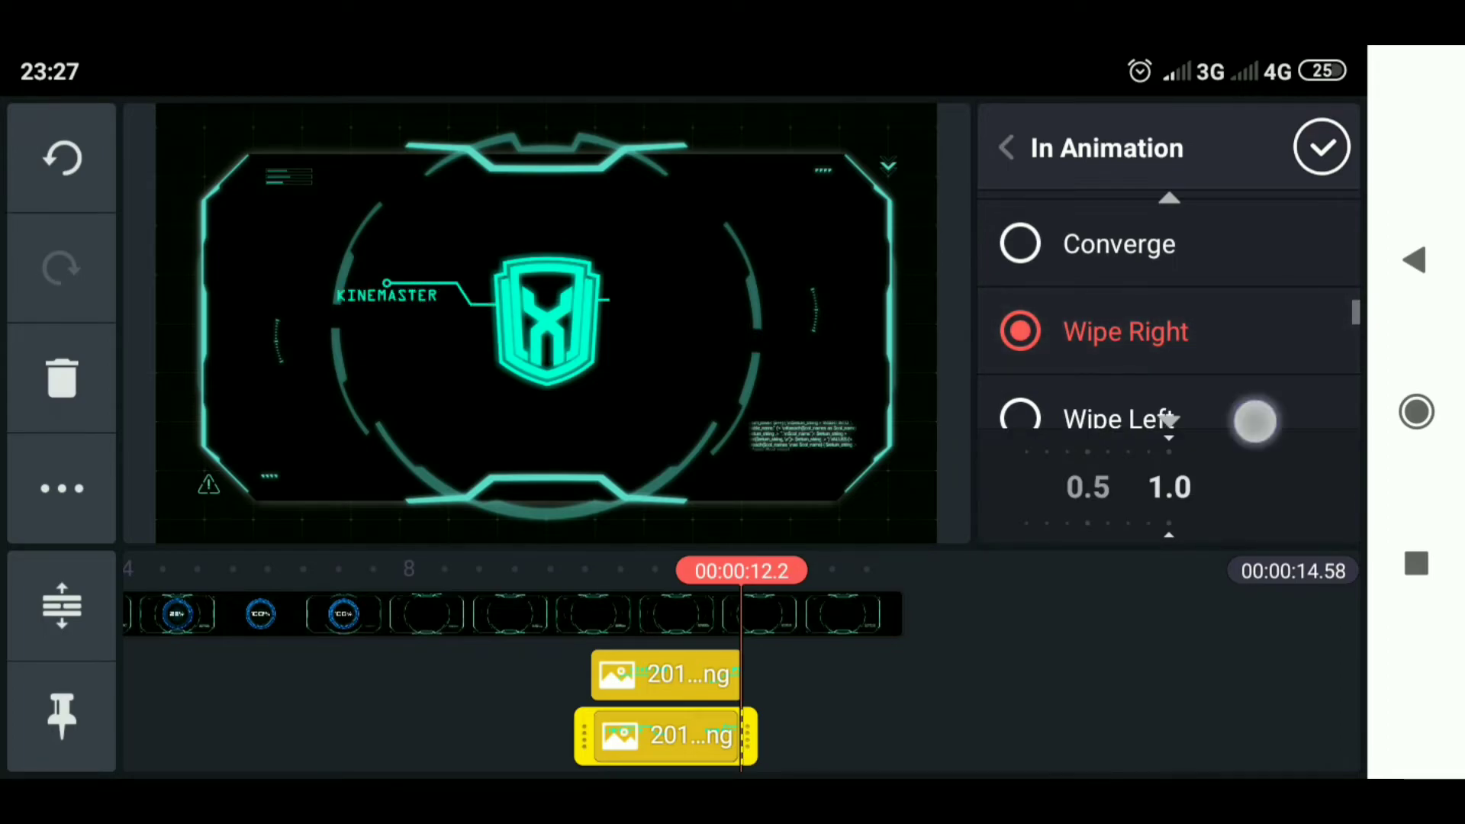
pyautogui.click(1119, 386)
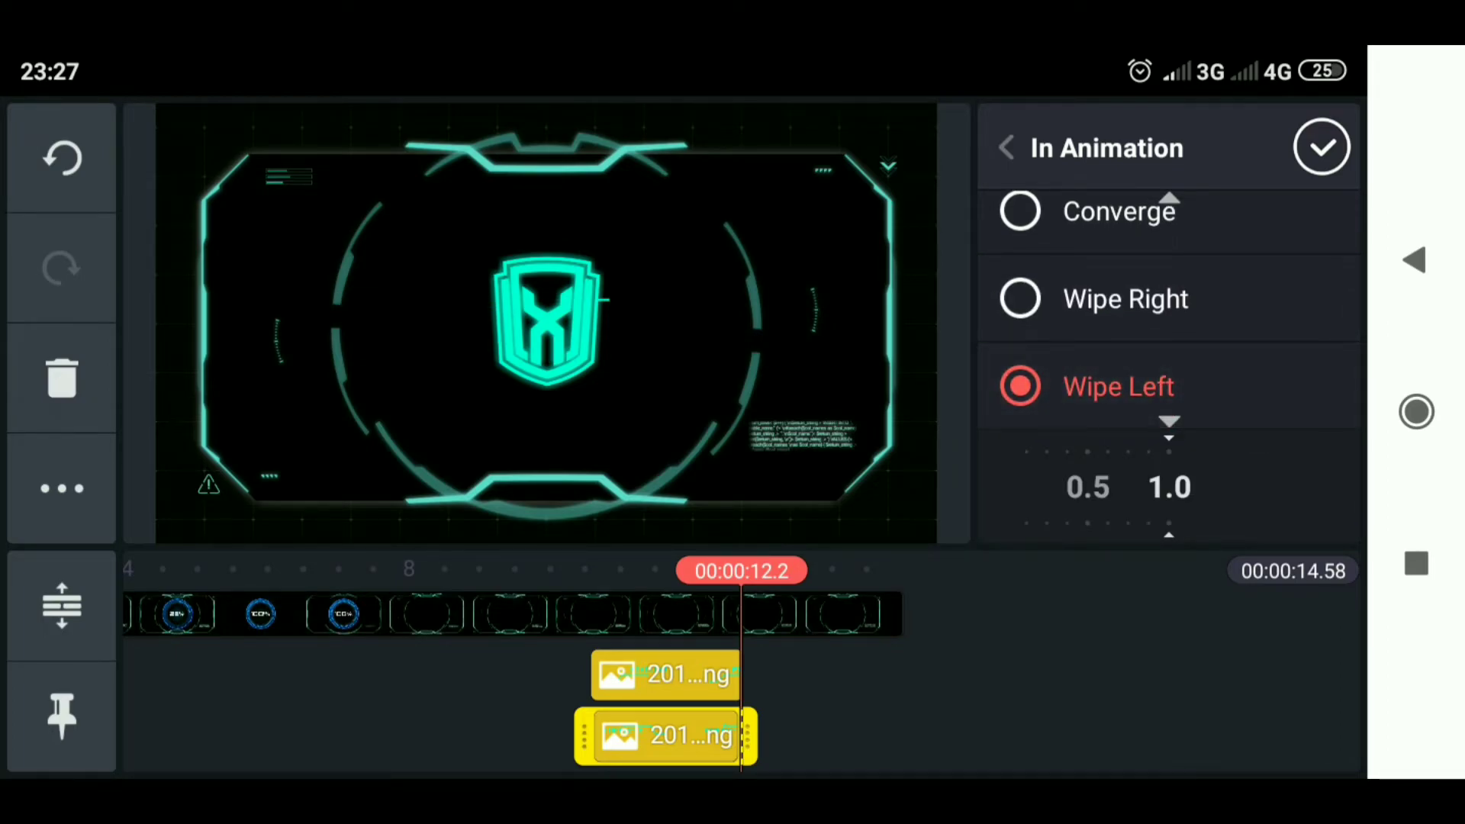
pyautogui.click(1007, 148)
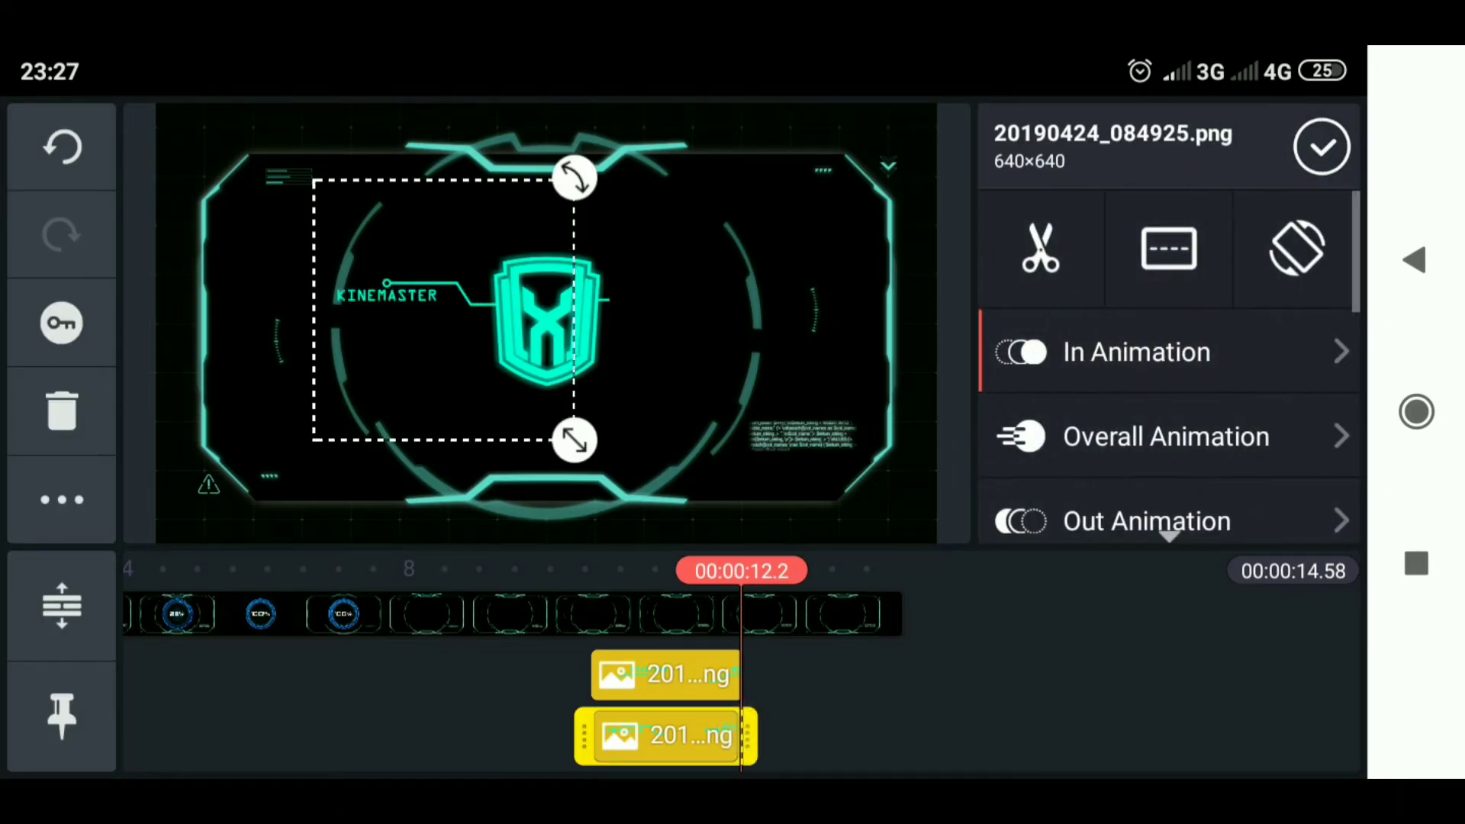
# Set its Out Animation to Wipe Right and move the playhead back to about 7 seconds.
pyautogui.click(1146, 521)
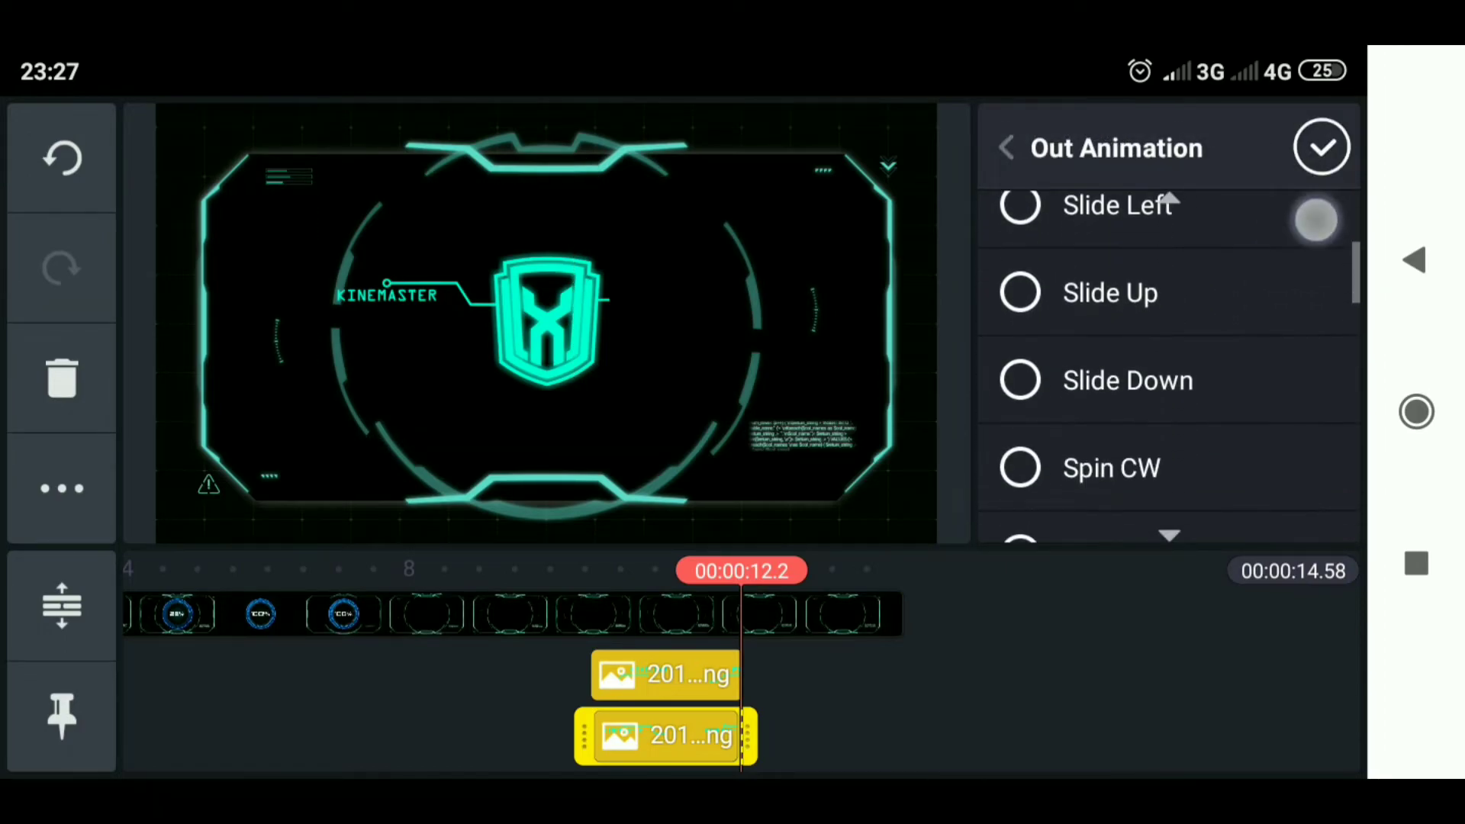
pyautogui.scroll(-3)
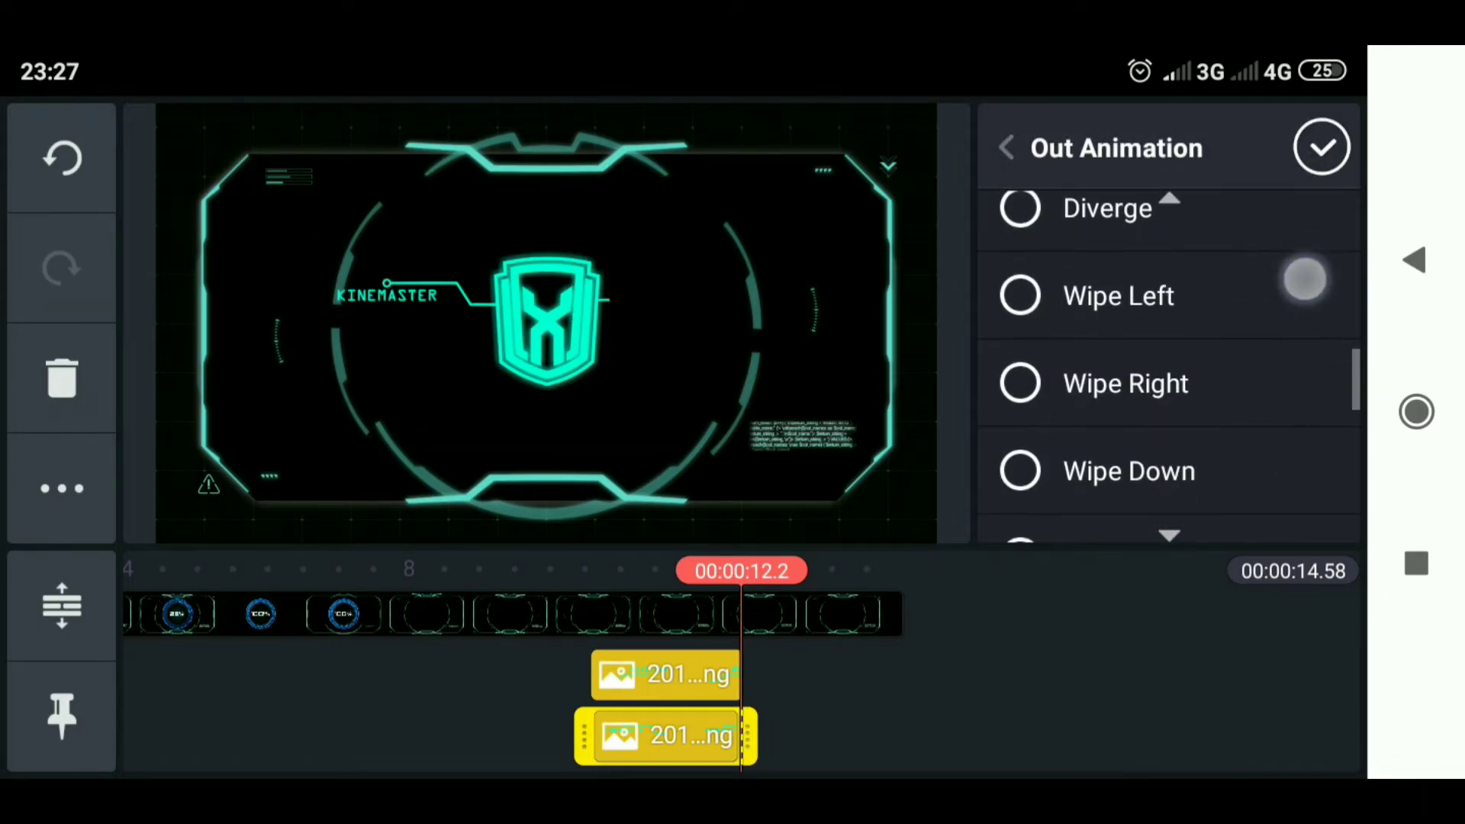
pyautogui.click(1021, 294)
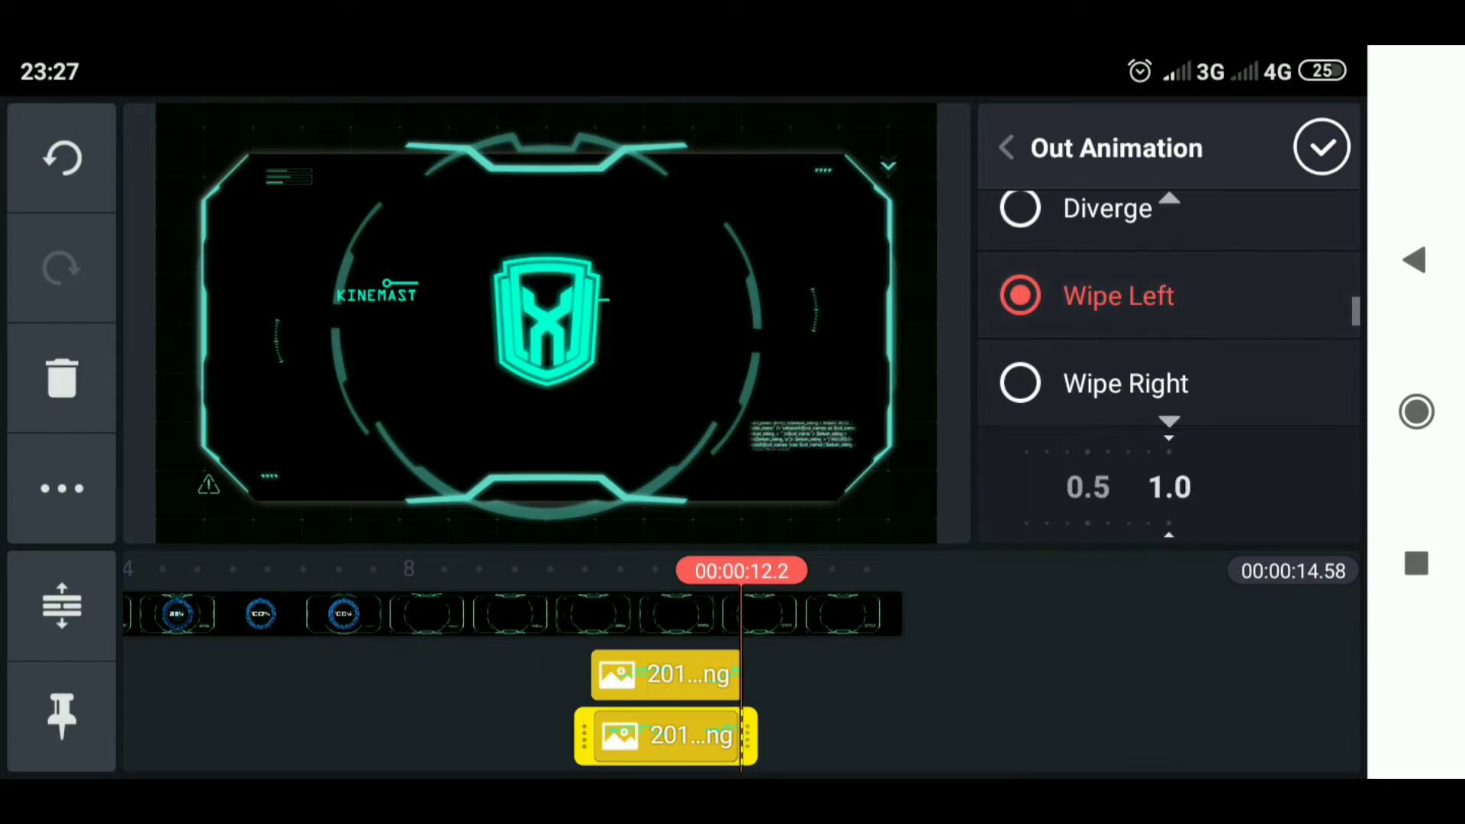
pyautogui.click(1021, 383)
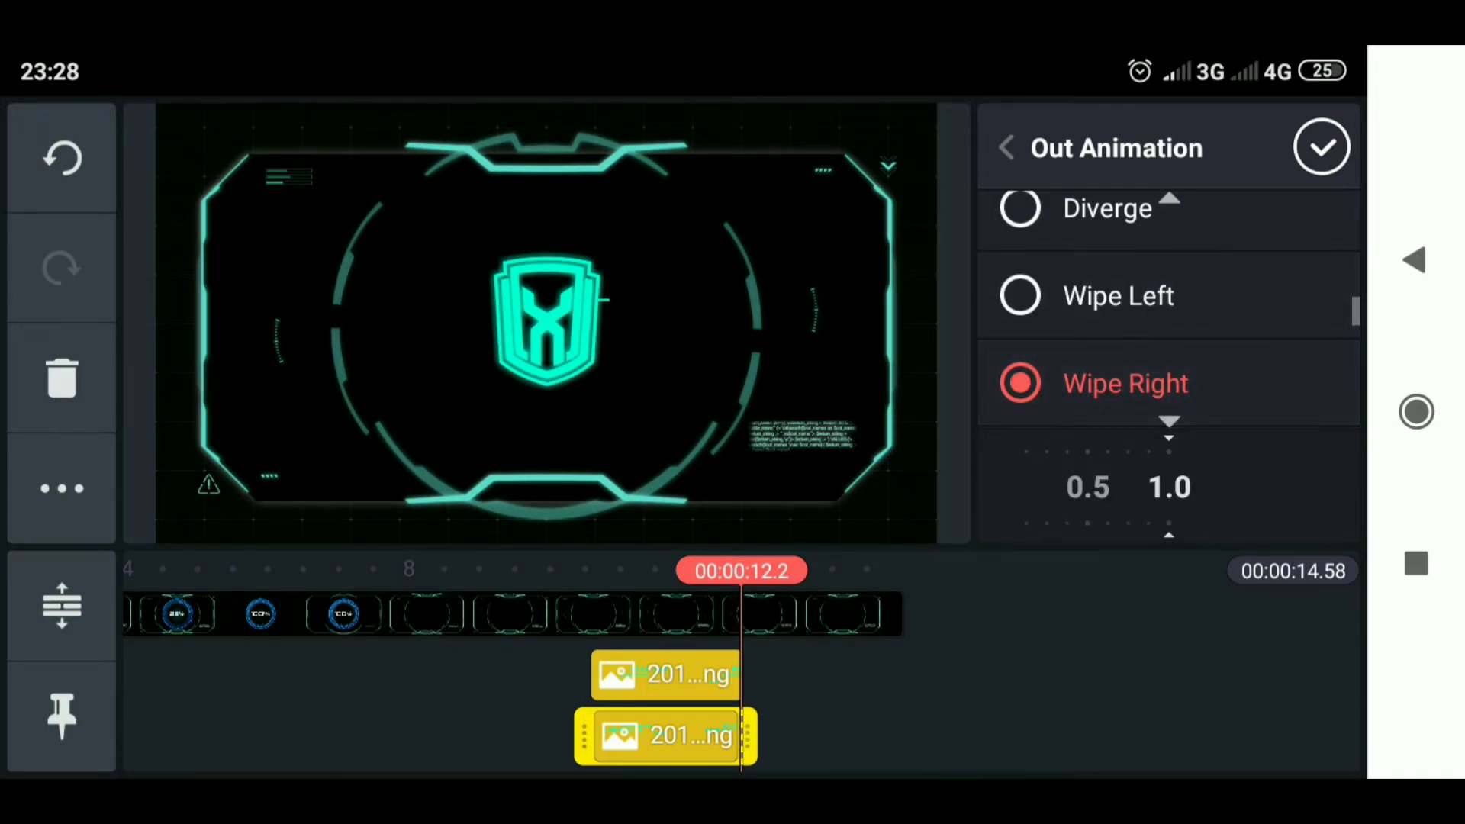
pyautogui.moveTo(1167, 485); pyautogui.dragTo(1294, 457)
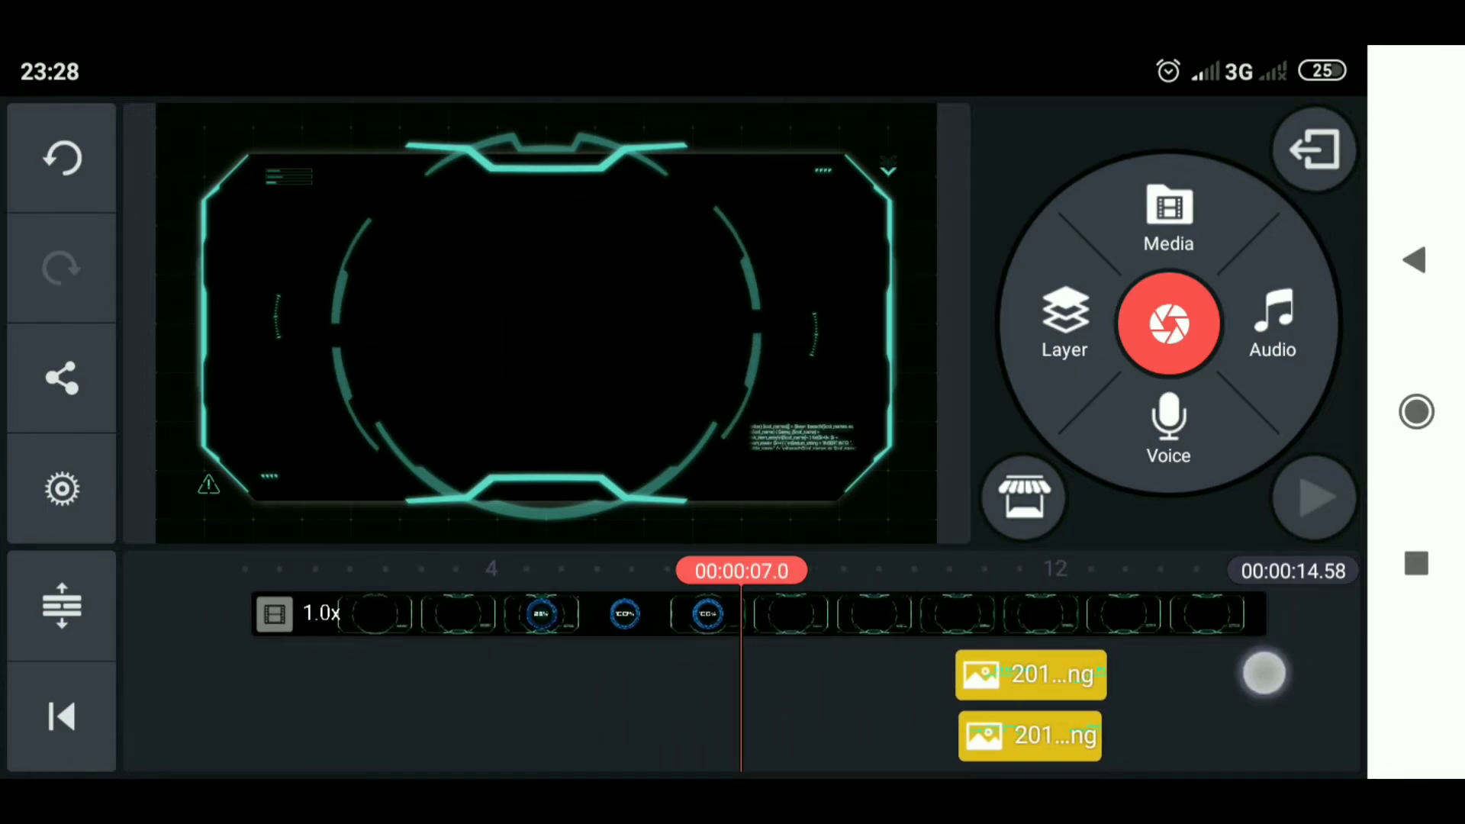
pyautogui.click(1314, 496)
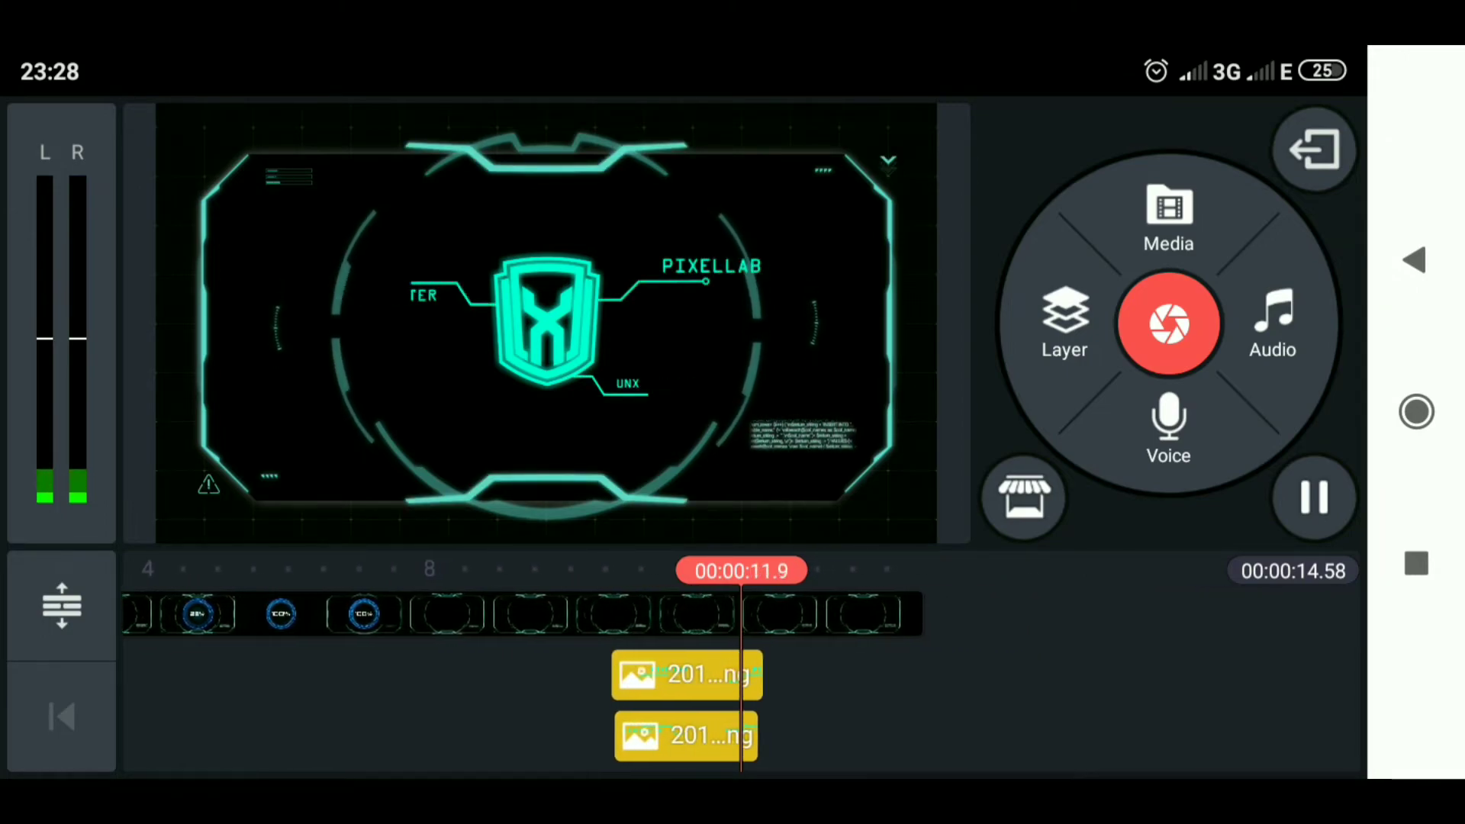
pyautogui.click(1314, 497)
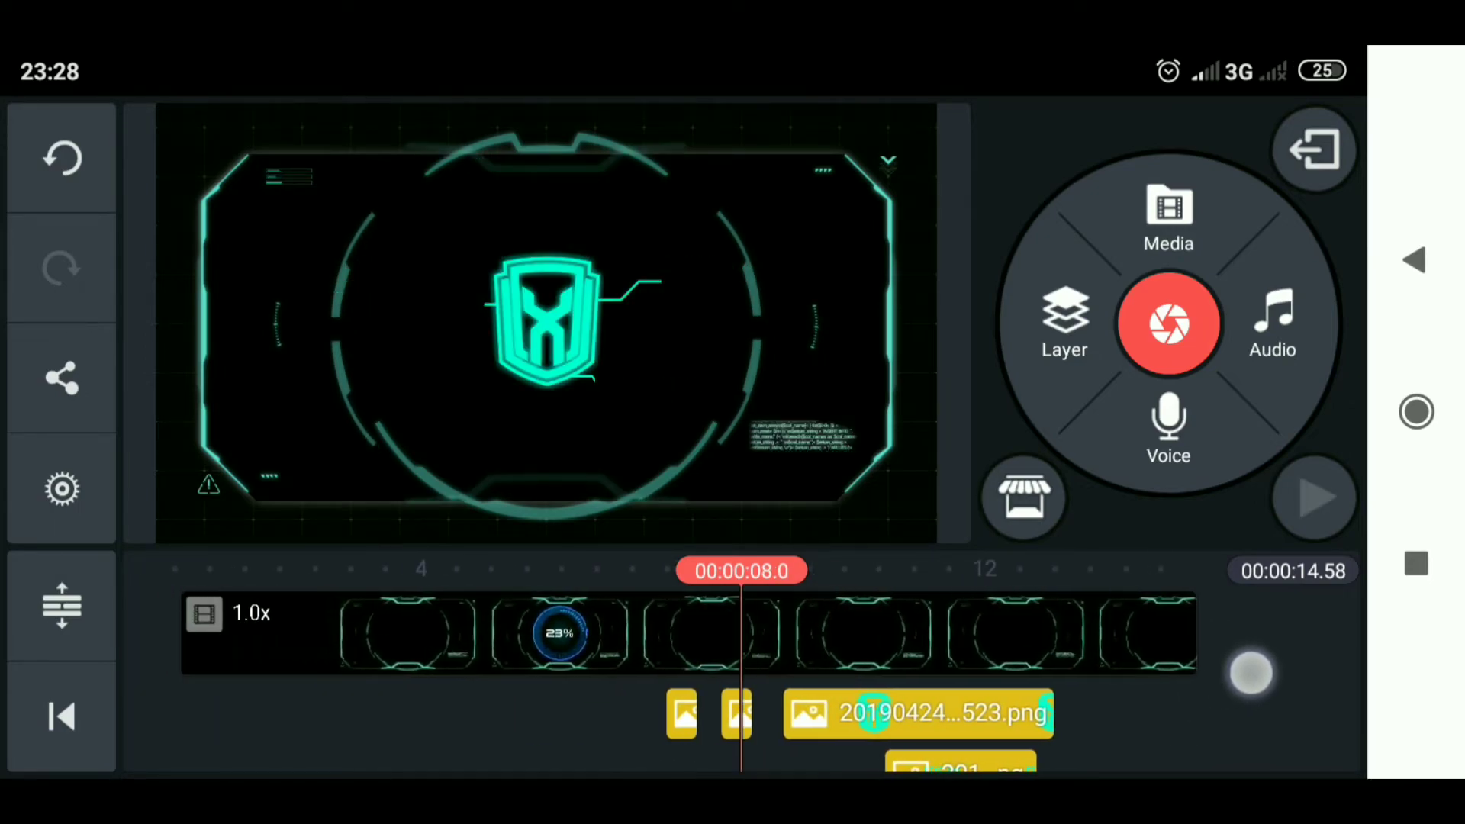
pyautogui.click(919, 713)
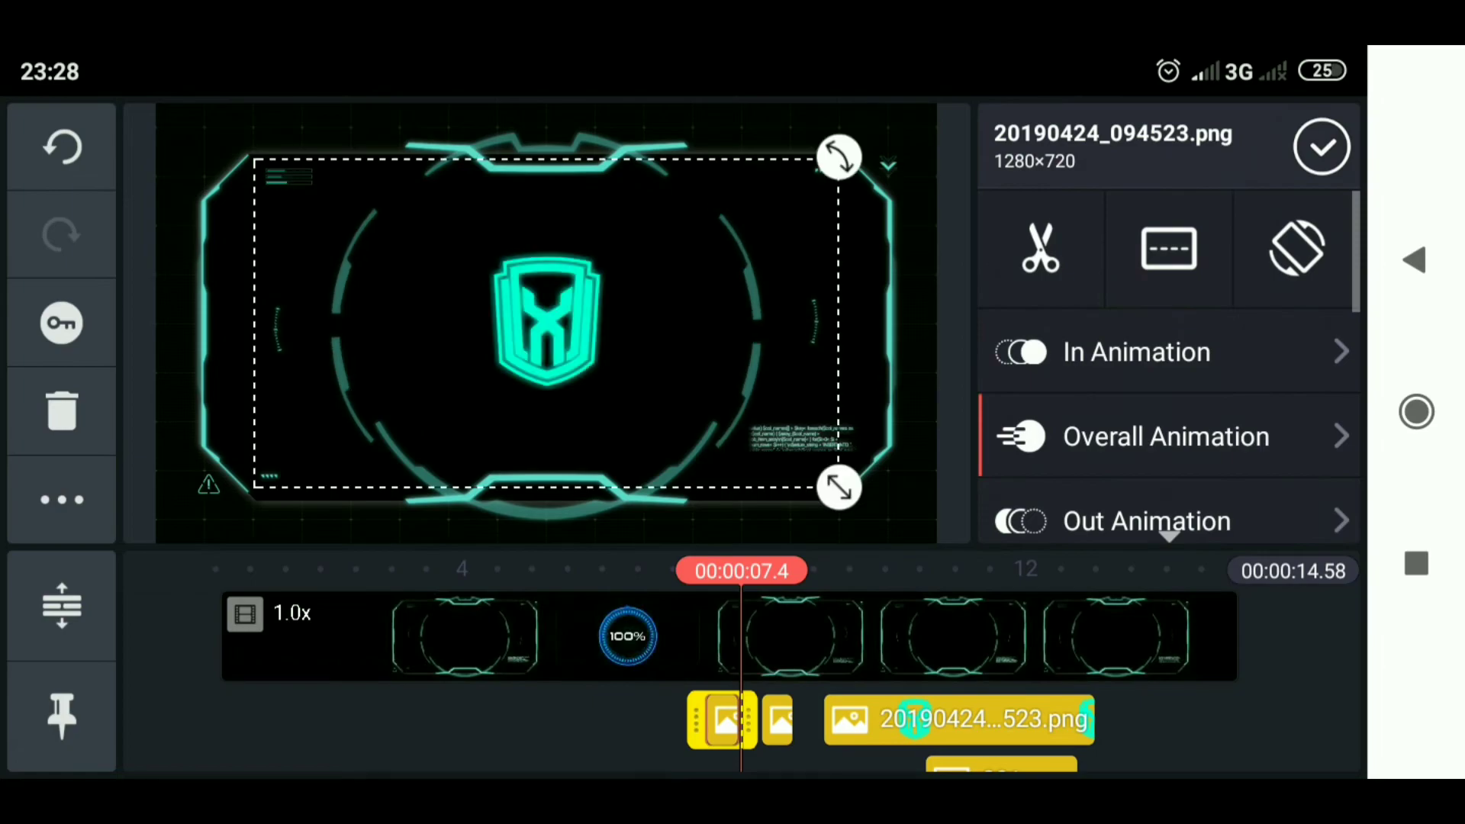
pyautogui.click(61, 499)
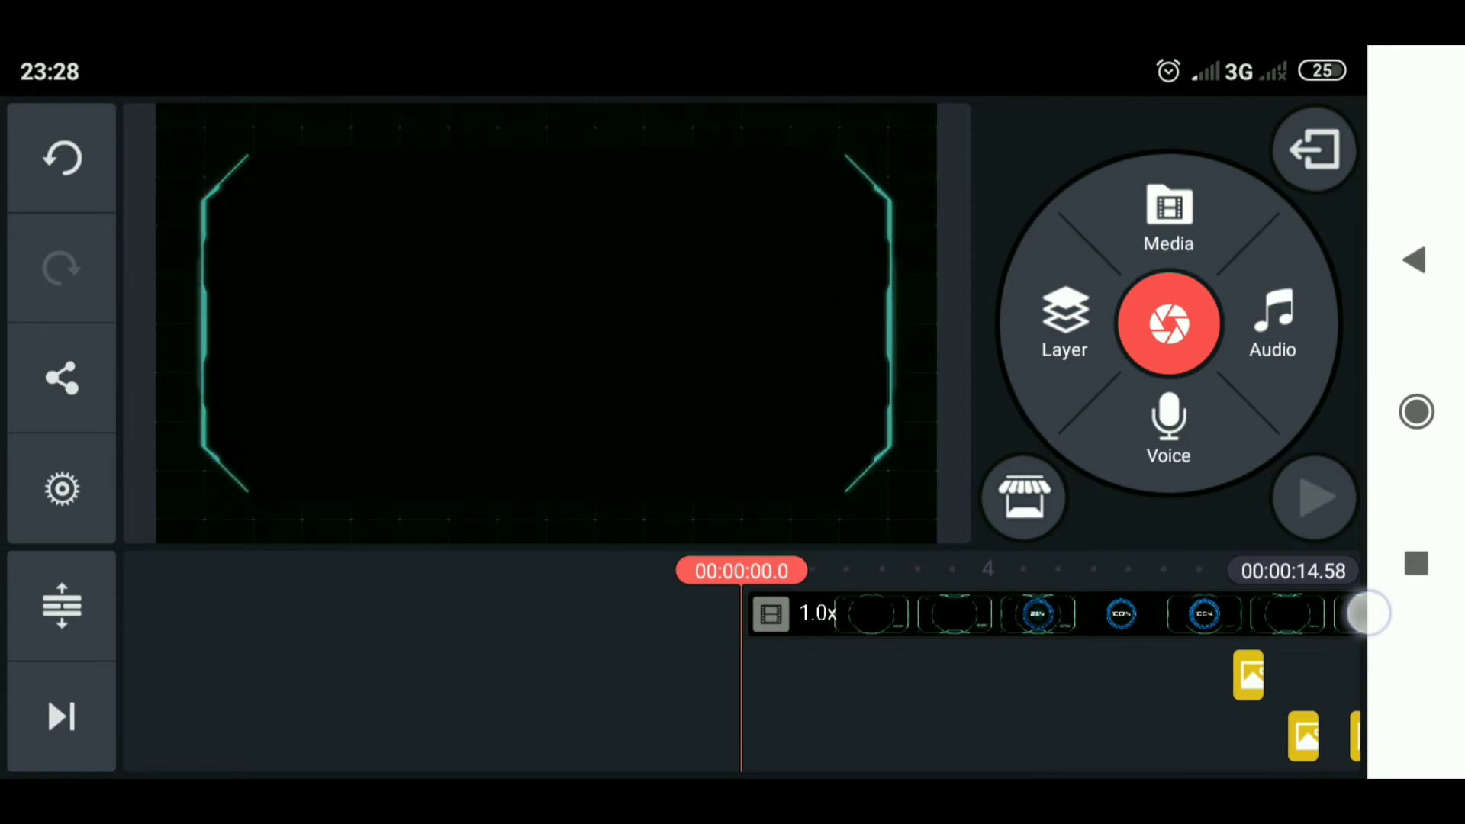
# Jump to the project end and start exporting the HUD intro from Export and Share.
pyautogui.click(1313, 496)
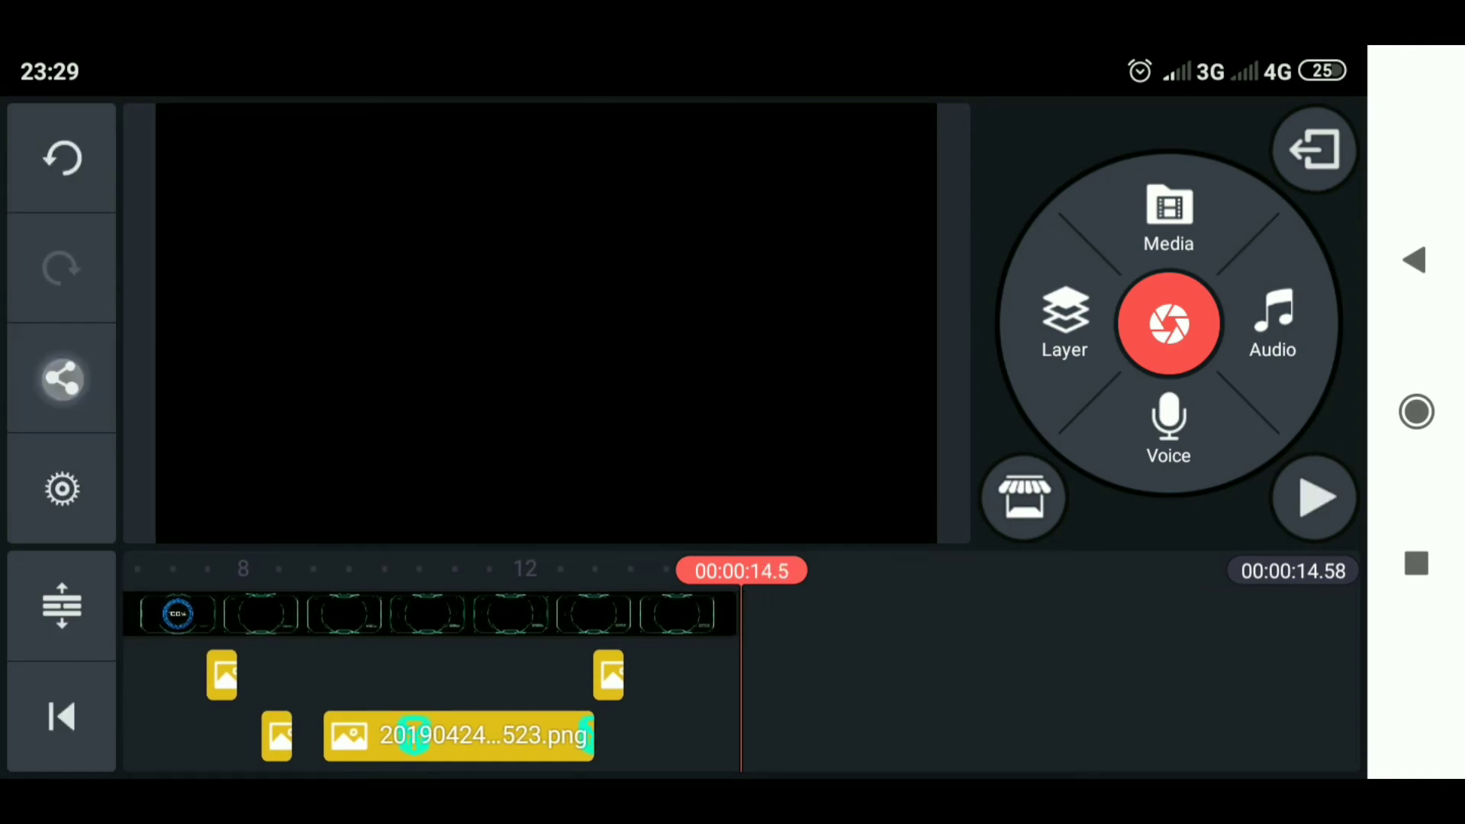
pyautogui.click(61, 379)
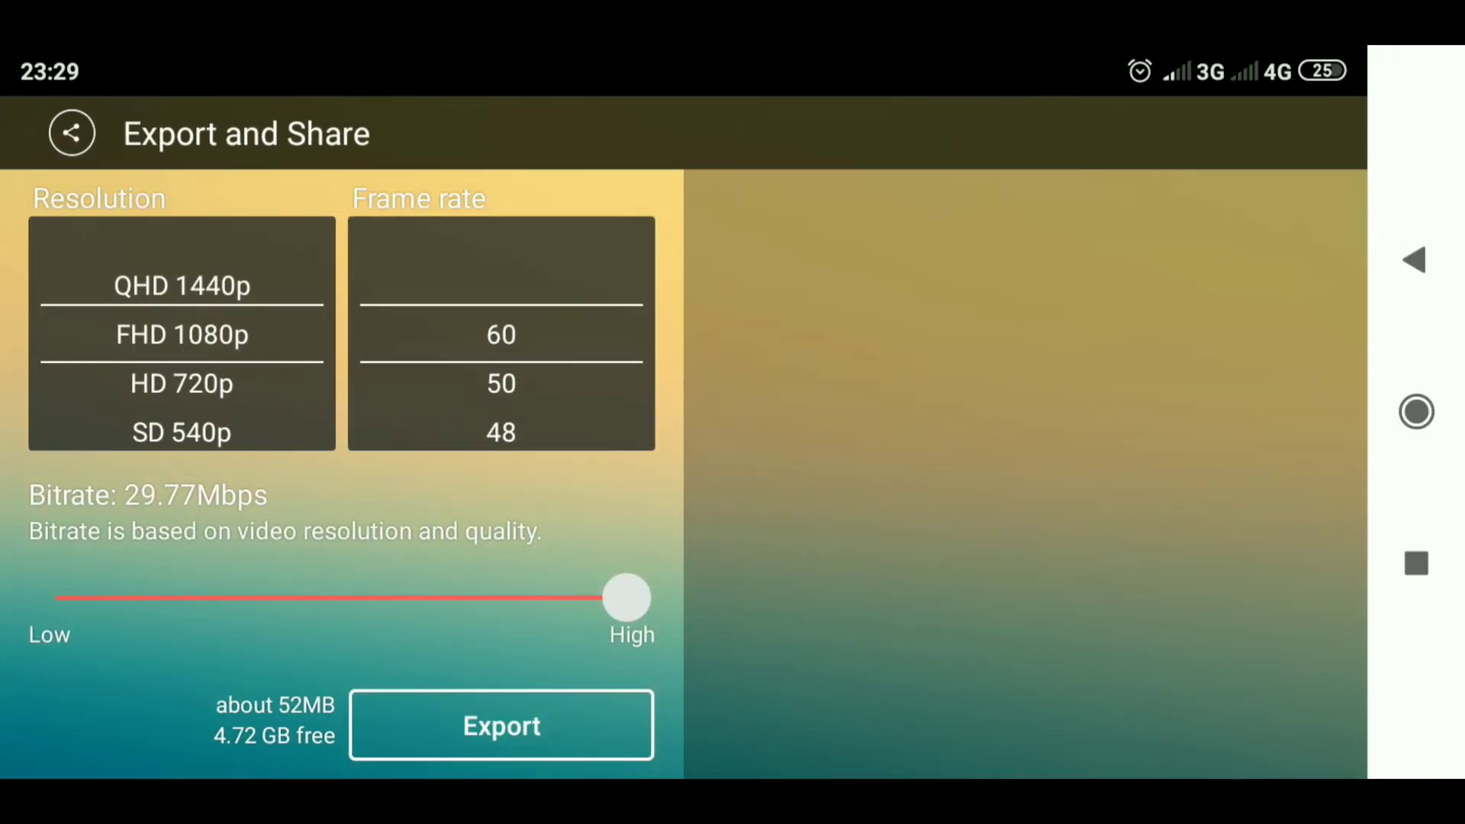
pyautogui.click(501, 725)
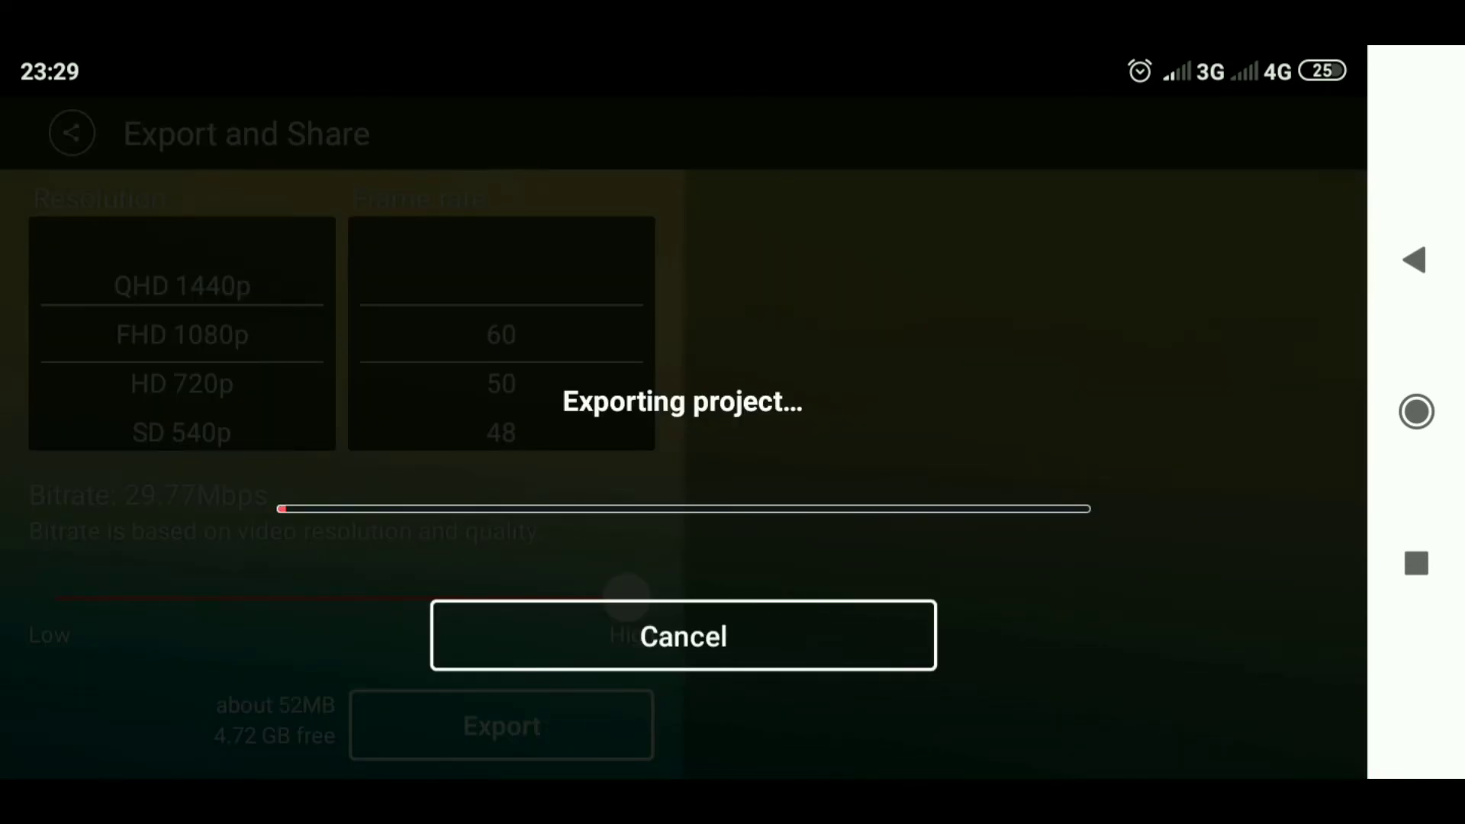